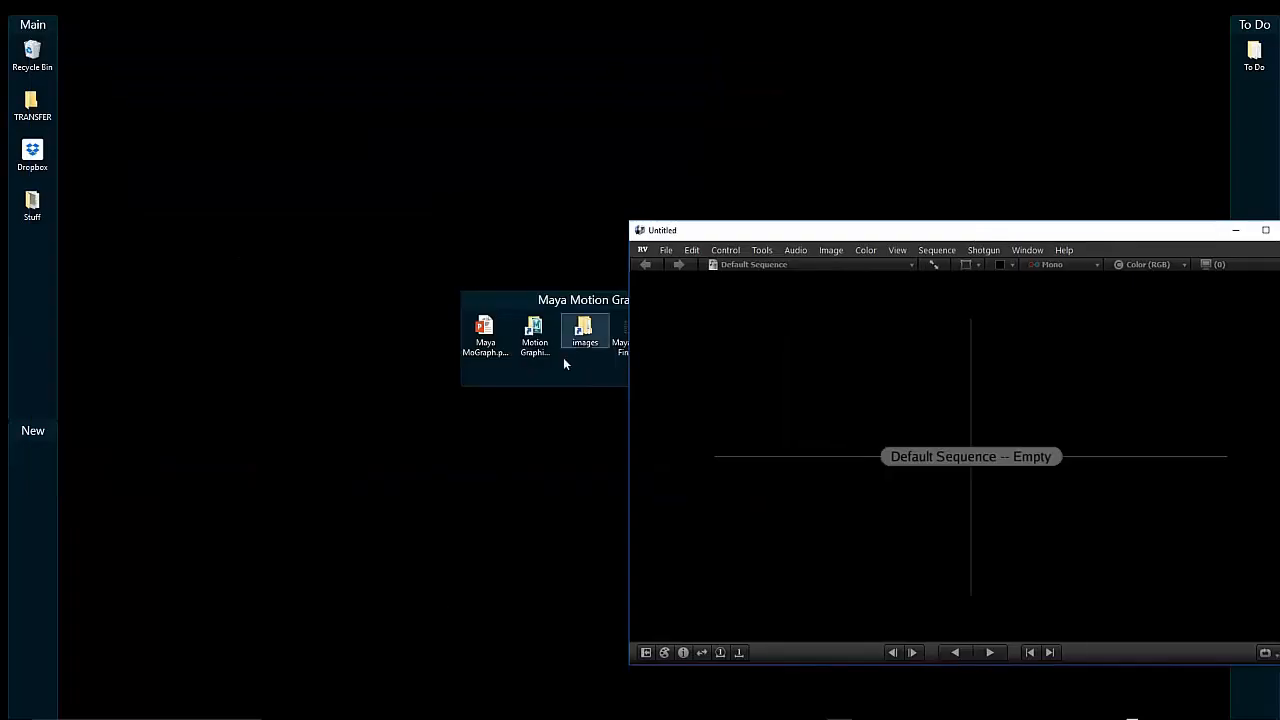
Step: Load the logo, text and background renders from the images folder into the RV session
{"action": "double_click", "coordinate": [584, 336]}
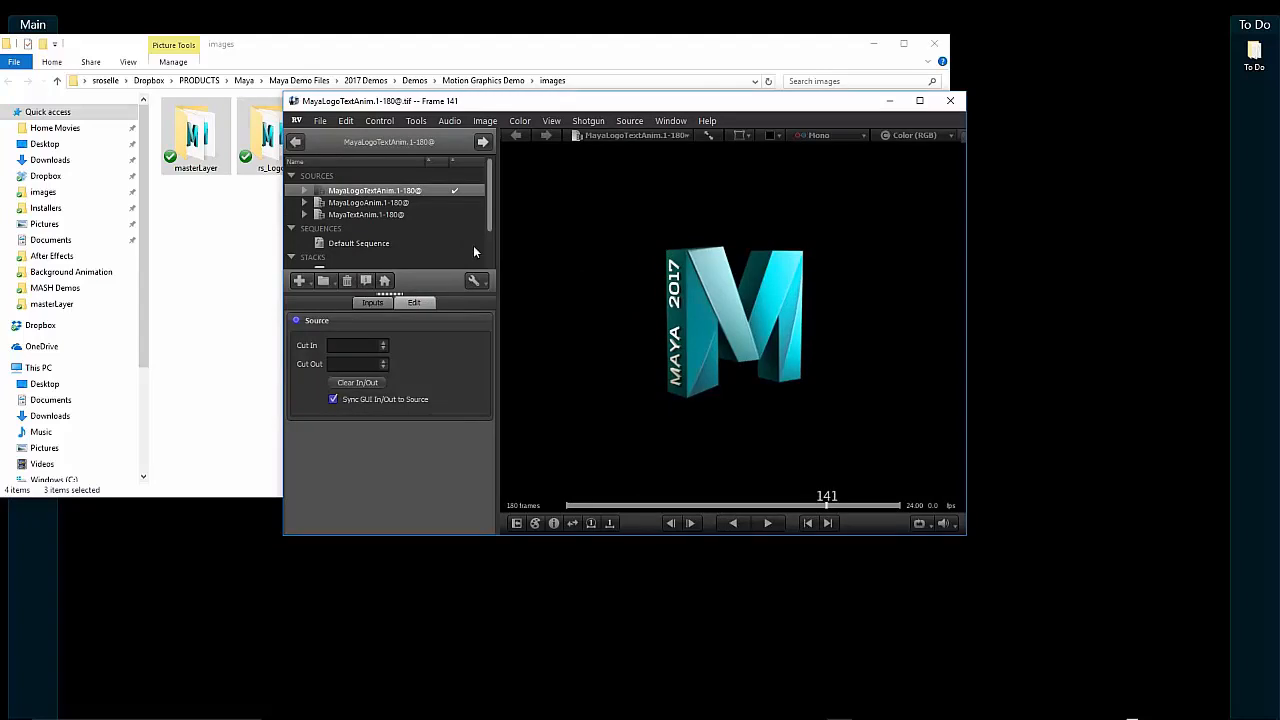
{"action": "left_click", "coordinate": [368, 202]}
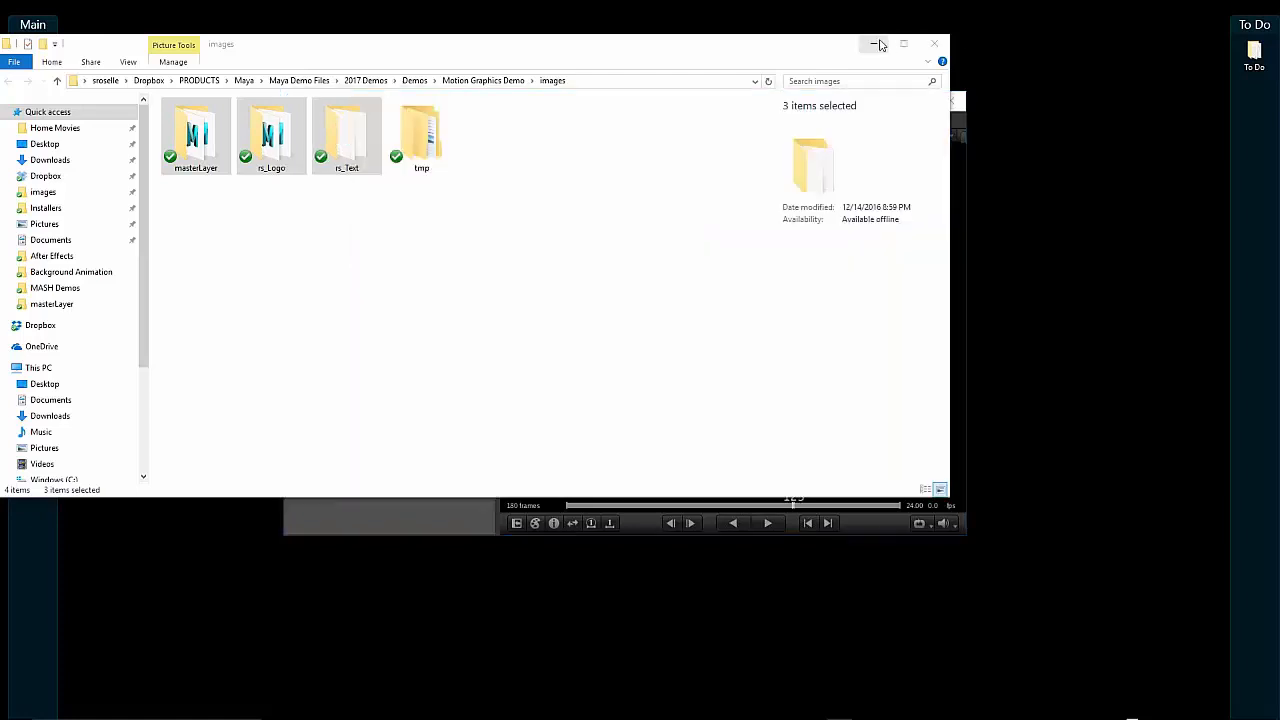
{"action": "left_click", "coordinate": [872, 44]}
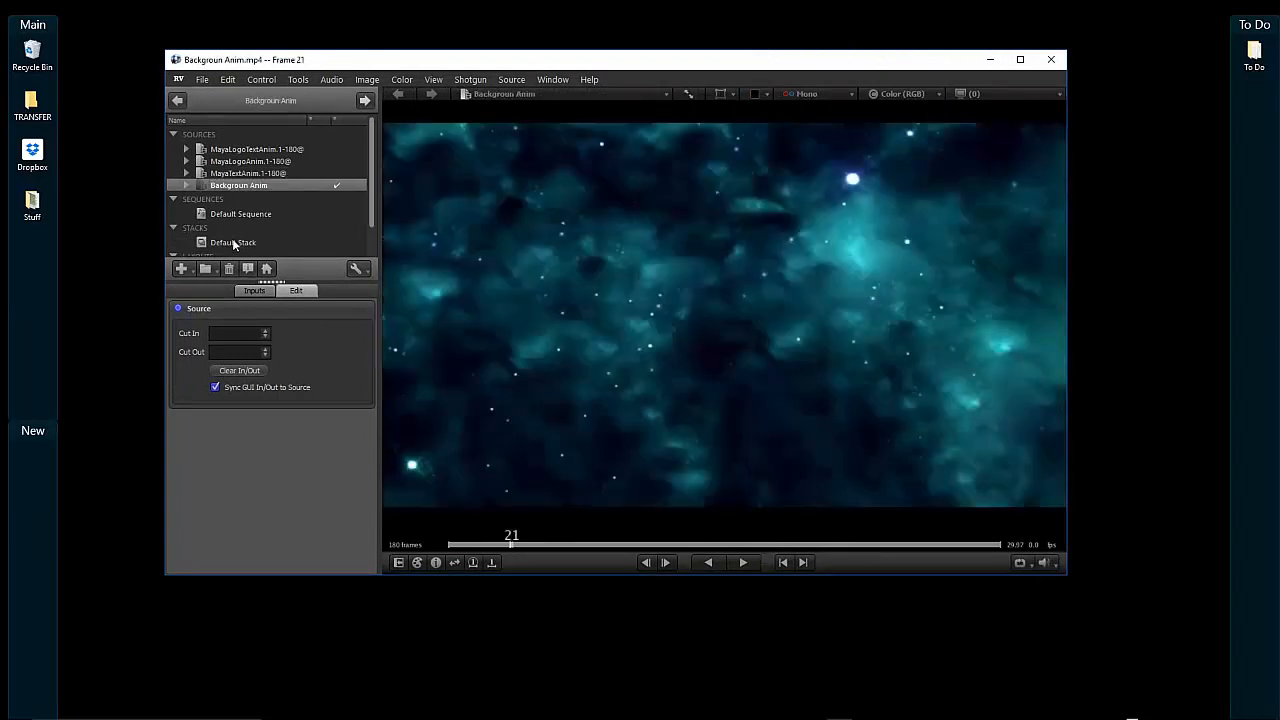
Step: Preview all sources side by side in the Default Layout at later frames
{"action": "left_click", "coordinate": [236, 242]}
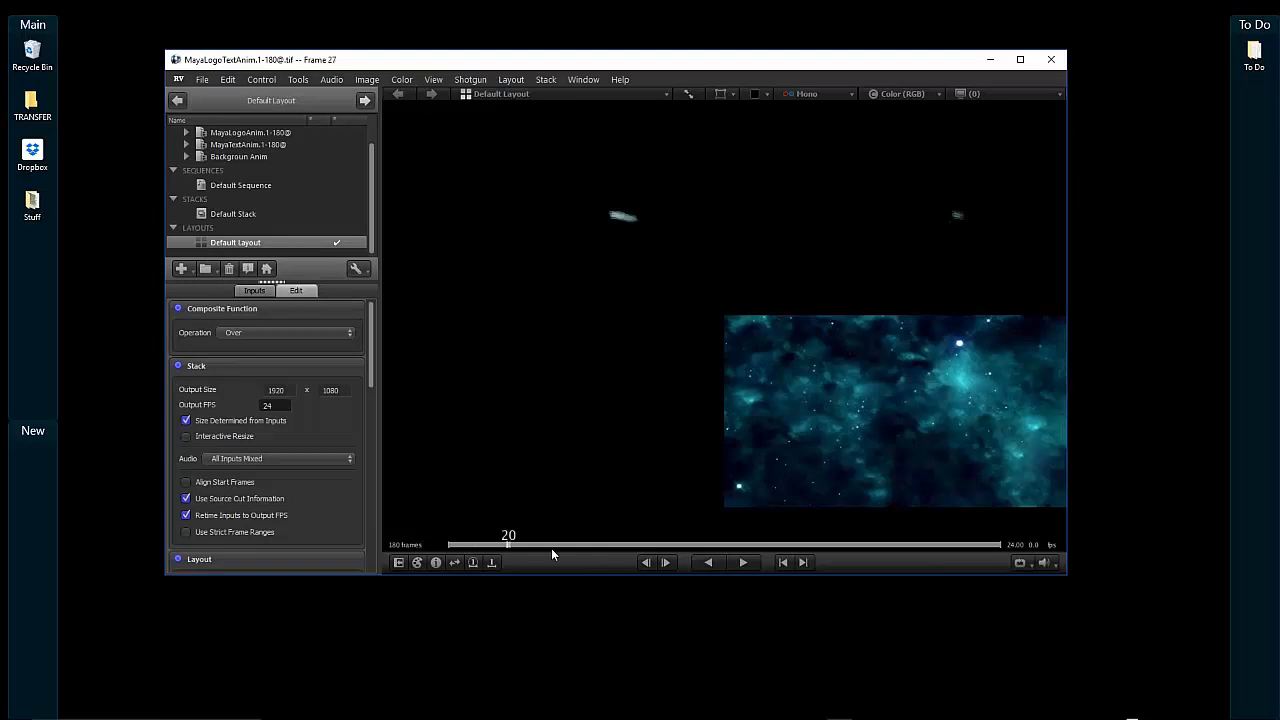
{"action": "left_click_drag", "start_coordinate": [508, 544], "coordinate": [740, 544]}
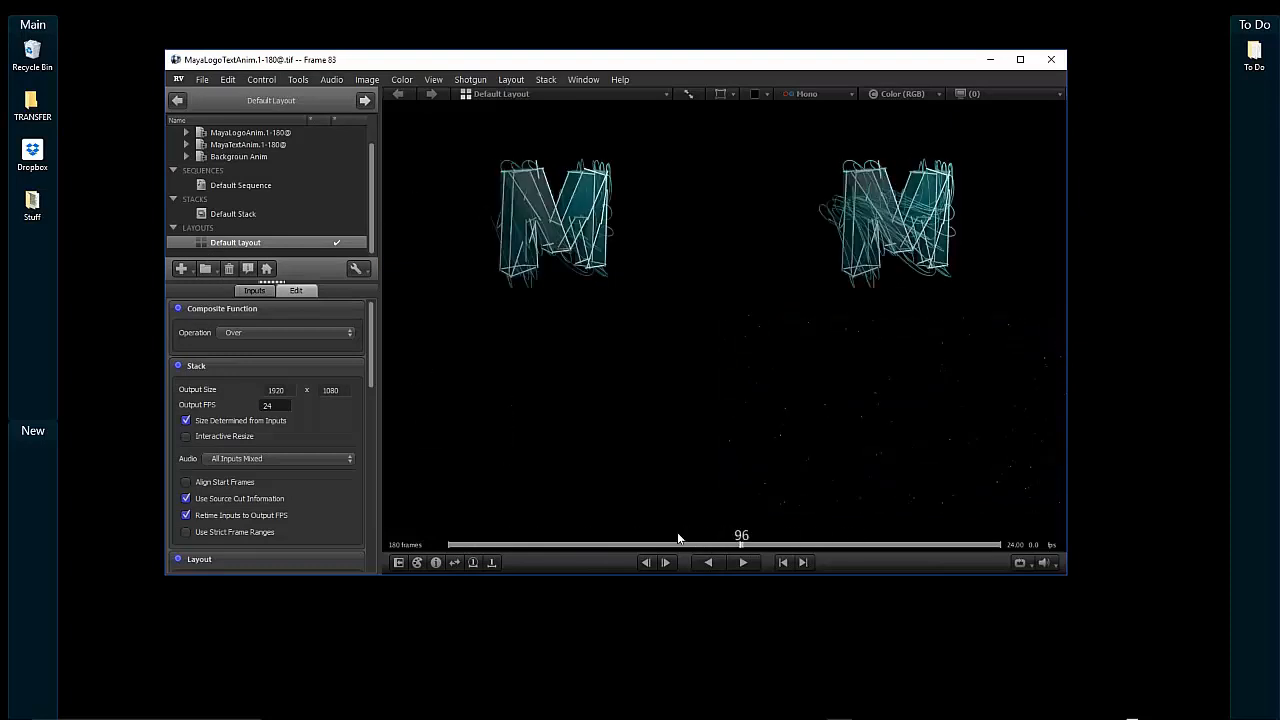
{"action": "left_click_drag", "start_coordinate": [742, 544], "coordinate": [856, 544]}
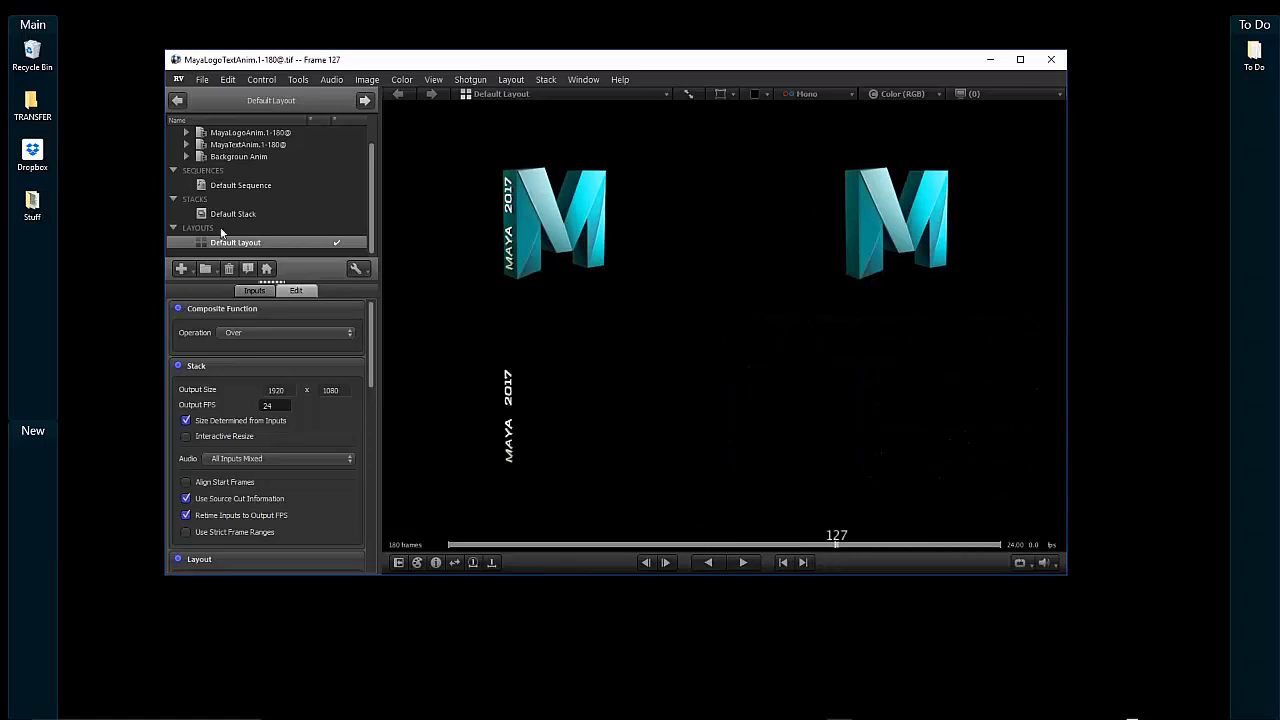
Step: Stack the clips with the text sequence on top and check a frame showing logo and text
{"action": "left_click", "coordinate": [232, 212]}
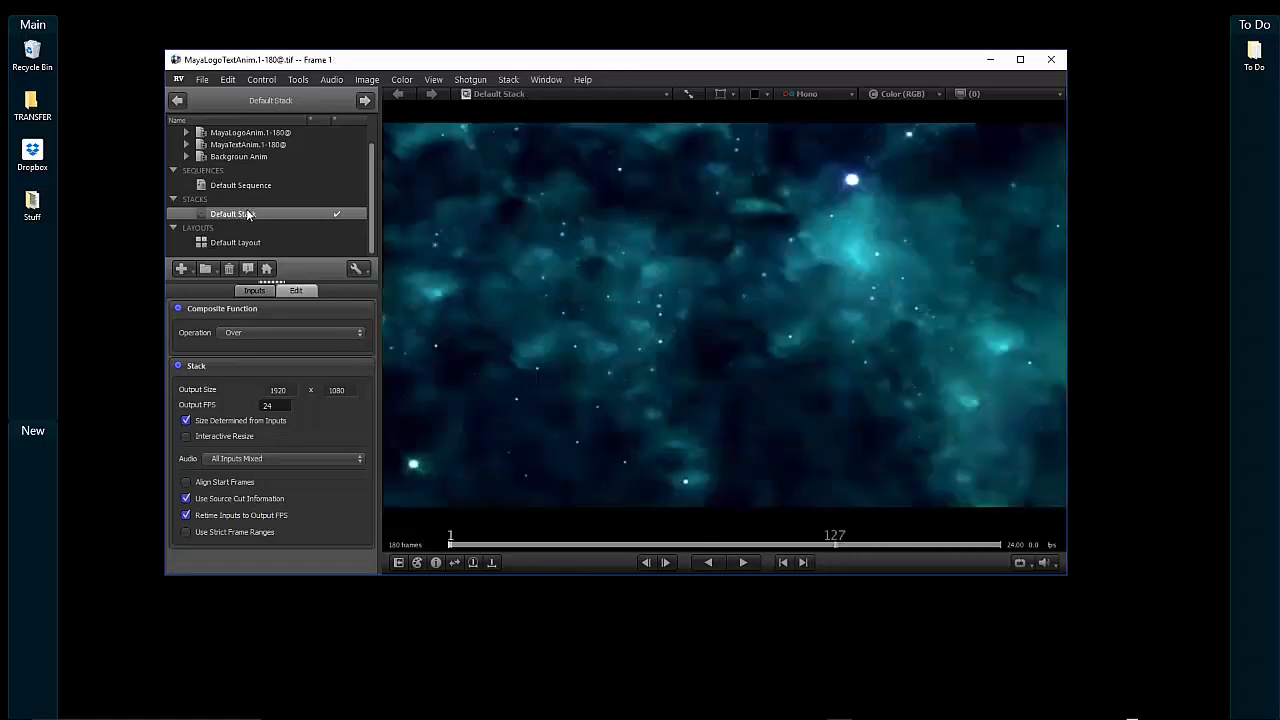
{"action": "left_click", "coordinate": [254, 292]}
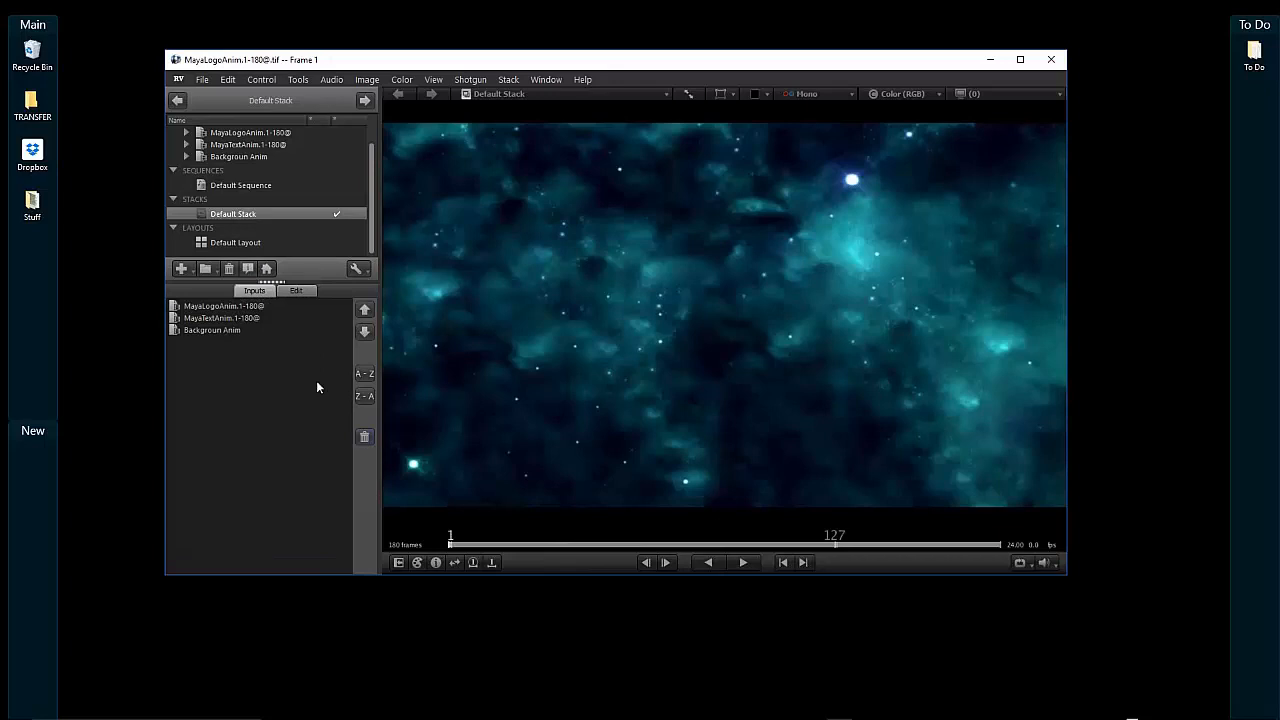
{"action": "left_click", "coordinate": [510, 544]}
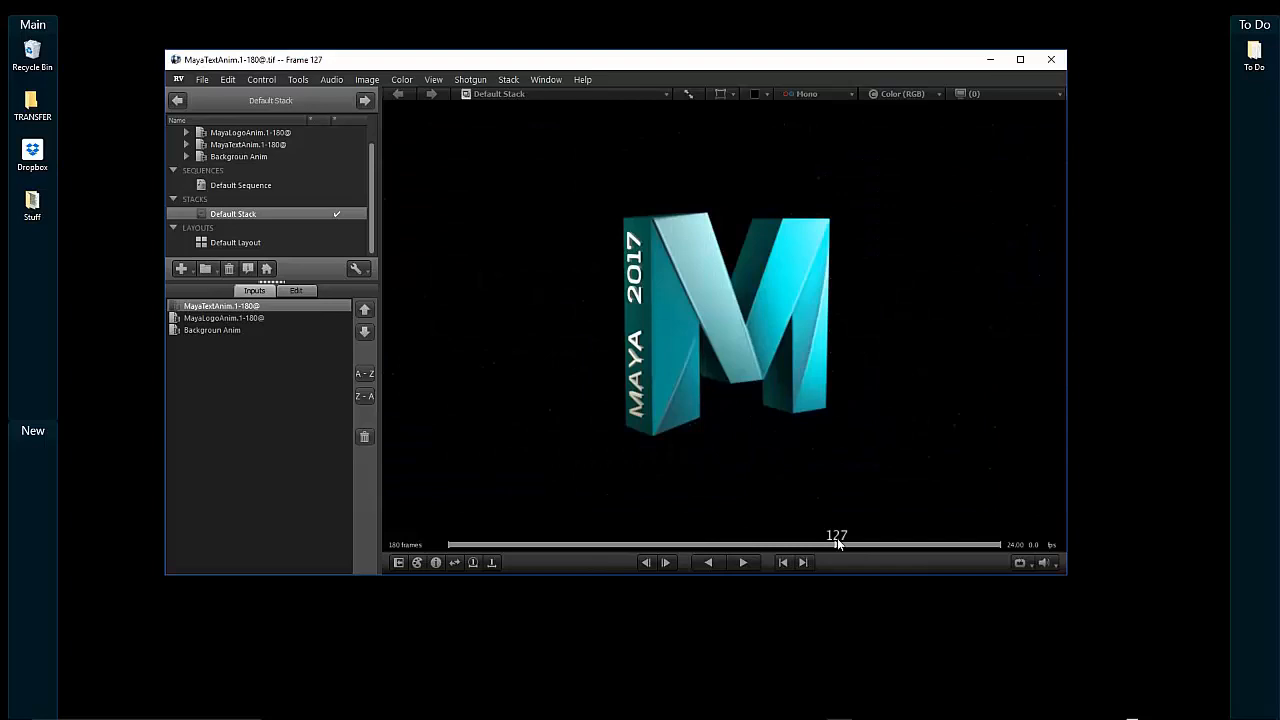
{"action": "left_click", "coordinate": [708, 562]}
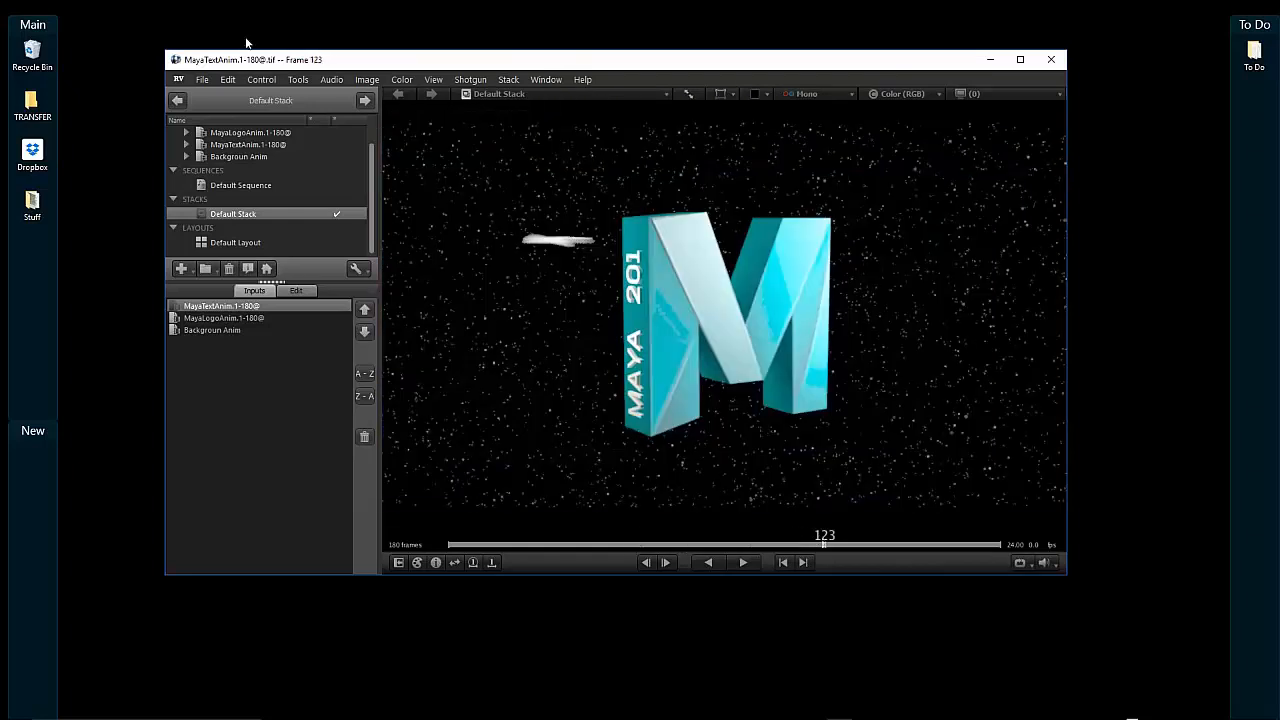
Step: Wipe away the text layer to compare the logo alone, then play the composite
{"action": "left_click", "coordinate": [296, 80]}
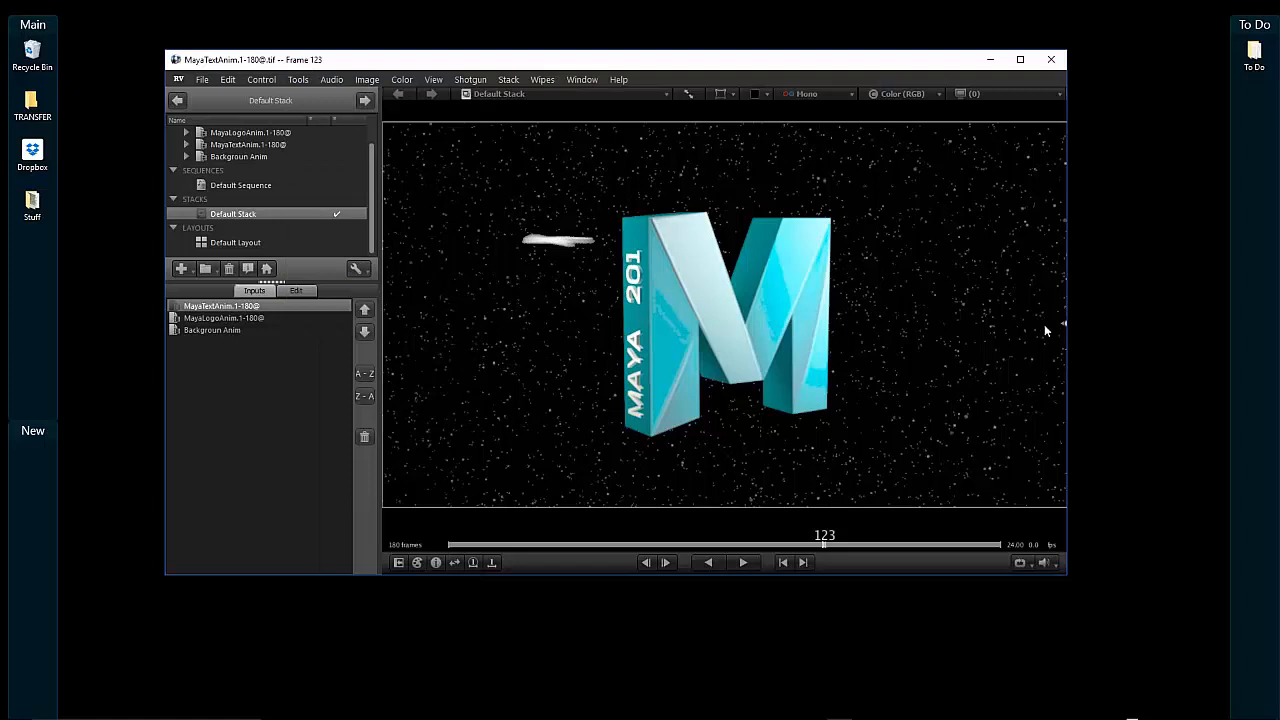
{"action": "mouse_move", "coordinate": [1056, 330]}
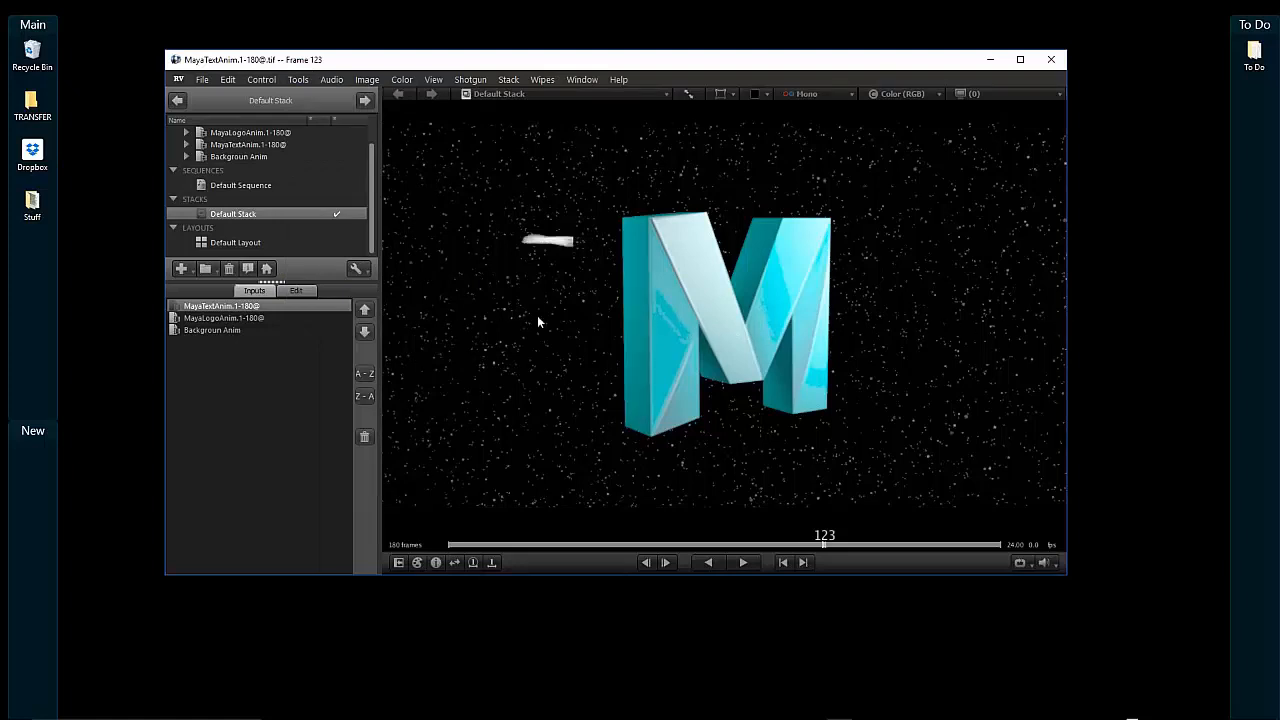
{"action": "mouse_move", "coordinate": [592, 316]}
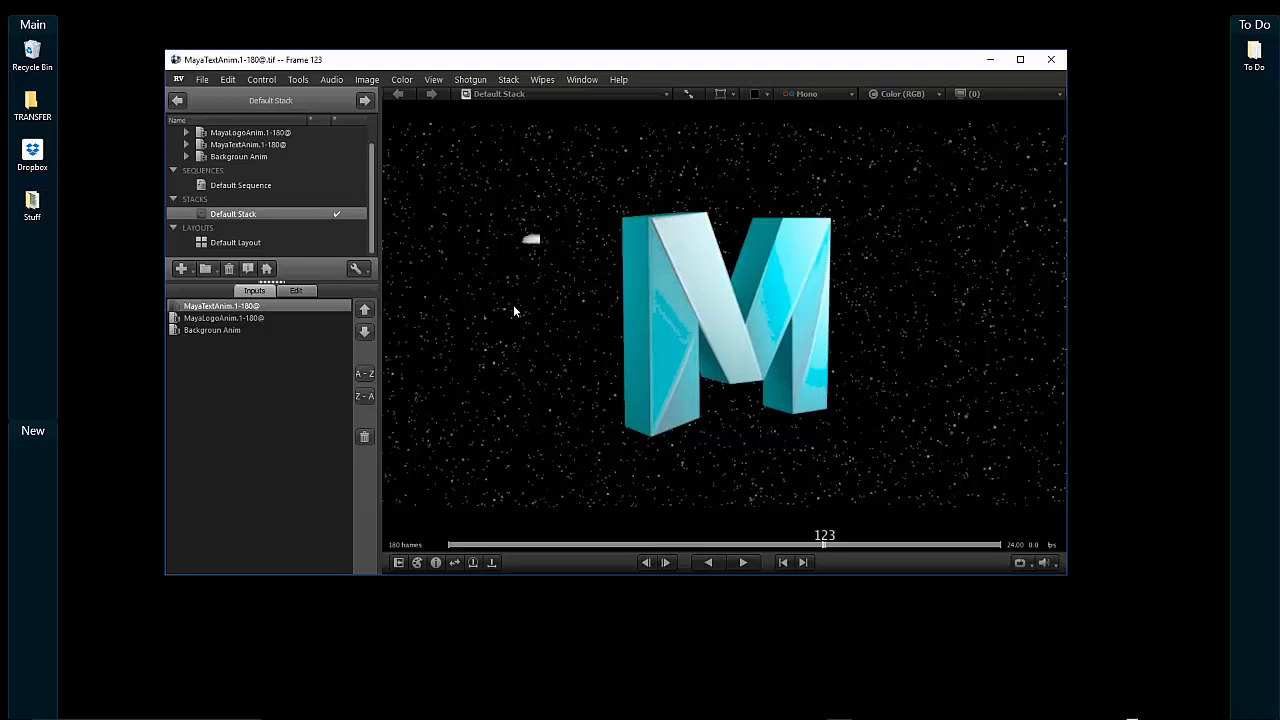
{"action": "mouse_move", "coordinate": [464, 314]}
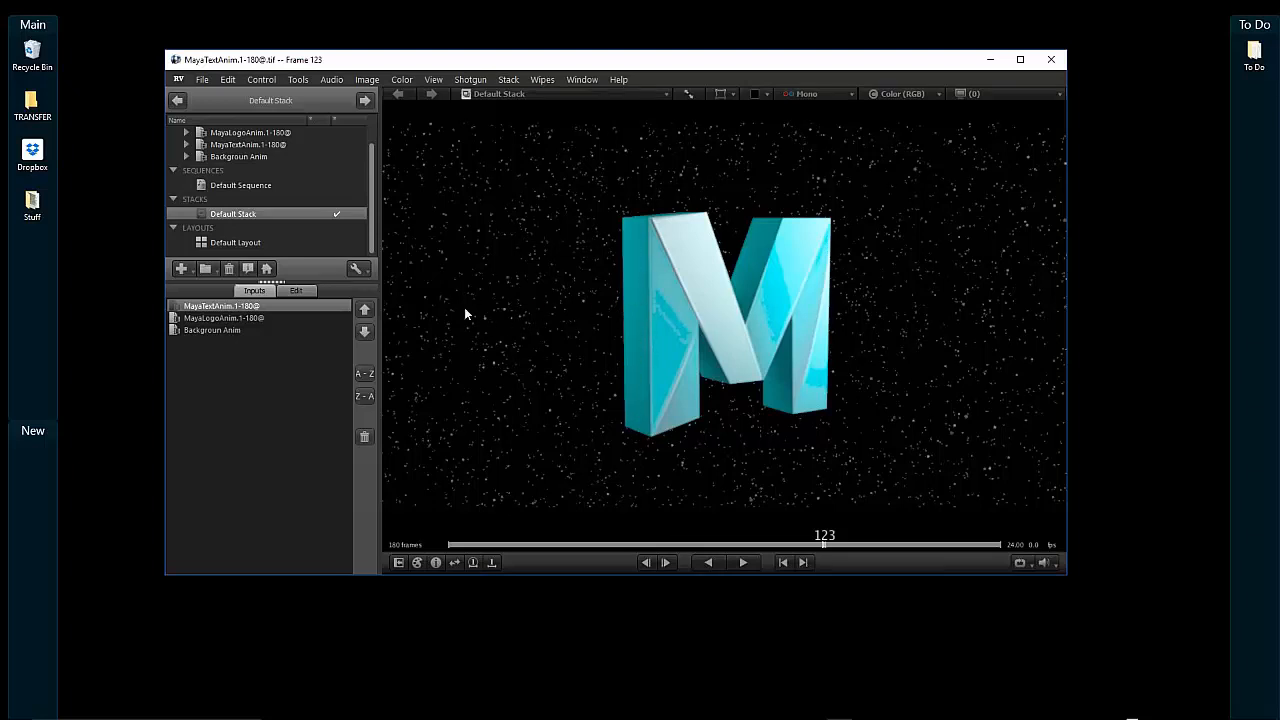
{"action": "mouse_move", "coordinate": [626, 472]}
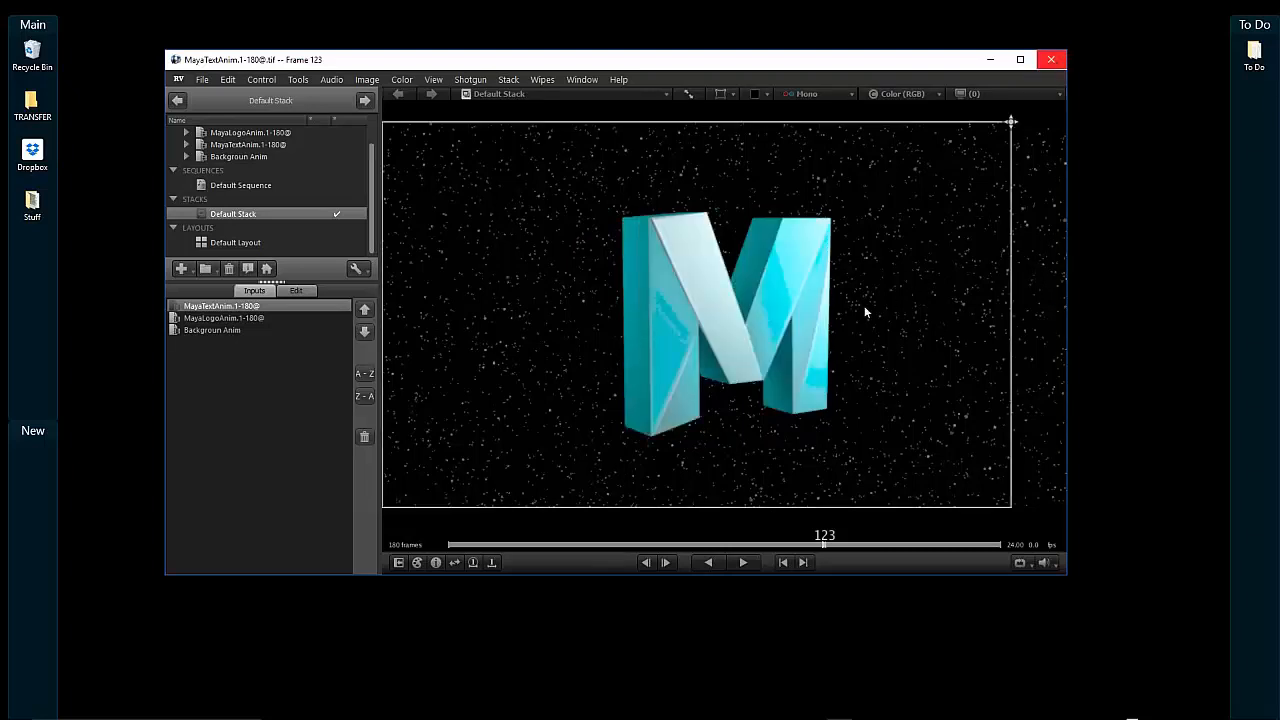
{"action": "left_click", "coordinate": [664, 562]}
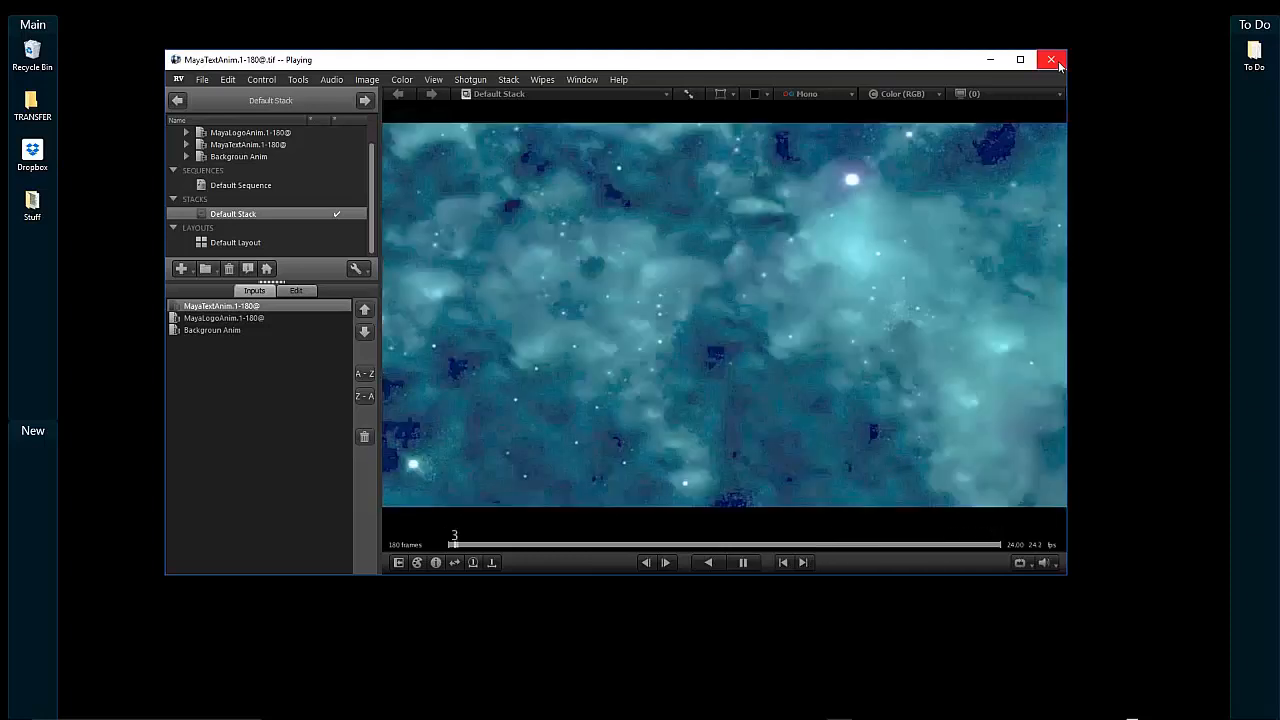
Step: Close RV and load the recent MayaLogoAnim project in After Effects
{"action": "left_click", "coordinate": [1052, 60]}
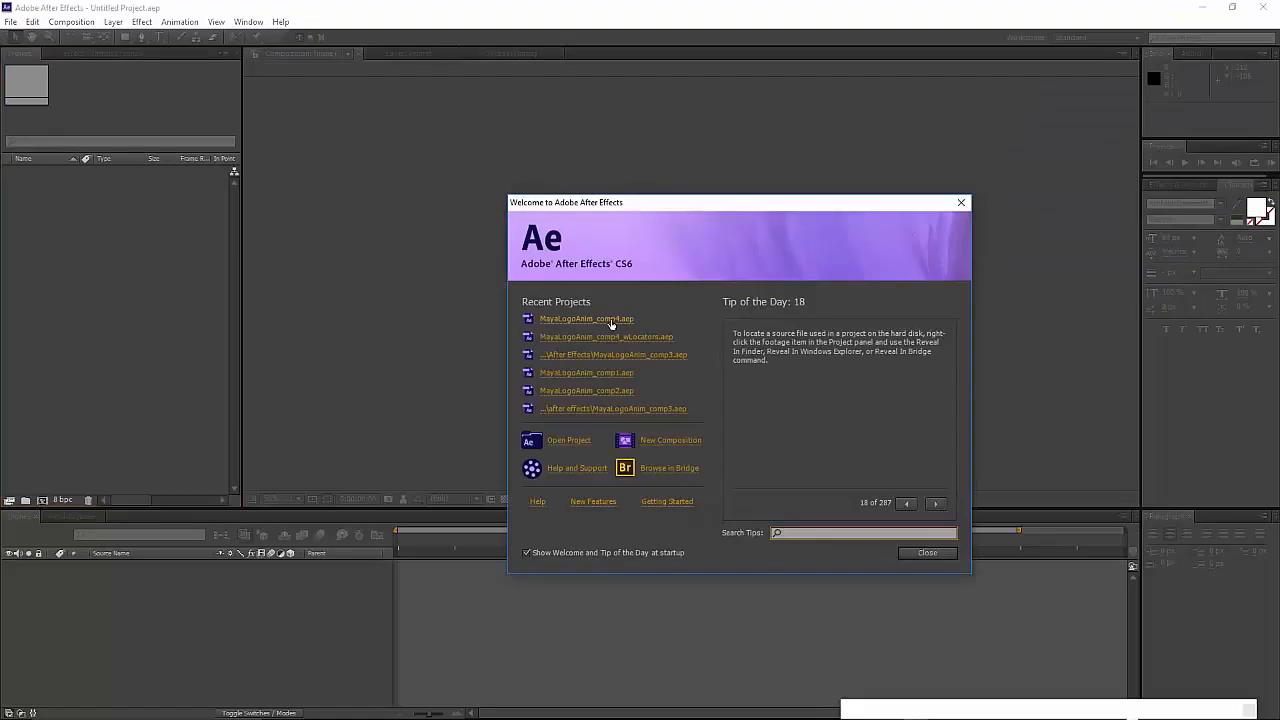
{"action": "left_click", "coordinate": [586, 318]}
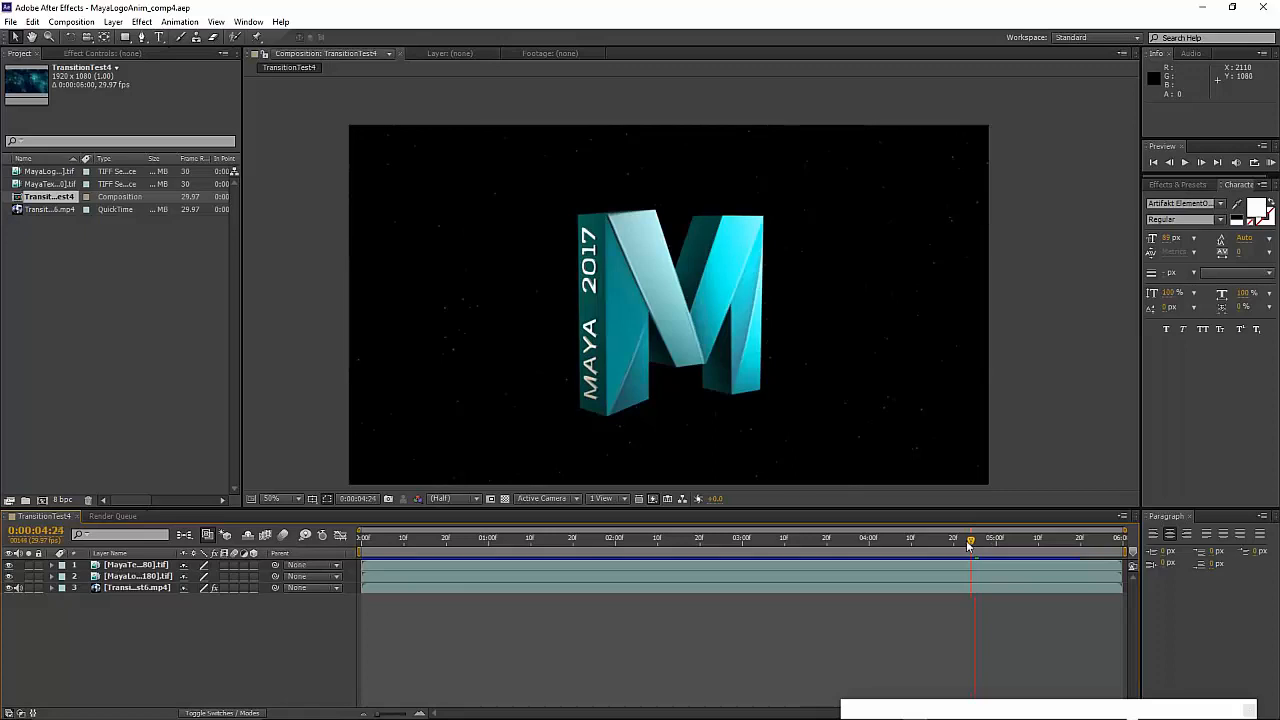
Step: Check the logo build at the start, middle and fully formed frames
{"action": "left_click", "coordinate": [448, 536]}
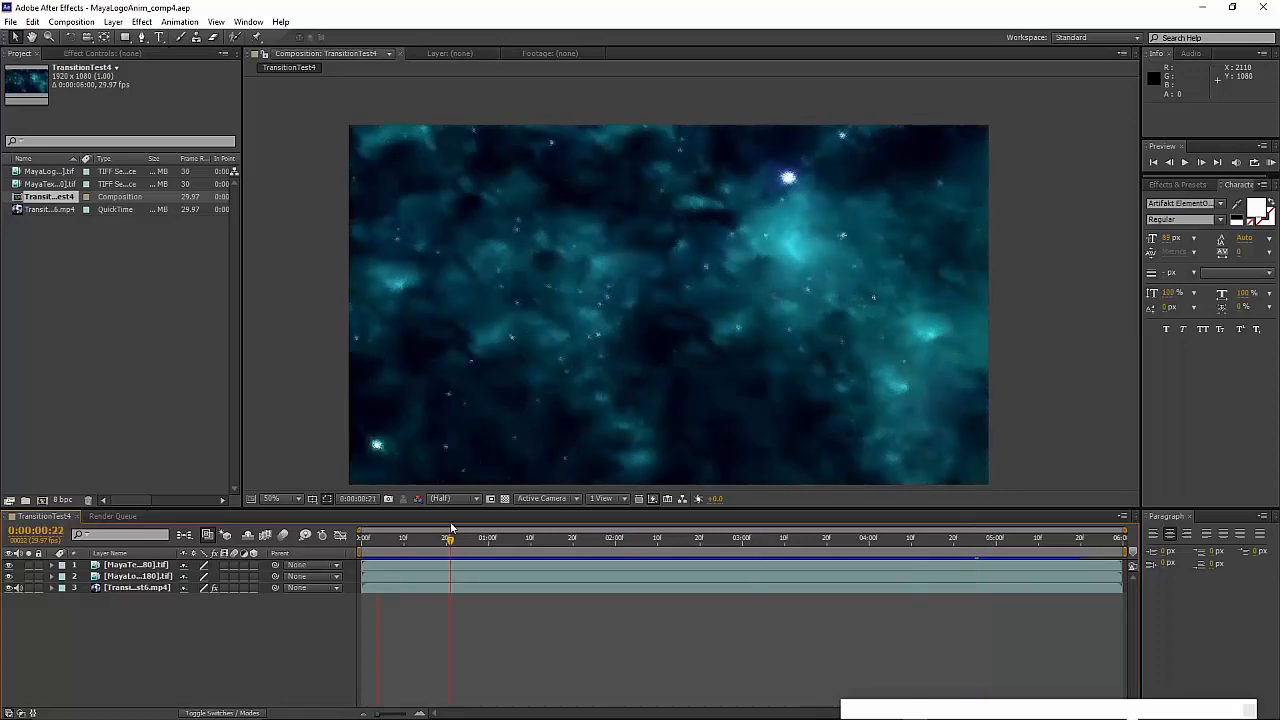
{"action": "left_click", "coordinate": [678, 536]}
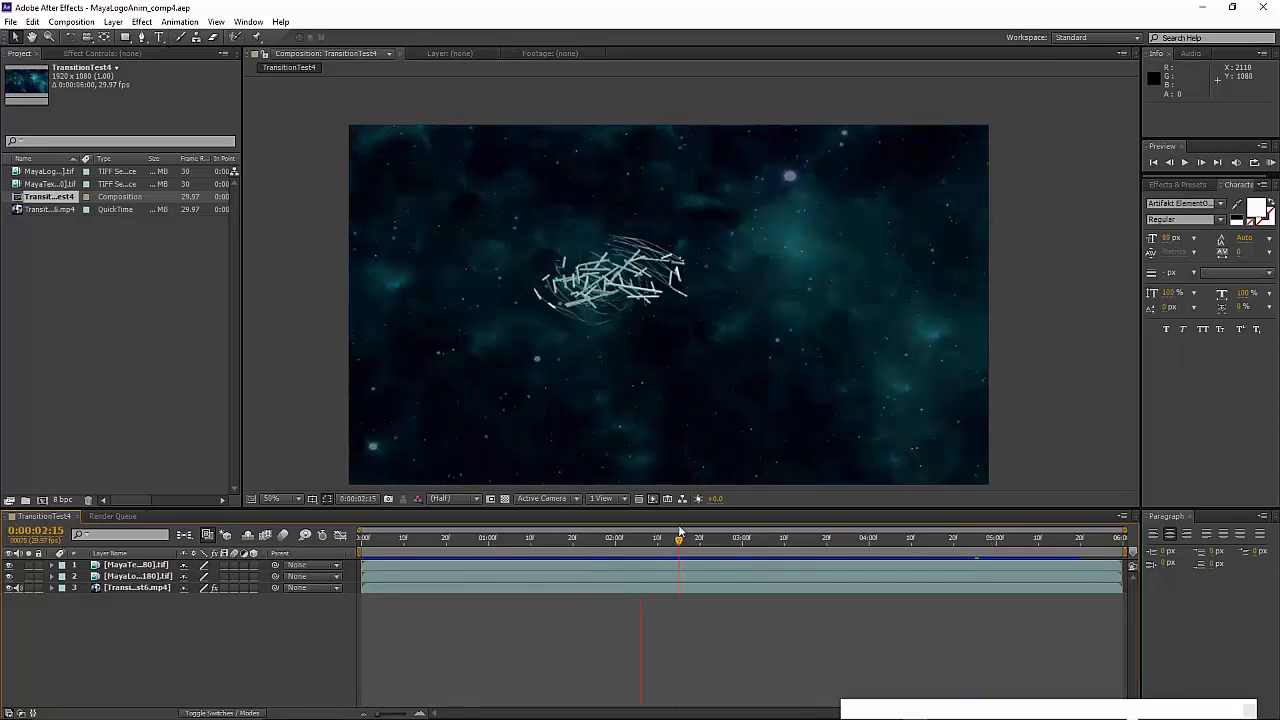
{"action": "left_click", "coordinate": [818, 536]}
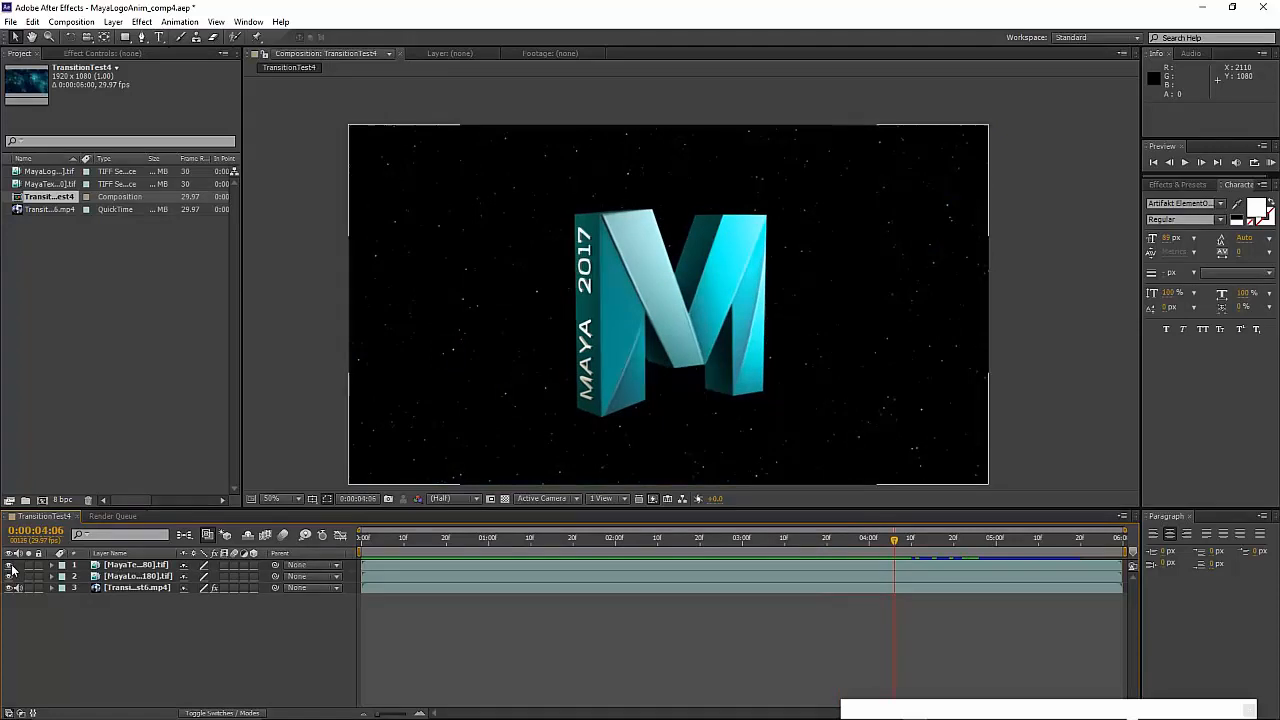
Step: Hide the MAYA 2017 text layer and preview the M logo forming on its own
{"action": "left_click", "coordinate": [8, 564]}
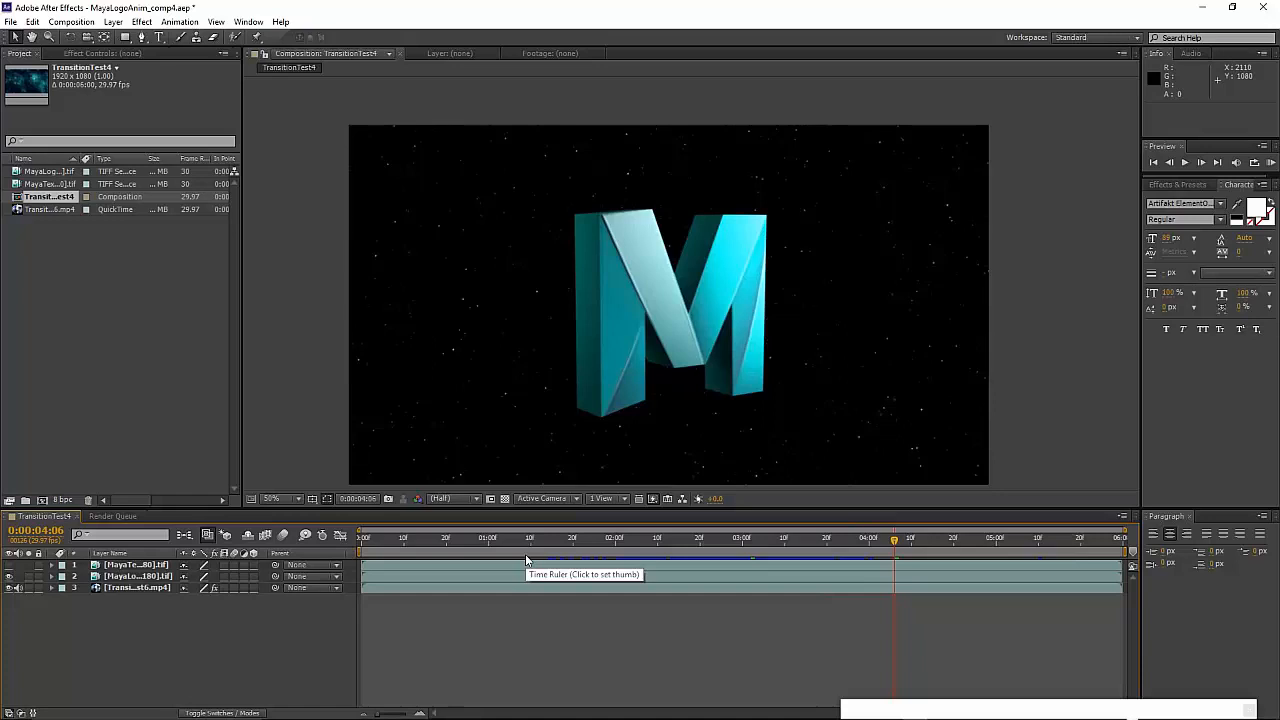
{"action": "mouse_move", "coordinate": [612, 356]}
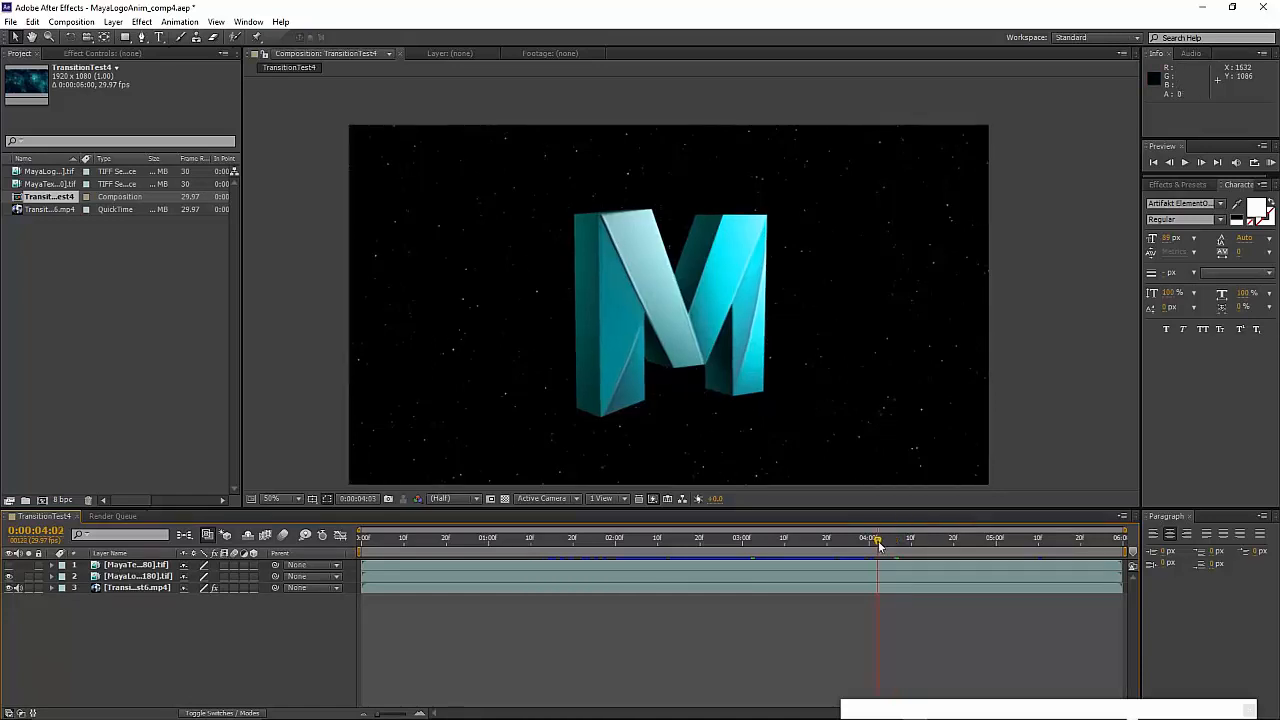
{"action": "left_click", "coordinate": [788, 538]}
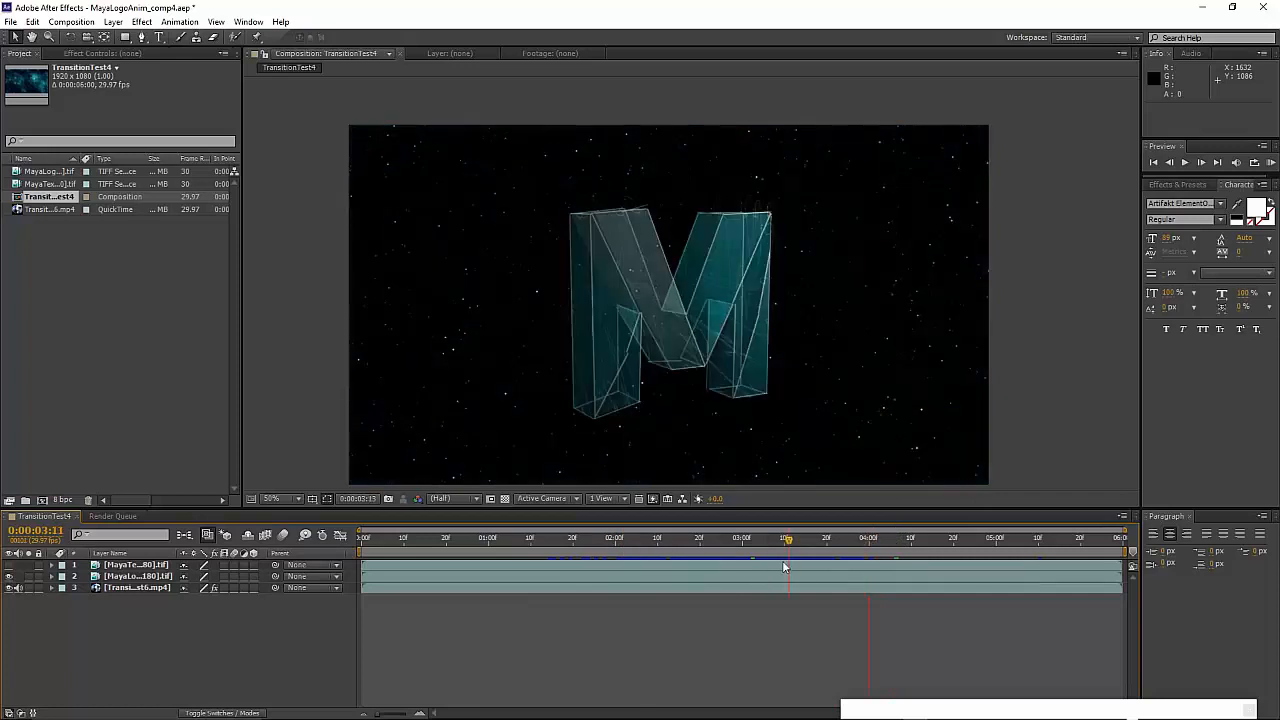
{"action": "left_click_drag", "start_coordinate": [788, 538], "coordinate": [724, 538]}
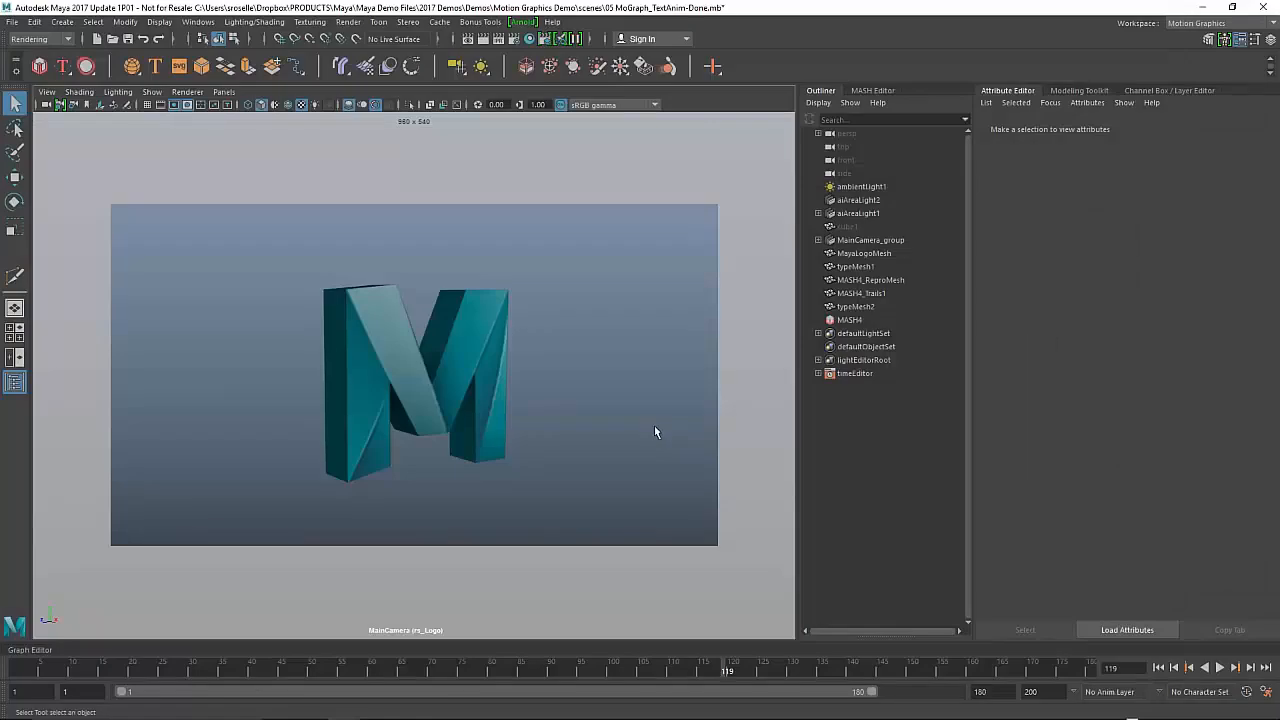
{"action": "mouse_move", "coordinate": [592, 536]}
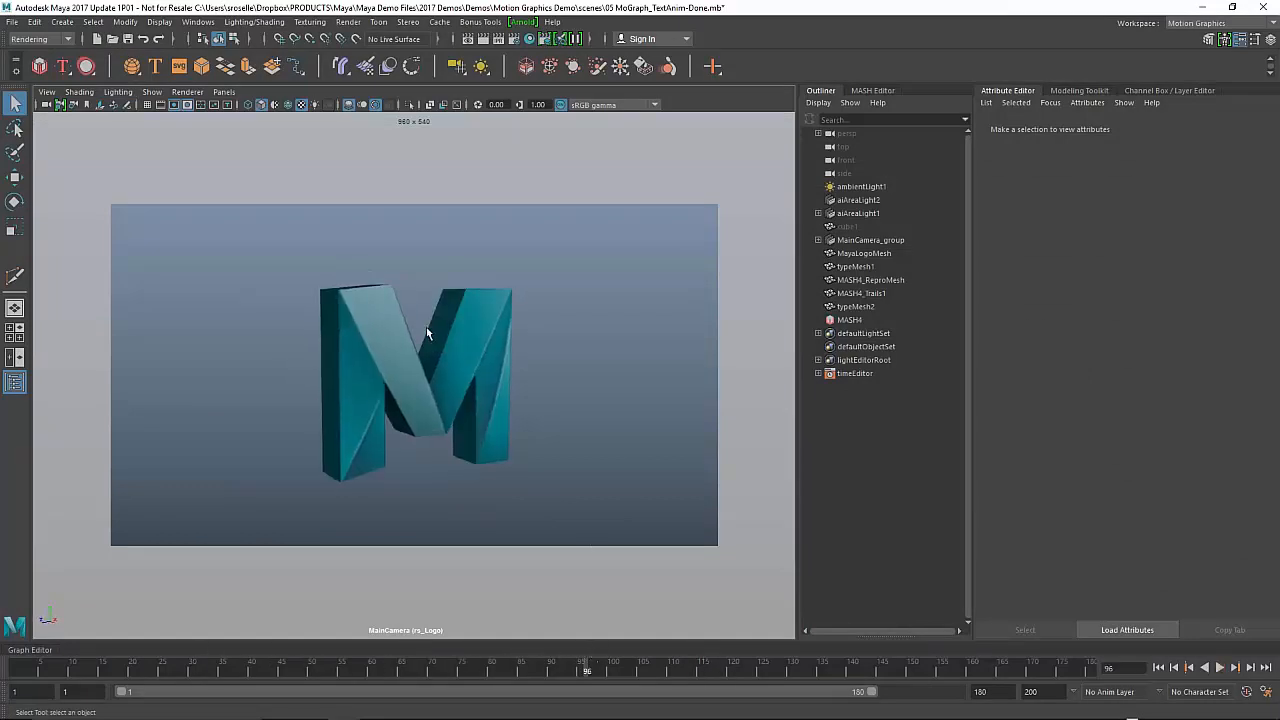
Step: Create a locator in the M logo scene and switch to rotating it
{"action": "left_click", "coordinate": [60, 22]}
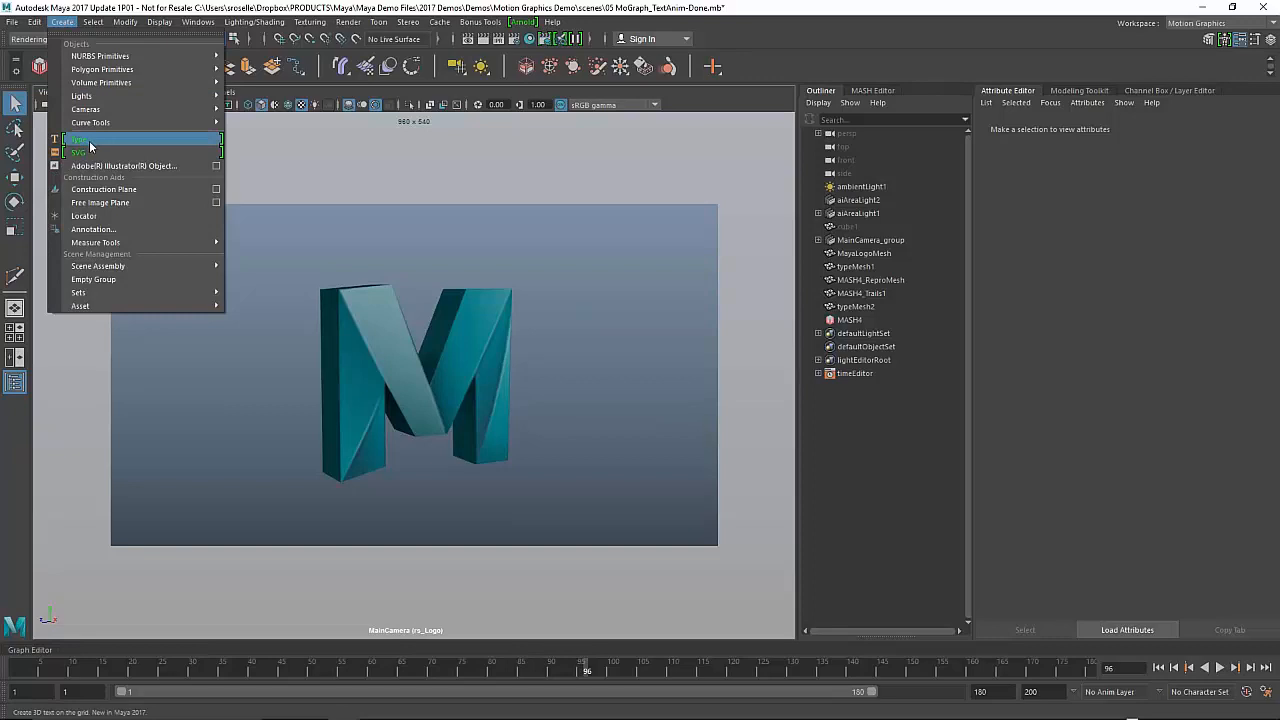
{"action": "left_click", "coordinate": [84, 216]}
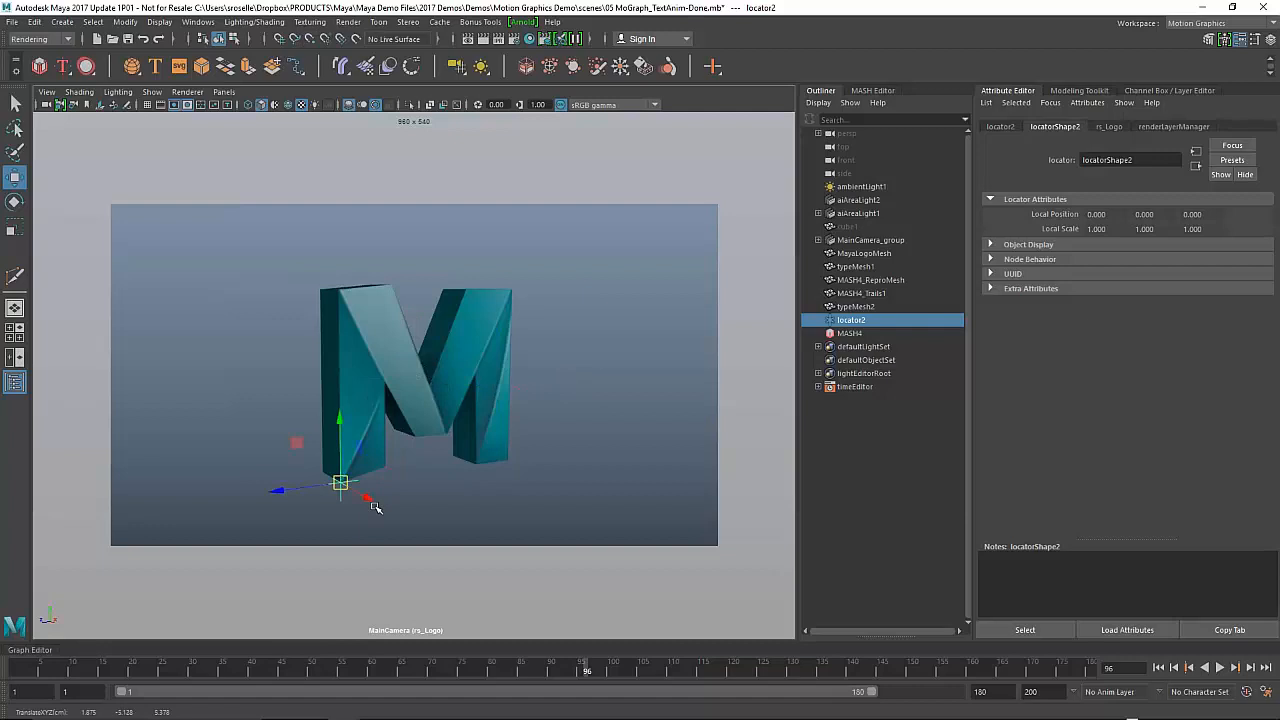
{"action": "mouse_move", "coordinate": [464, 502]}
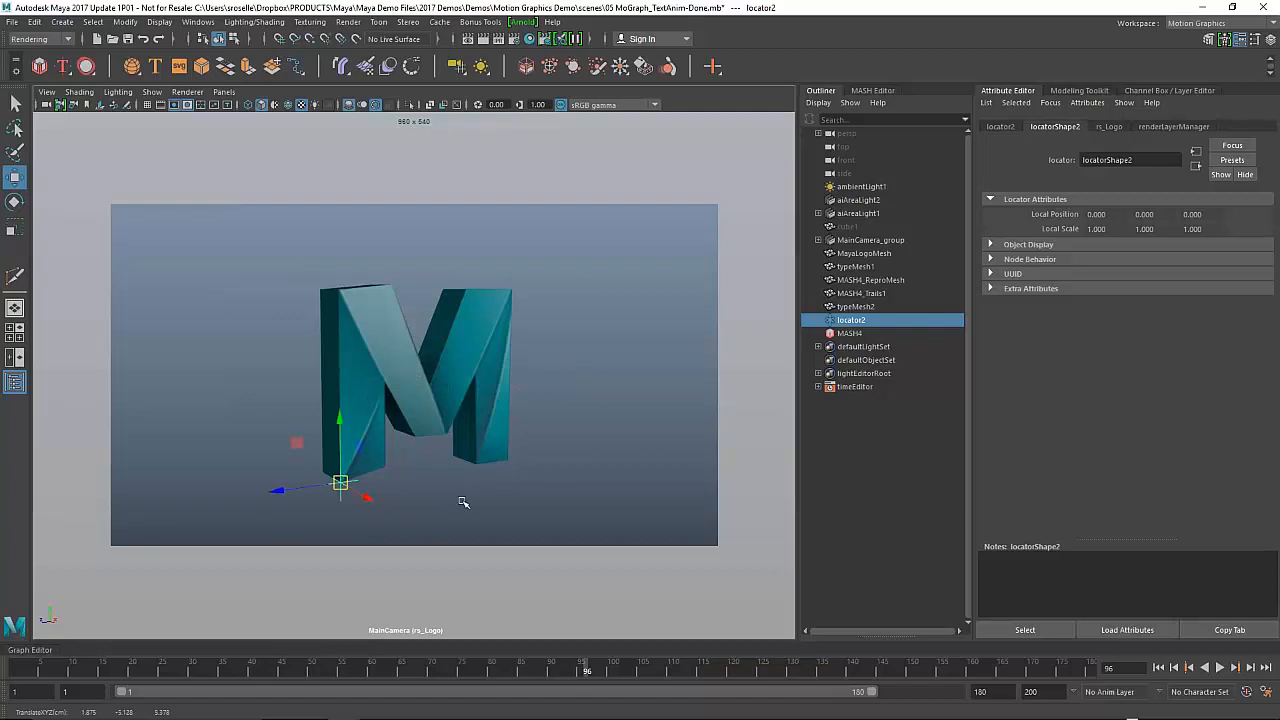
{"action": "left_click", "coordinate": [16, 202]}
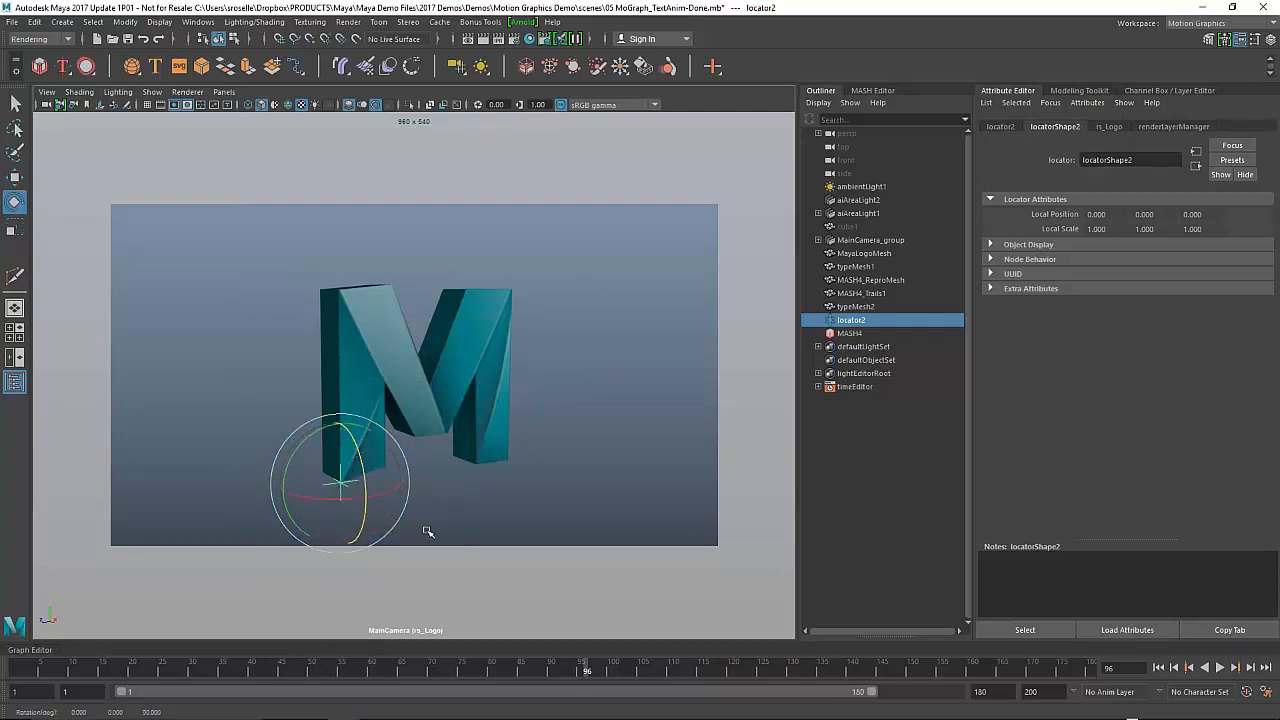
Step: Scrub through the logo's spinning build-up animation
{"action": "left_click", "coordinate": [348, 672]}
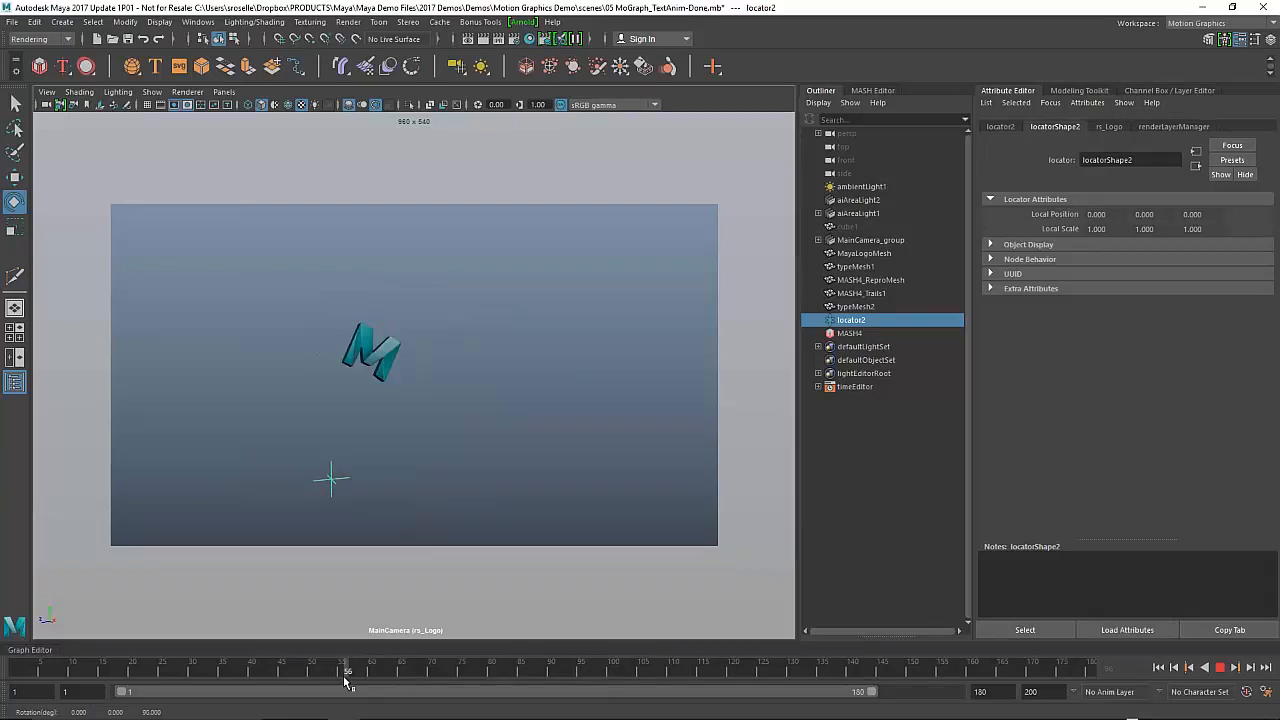
{"action": "left_click_drag", "start_coordinate": [348, 670], "coordinate": [384, 670]}
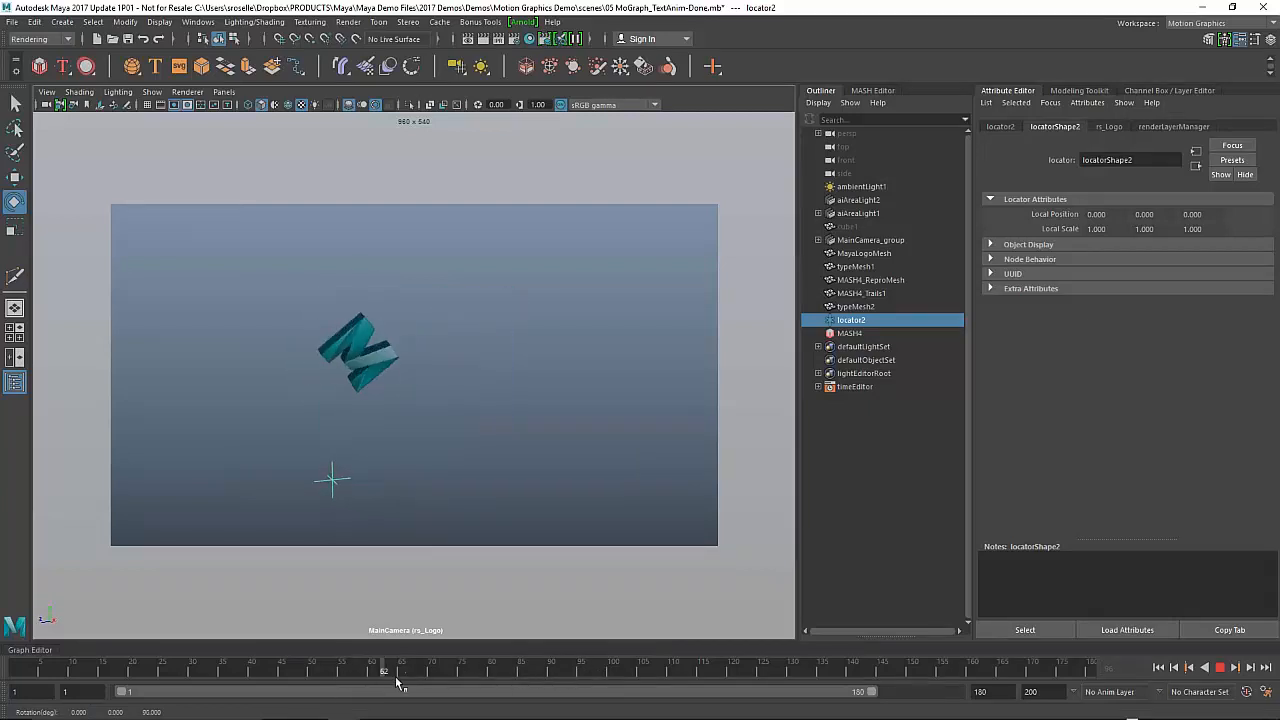
{"action": "left_click_drag", "start_coordinate": [384, 672], "coordinate": [412, 672]}
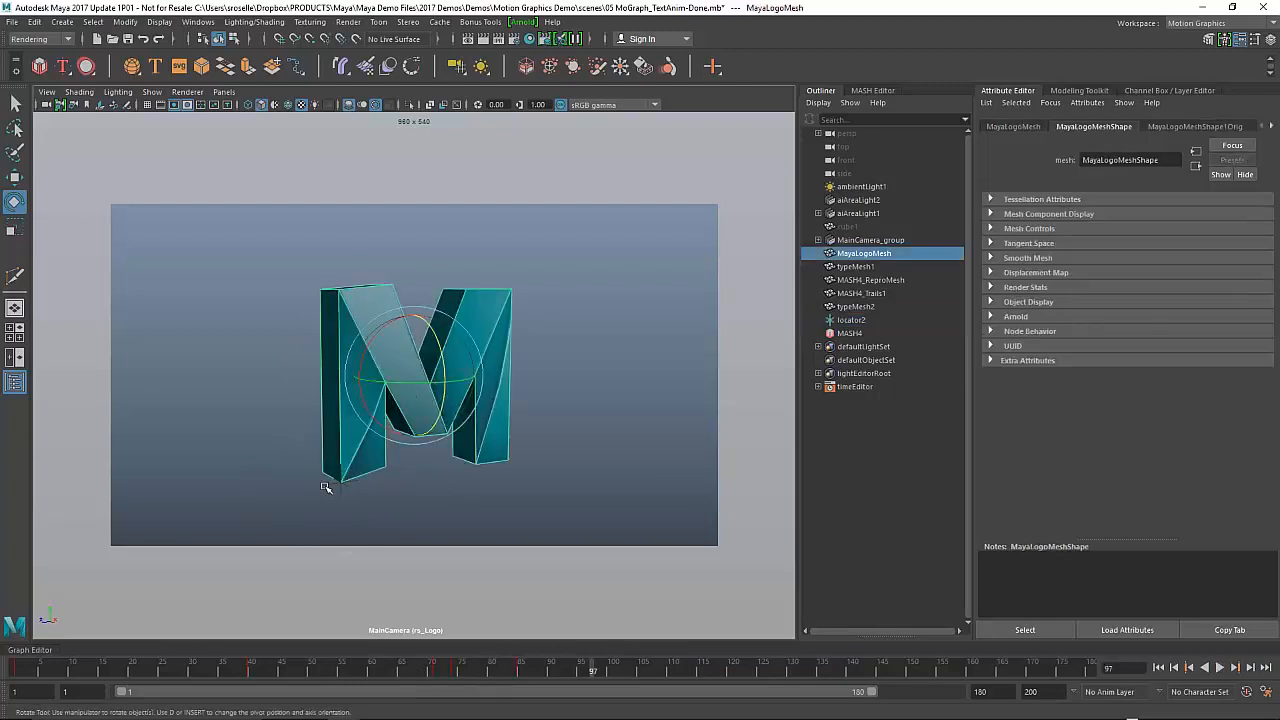
Step: Select the locator at the logo's base and switch to the Animation menu set
{"action": "left_click", "coordinate": [852, 320]}
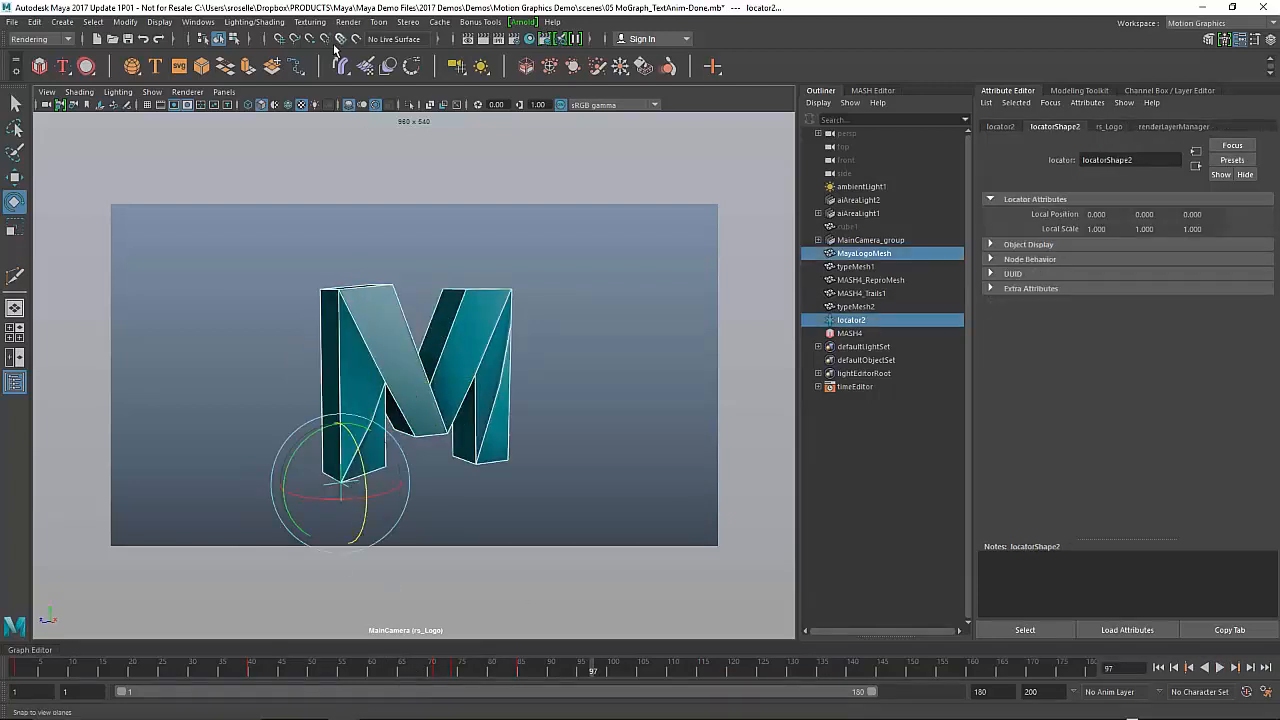
{"action": "left_click", "coordinate": [40, 40]}
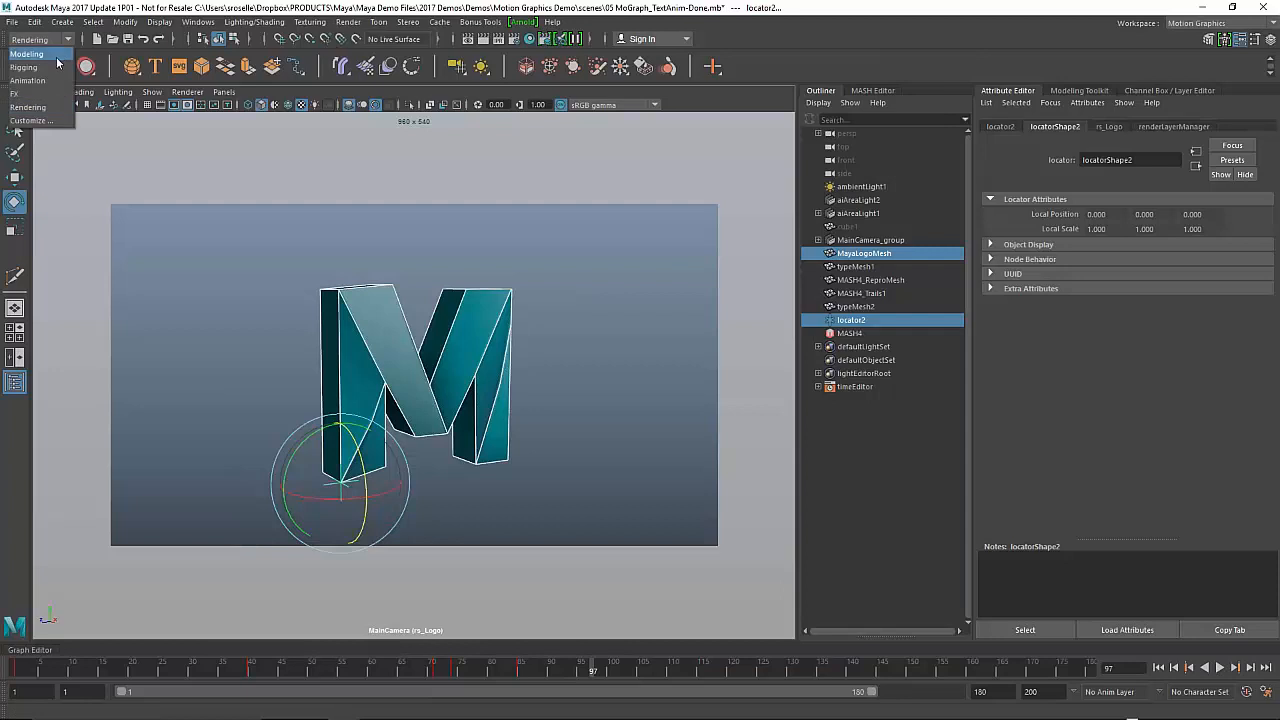
{"action": "left_click", "coordinate": [28, 80]}
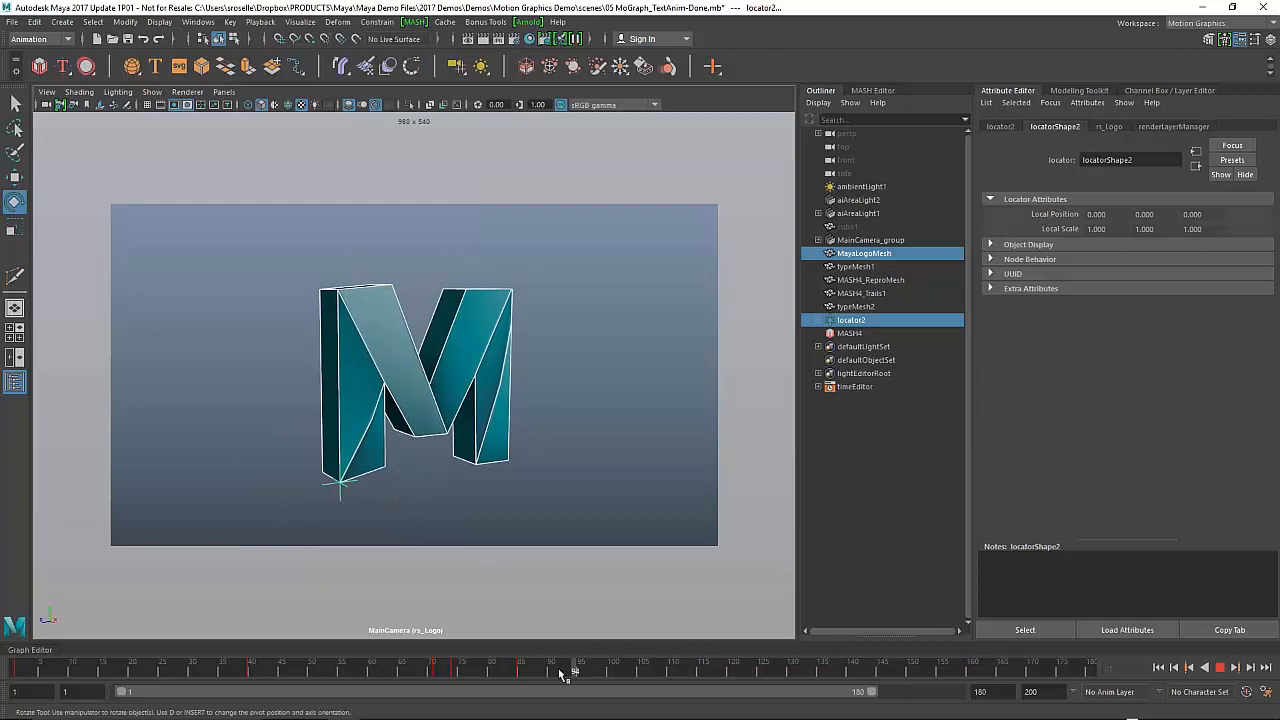
Step: Scrub the logo from its flattened stage to full shape again
{"action": "left_click_drag", "start_coordinate": [576, 670], "coordinate": [476, 670]}
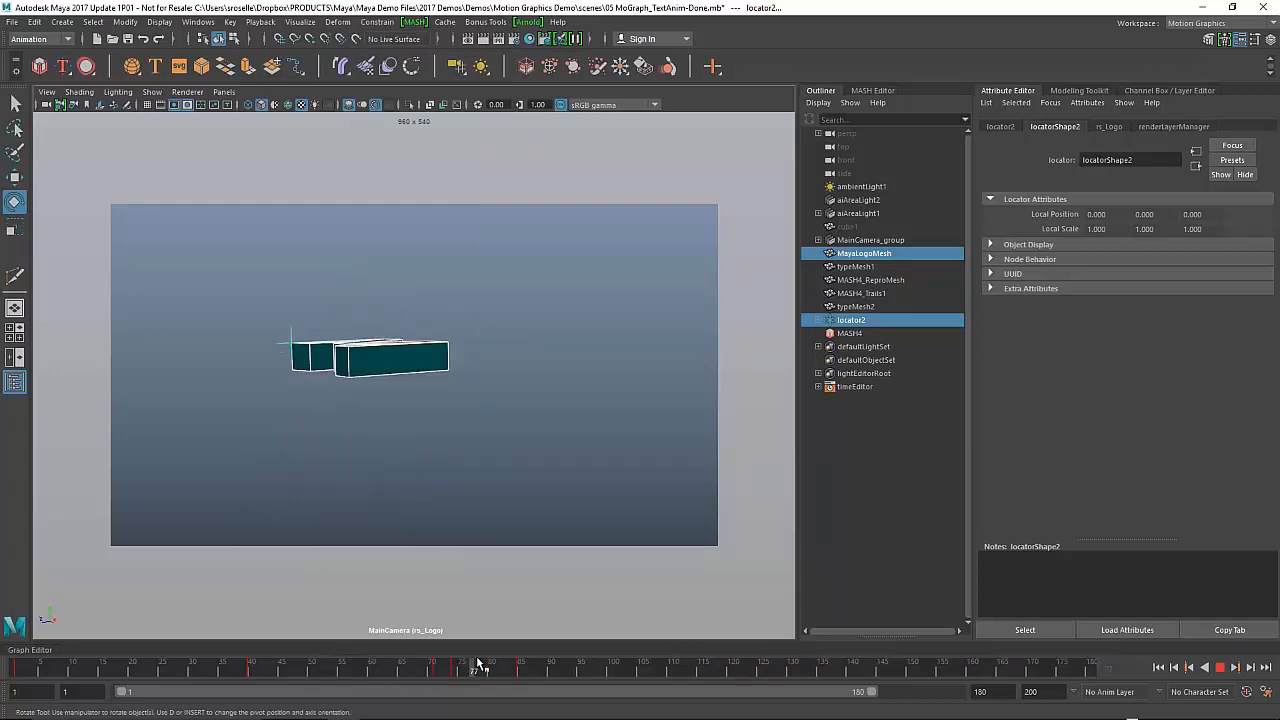
{"action": "left_click_drag", "start_coordinate": [478, 670], "coordinate": [316, 670]}
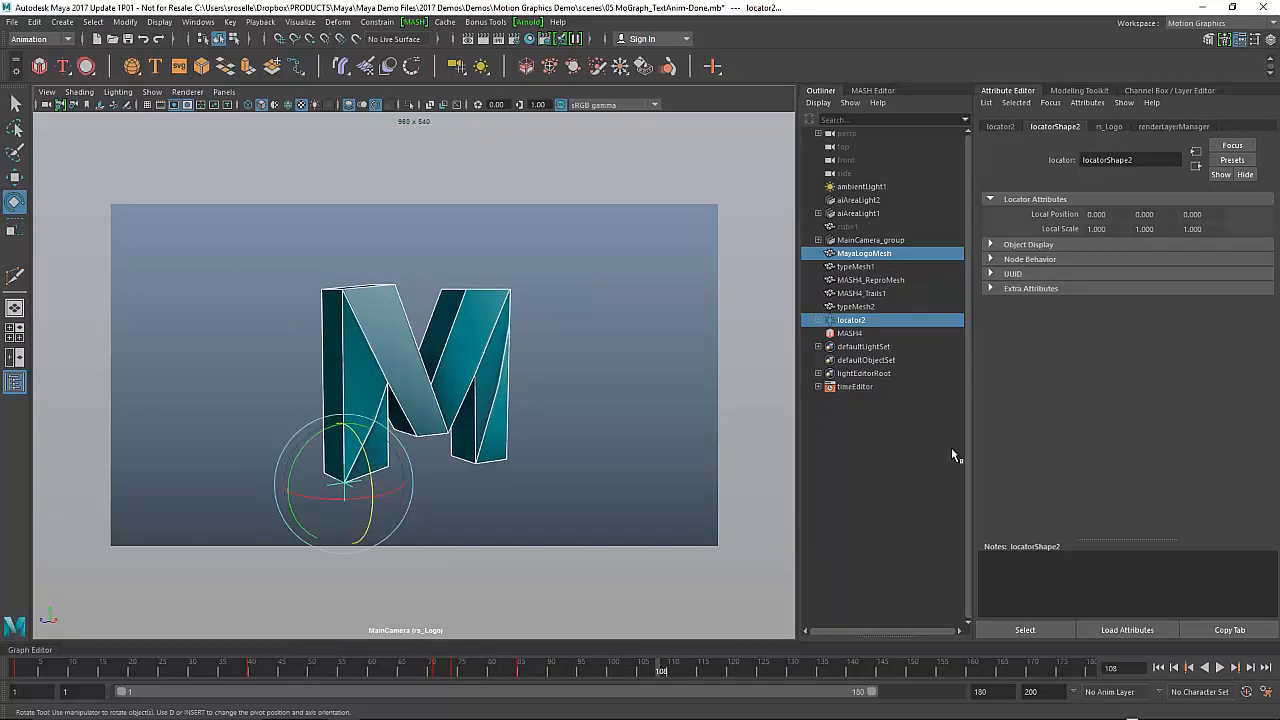
{"action": "left_click", "coordinate": [12, 22]}
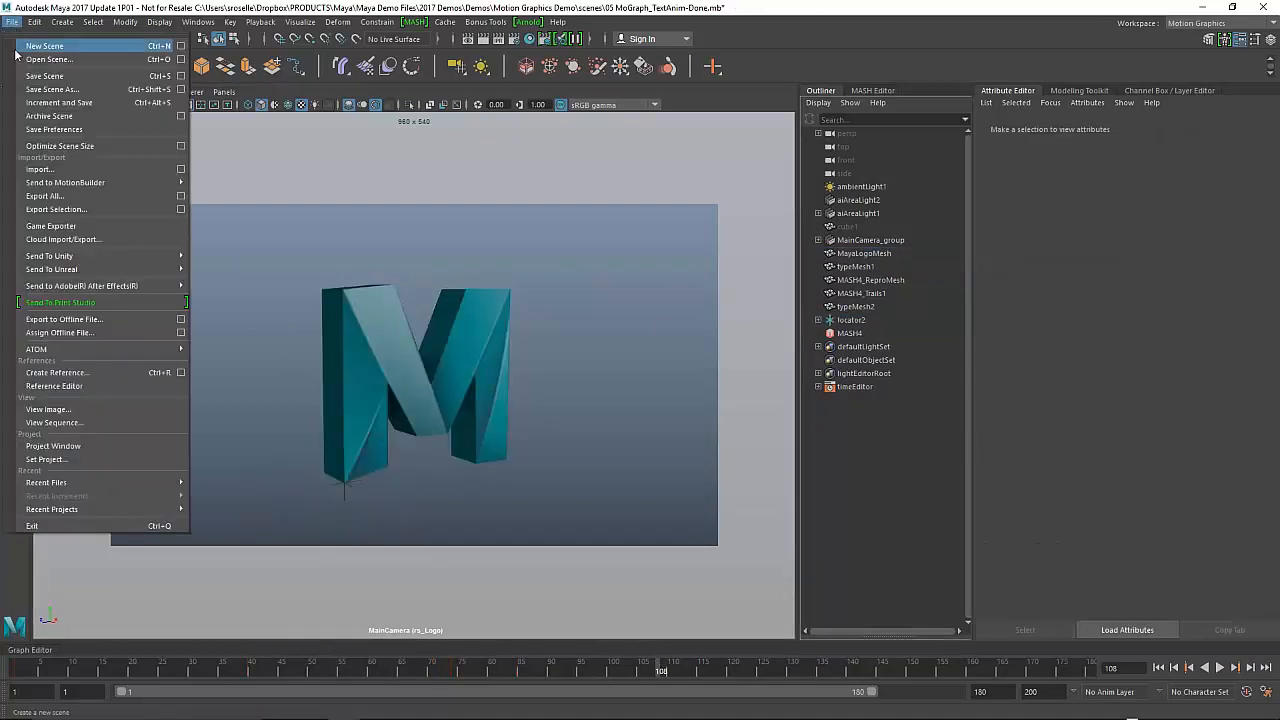
{"action": "mouse_move", "coordinate": [80, 286]}
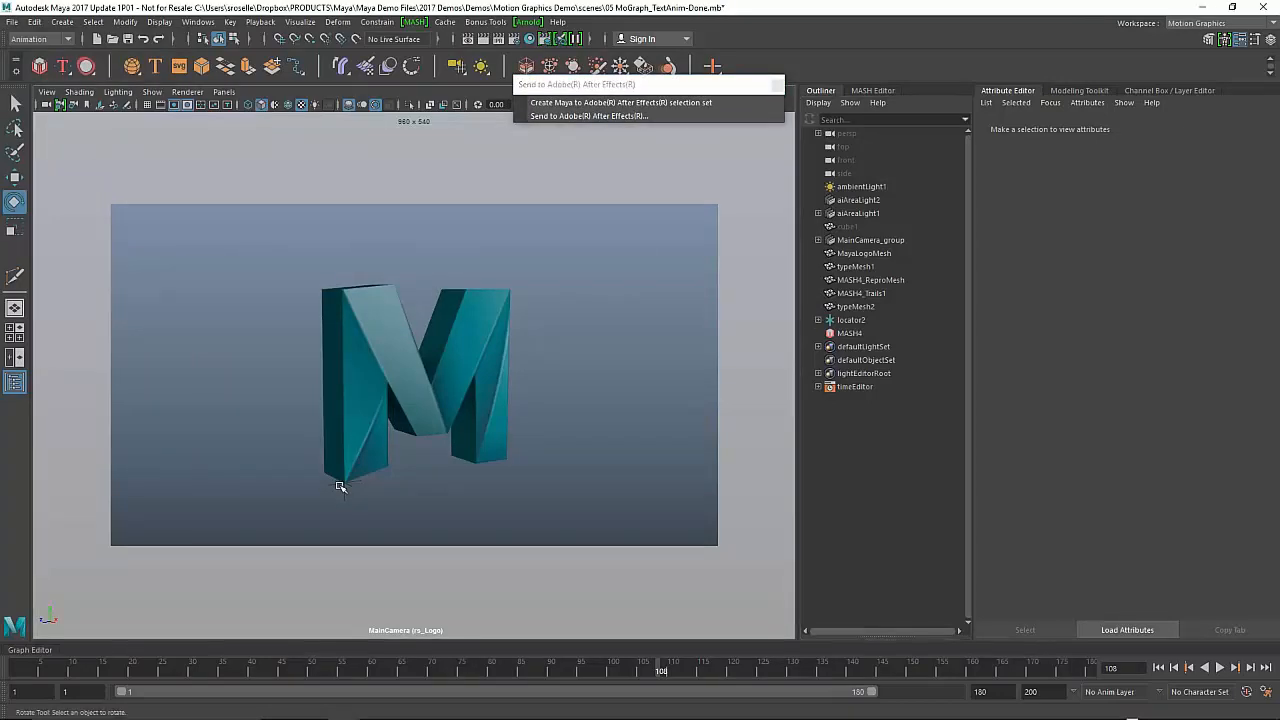
Step: Create a Maya to AE selection set from locator2 and MainCamera_group
{"action": "left_click", "coordinate": [852, 320]}
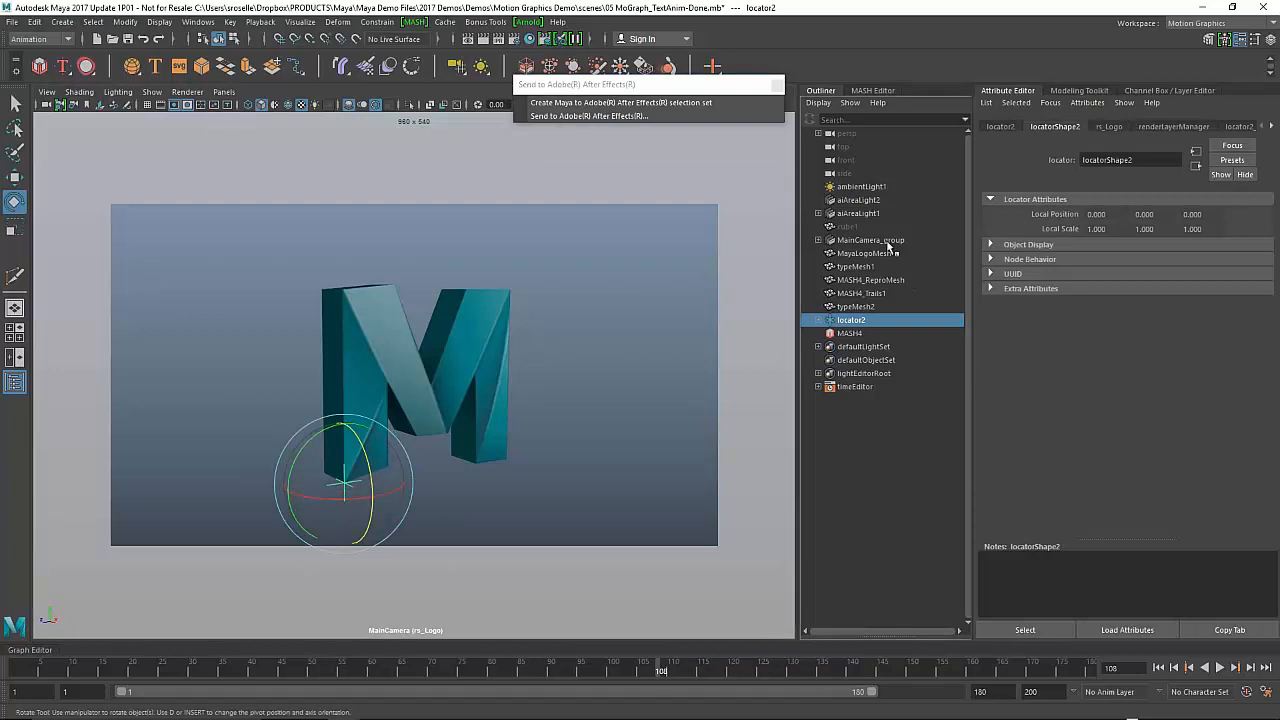
{"action": "left_click", "coordinate": [870, 240]}
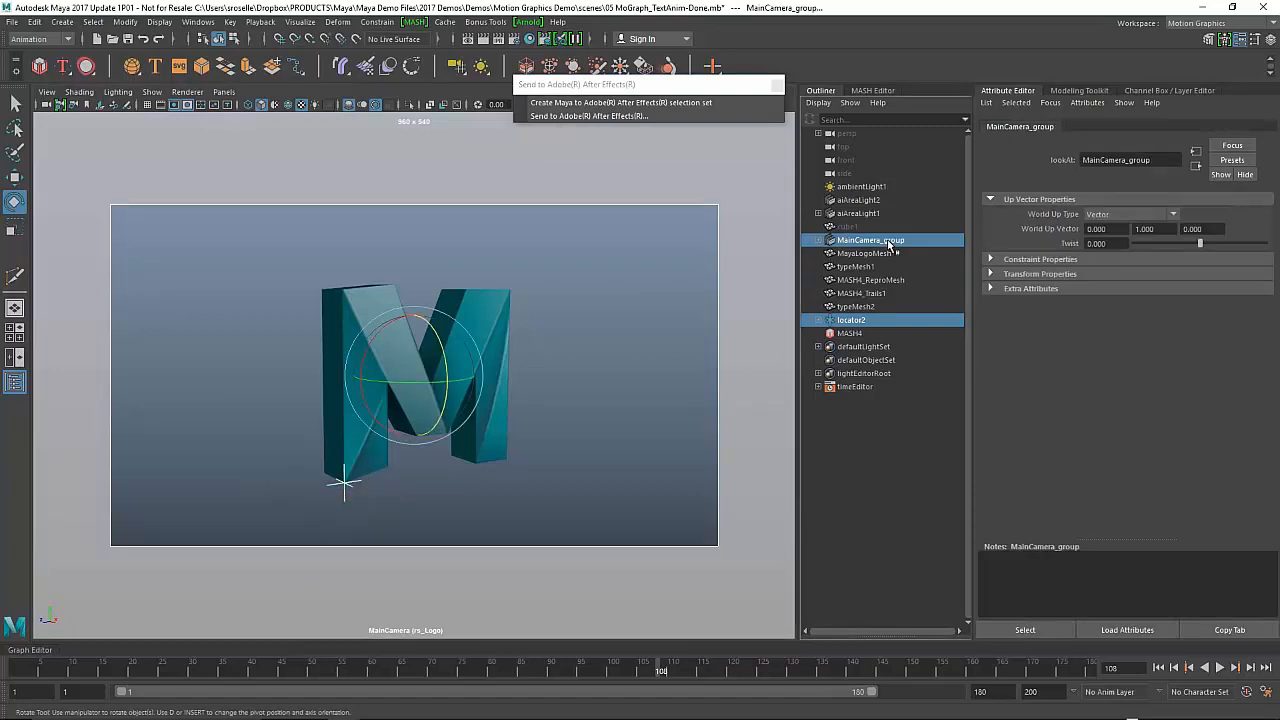
{"action": "left_click", "coordinate": [620, 102]}
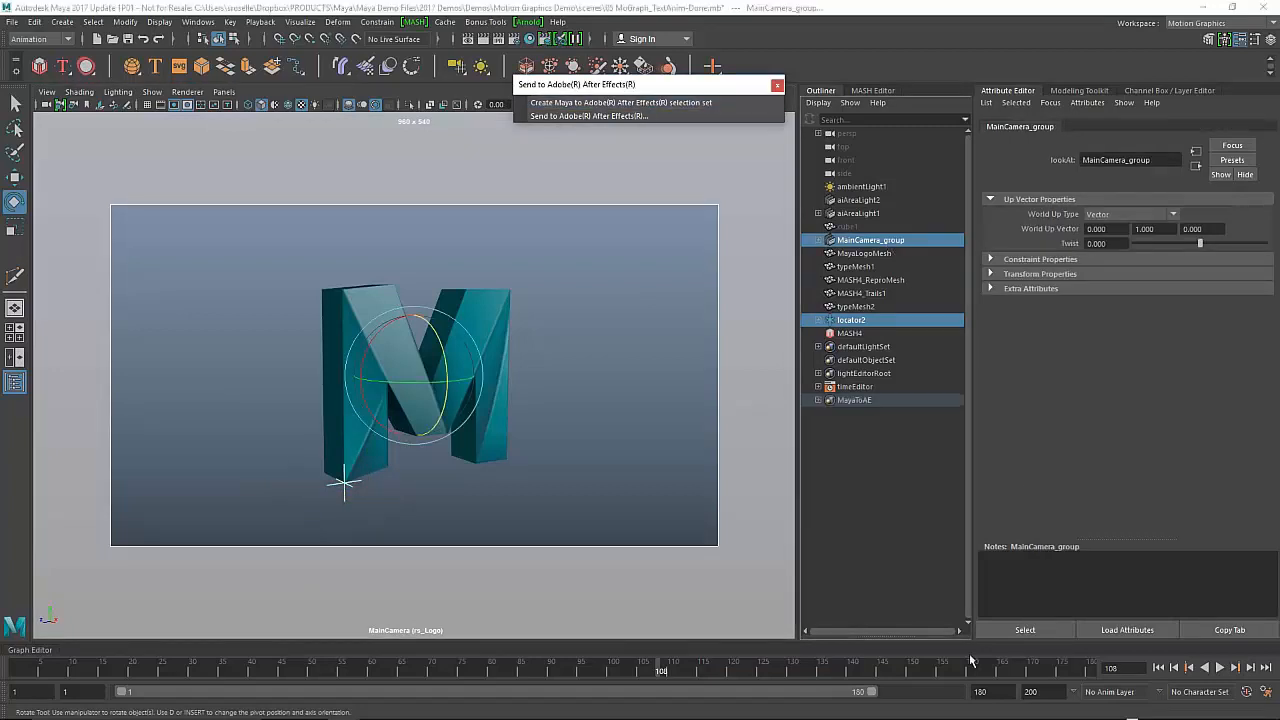
{"action": "left_click", "coordinate": [816, 400]}
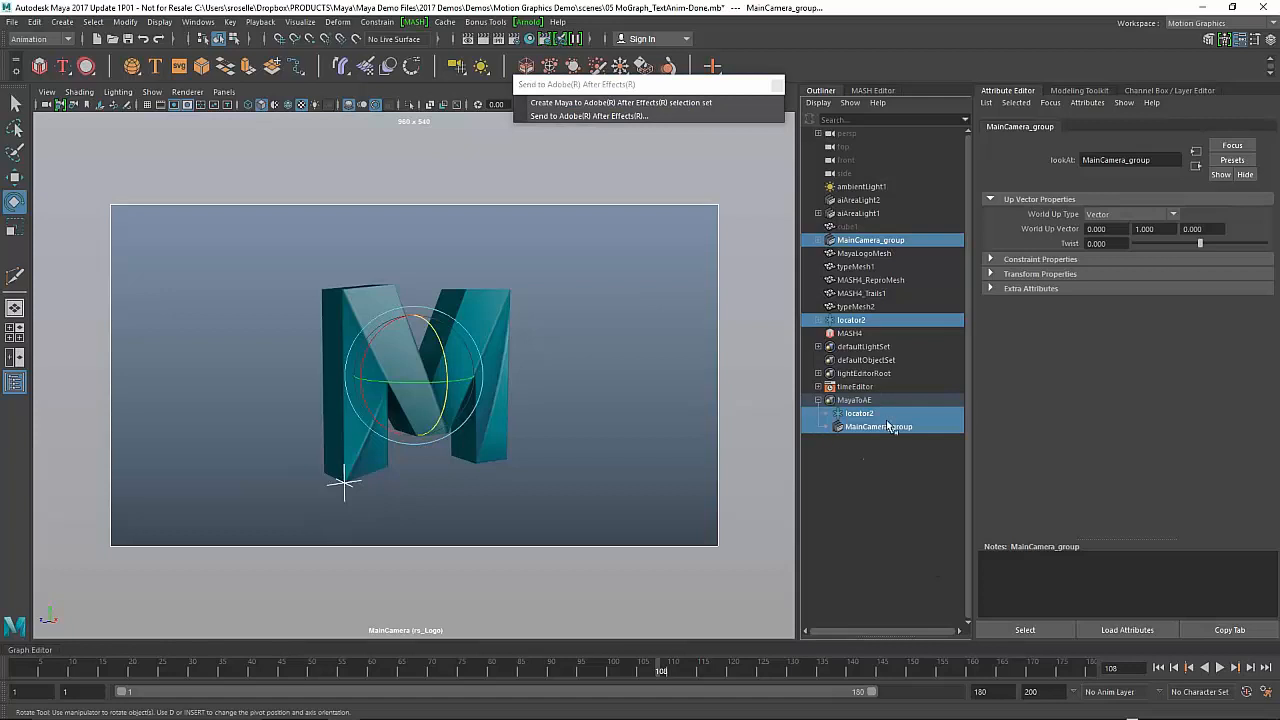
{"action": "mouse_move", "coordinate": [870, 458]}
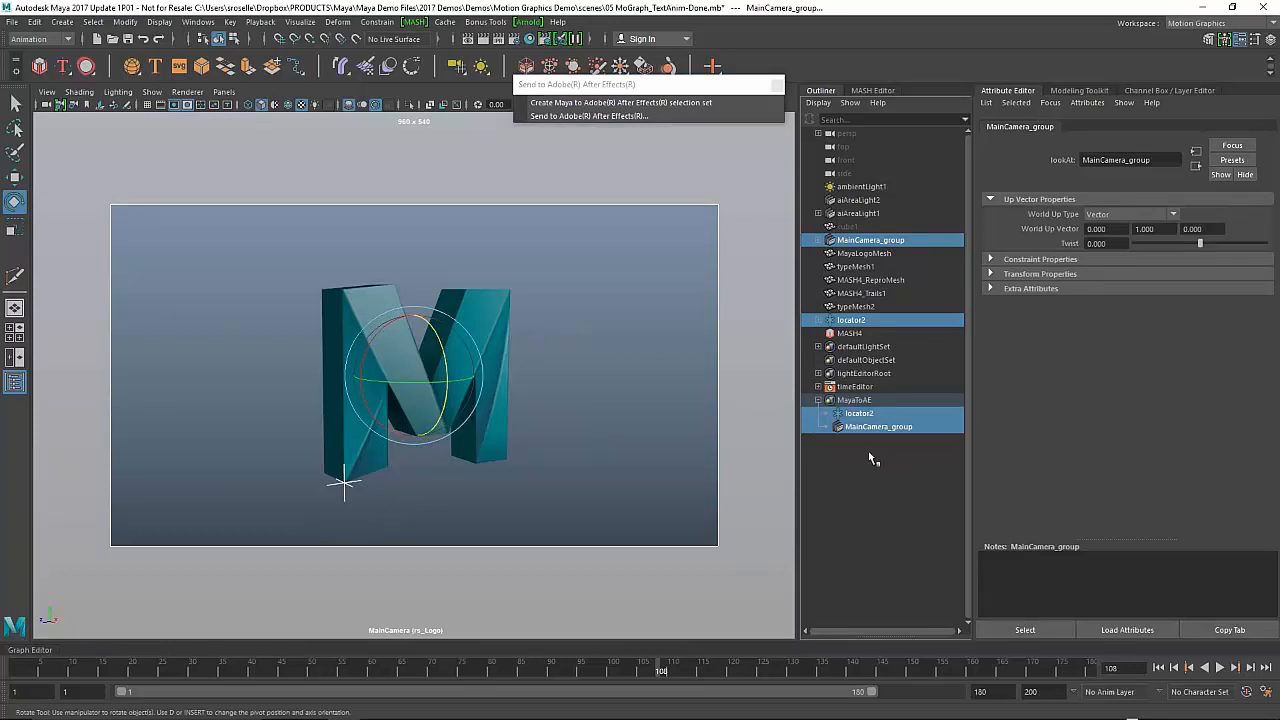
{"action": "mouse_move", "coordinate": [884, 548]}
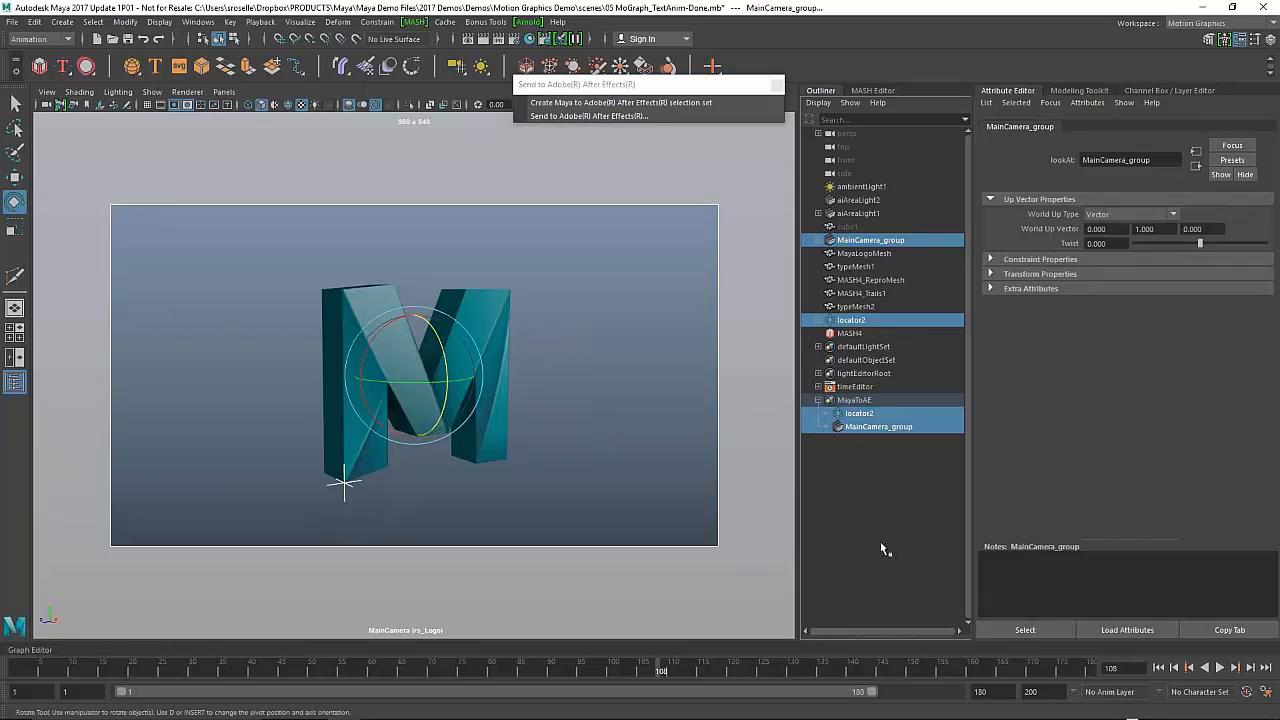
{"action": "mouse_move", "coordinate": [620, 102]}
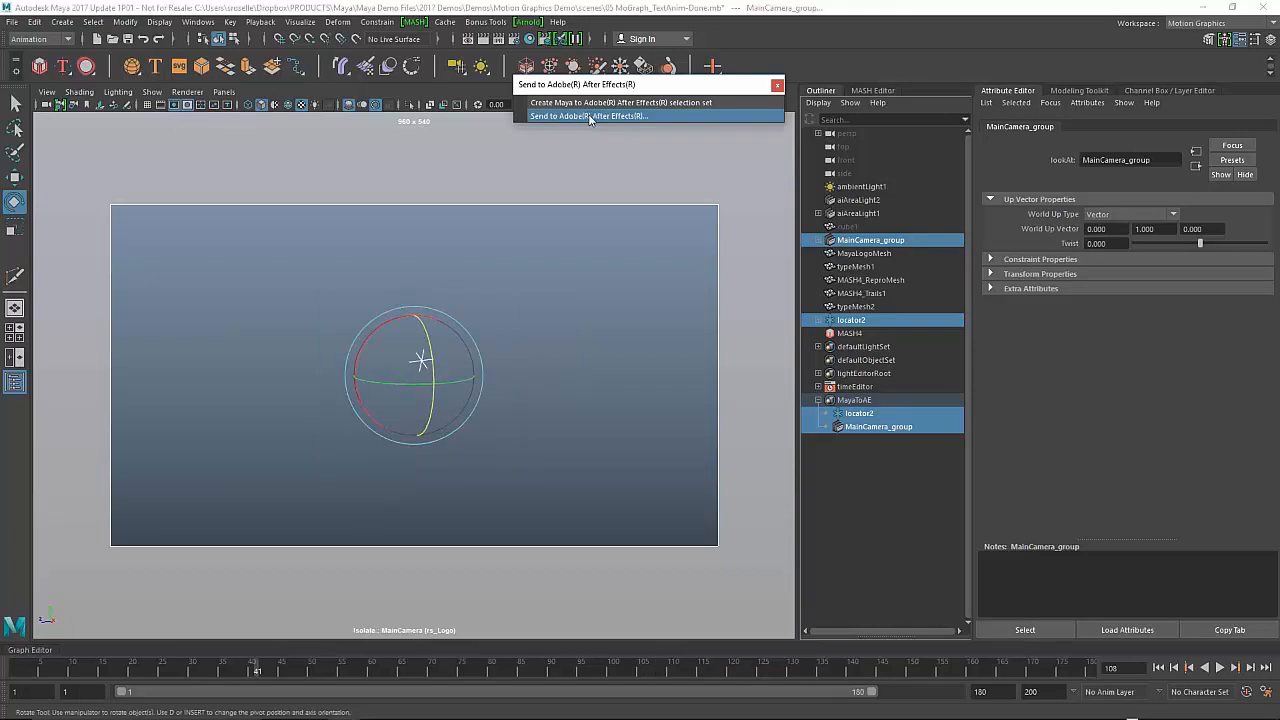
Step: Send the set to After Effects as MayaLocatorTrack saved on the desktop
{"action": "left_click", "coordinate": [588, 116]}
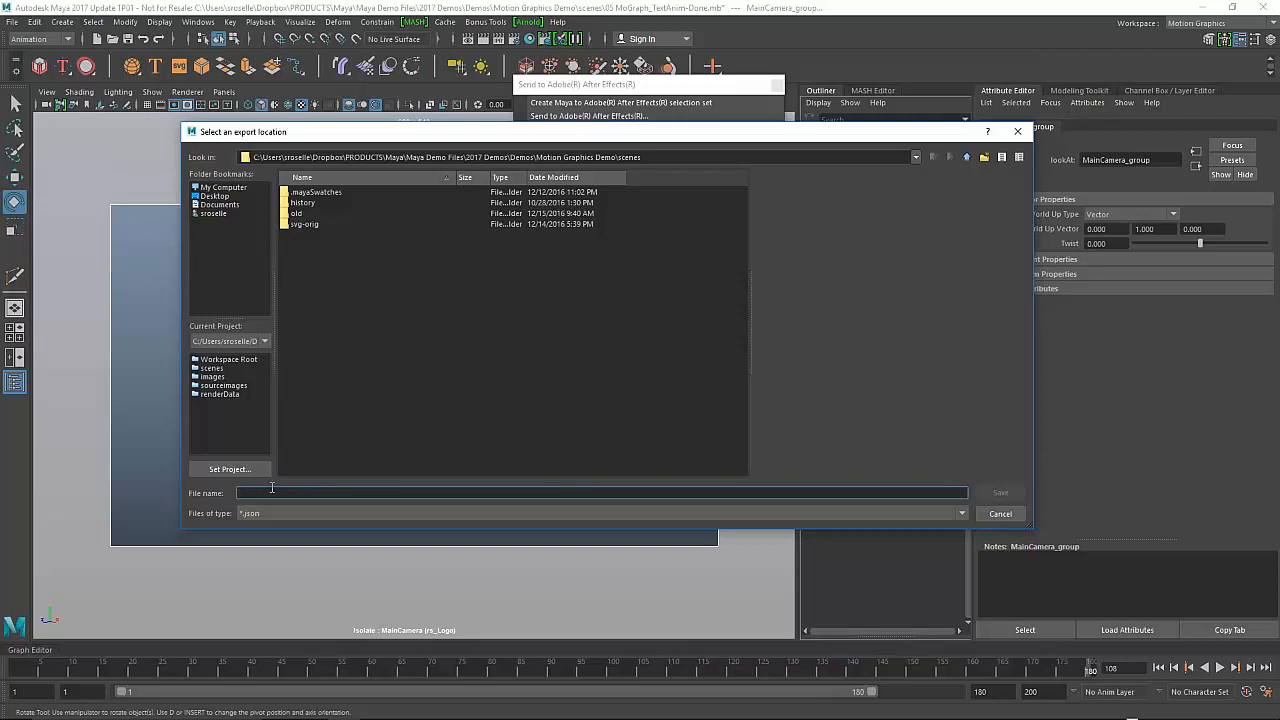
{"action": "left_click", "coordinate": [214, 196]}
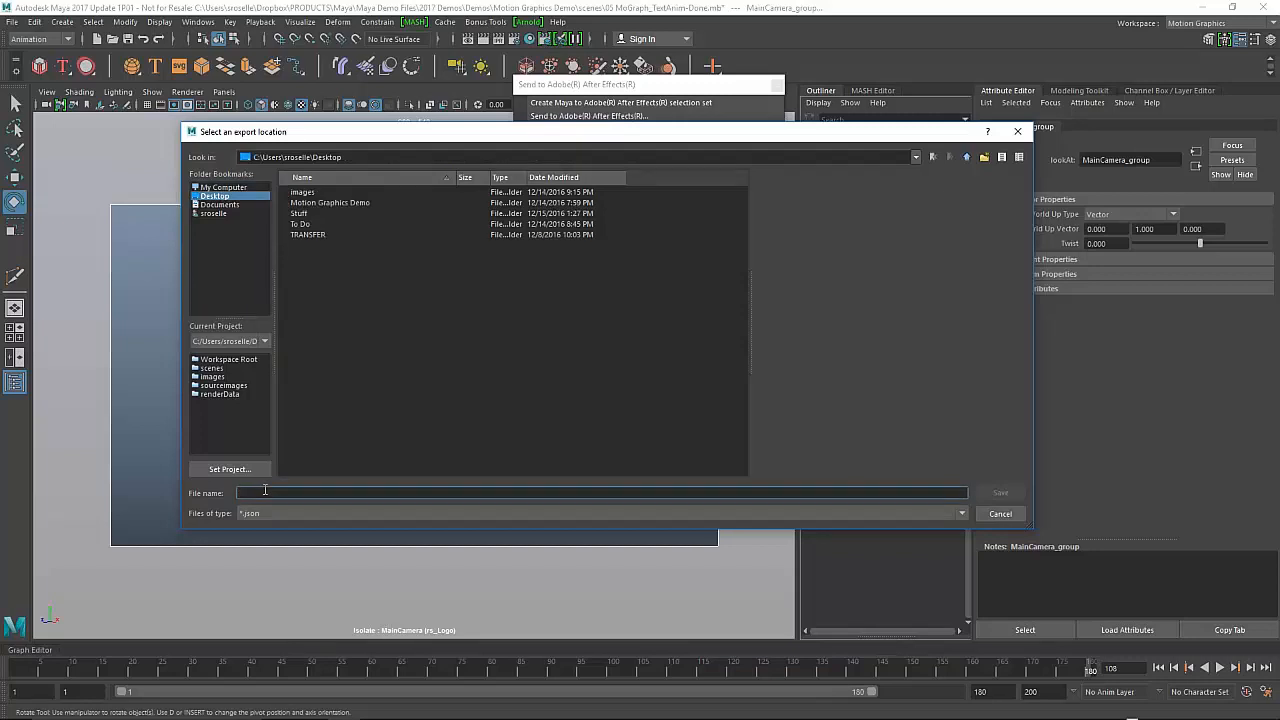
{"action": "type", "text": "MayaLocator"}
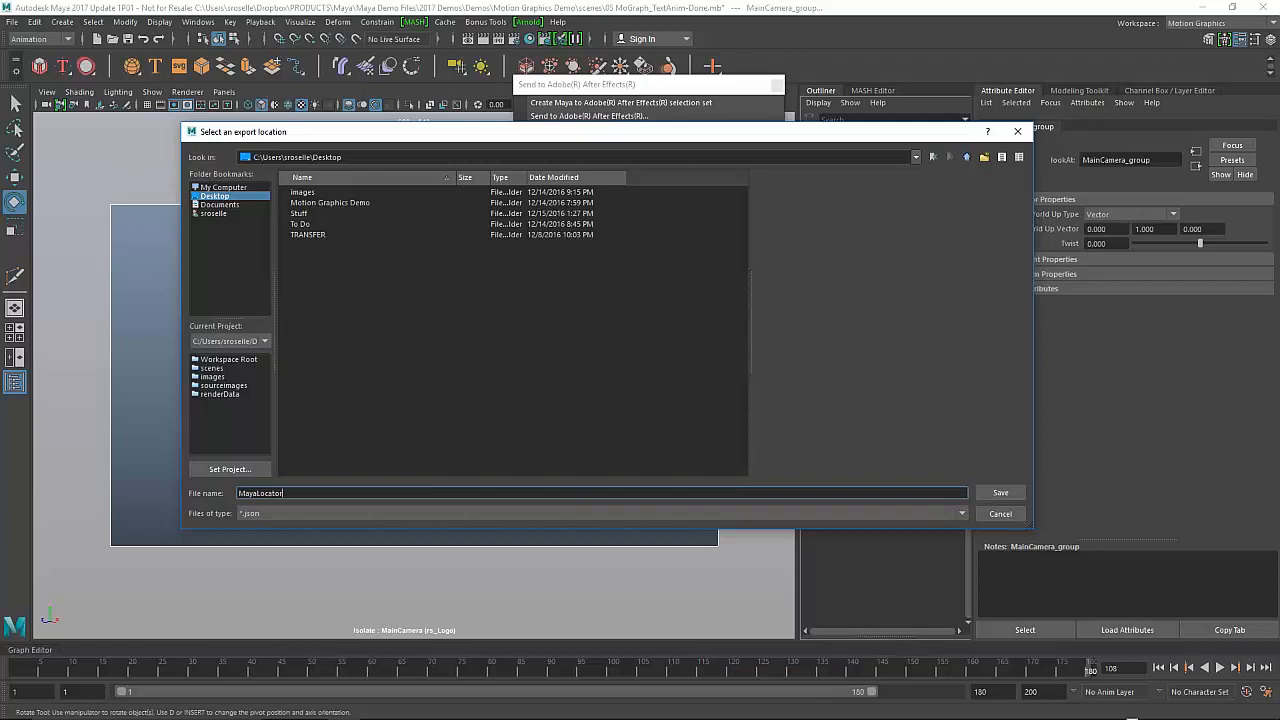
{"action": "type", "text": "Track"}
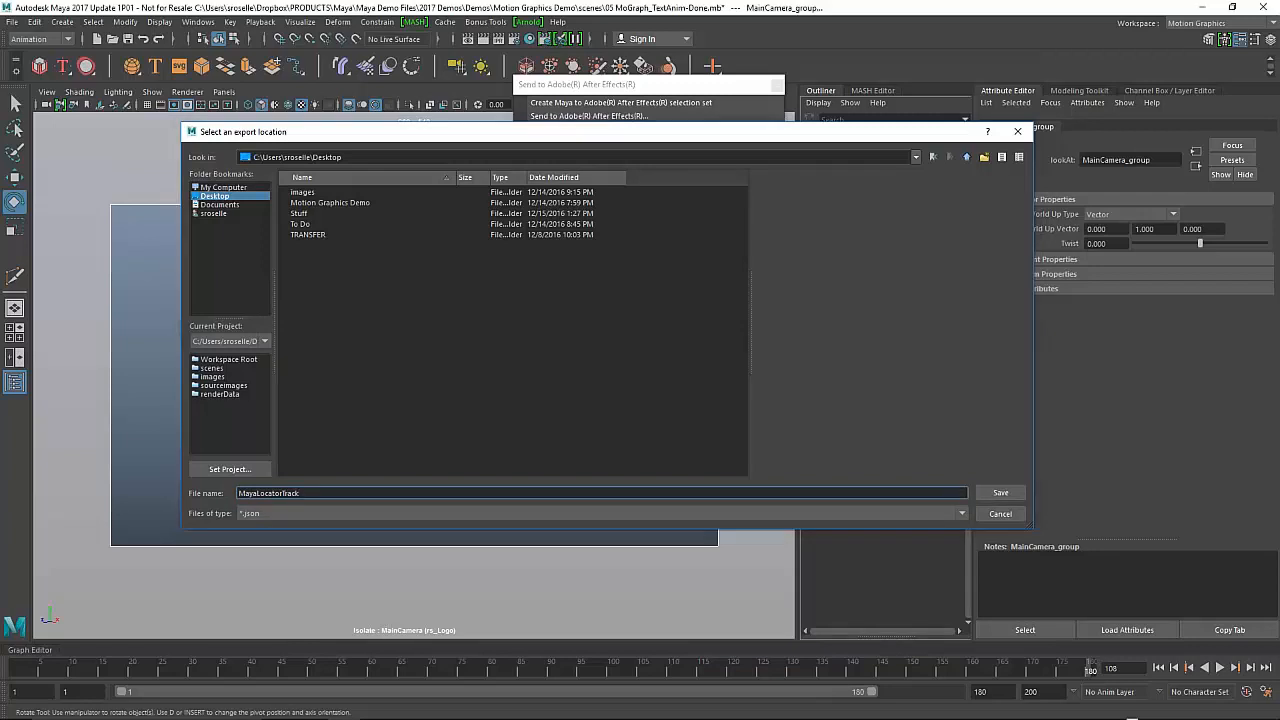
{"action": "left_click", "coordinate": [1000, 492]}
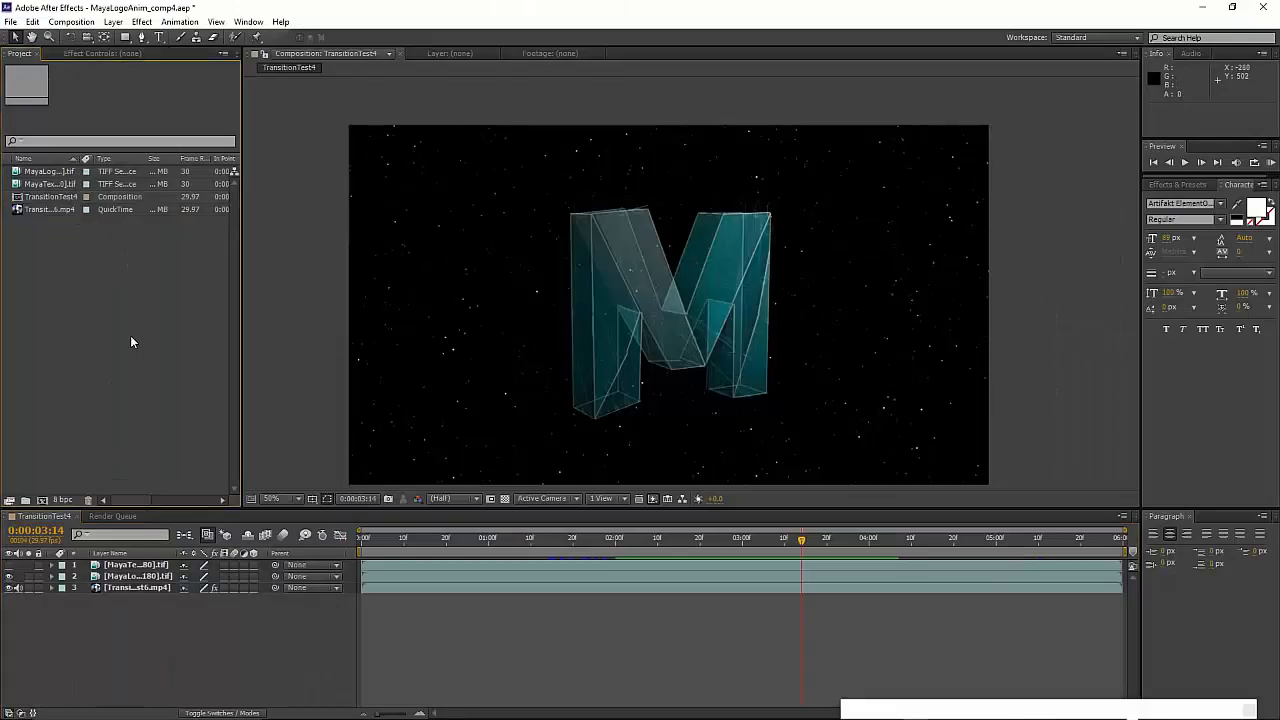
{"action": "mouse_move", "coordinate": [92, 248]}
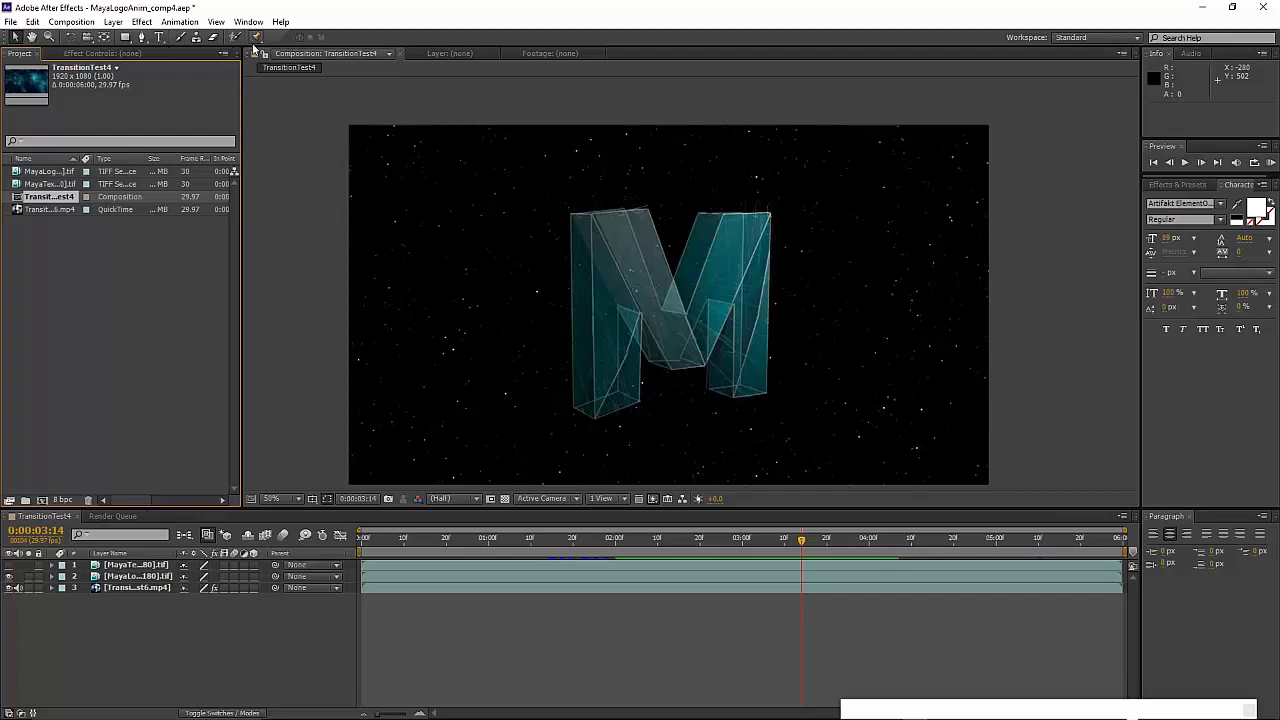
Step: Select the TransitionTest4 comp and bring up the Maya Import panel
{"action": "left_click", "coordinate": [248, 20]}
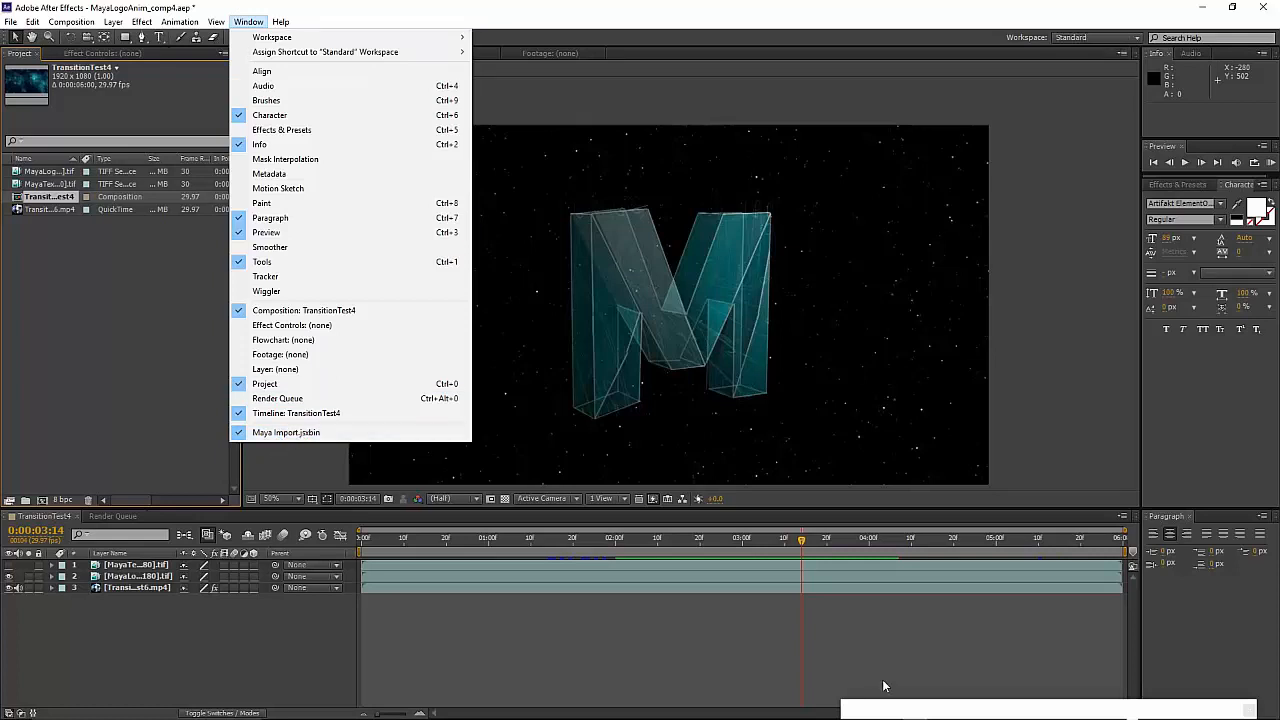
{"action": "left_click", "coordinate": [286, 432]}
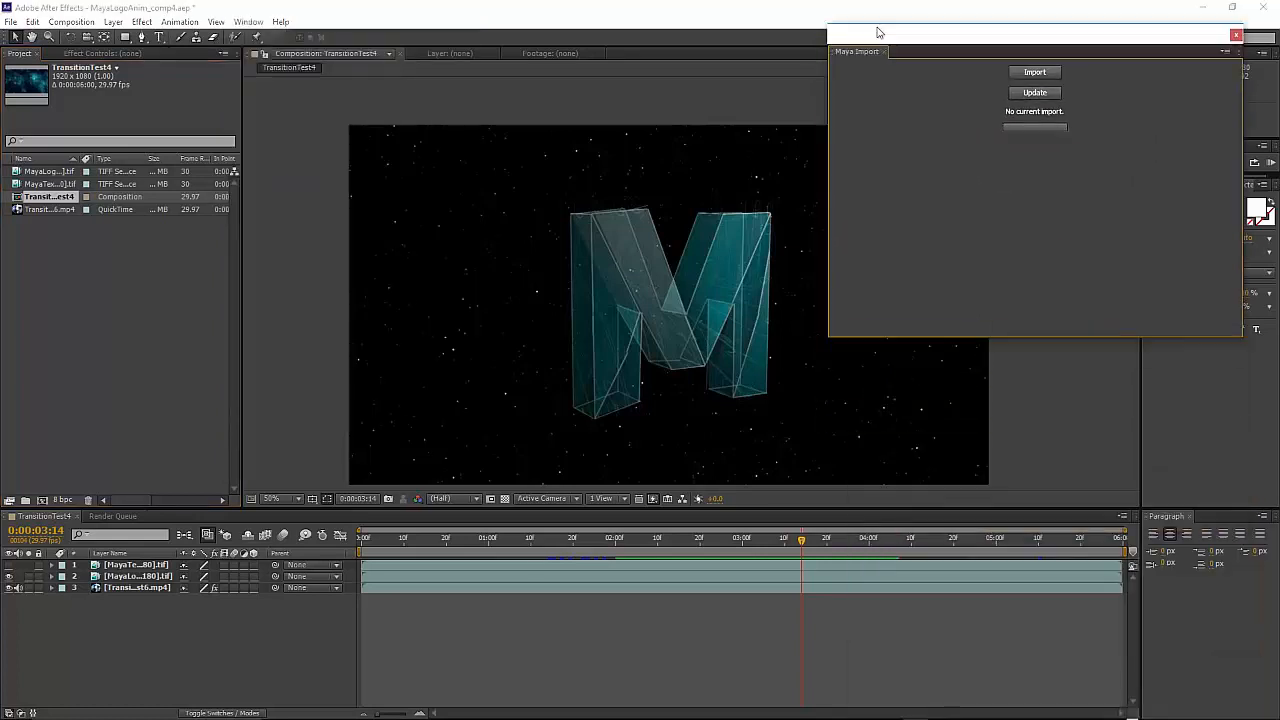
{"action": "left_click_drag", "start_coordinate": [878, 32], "coordinate": [908, 30]}
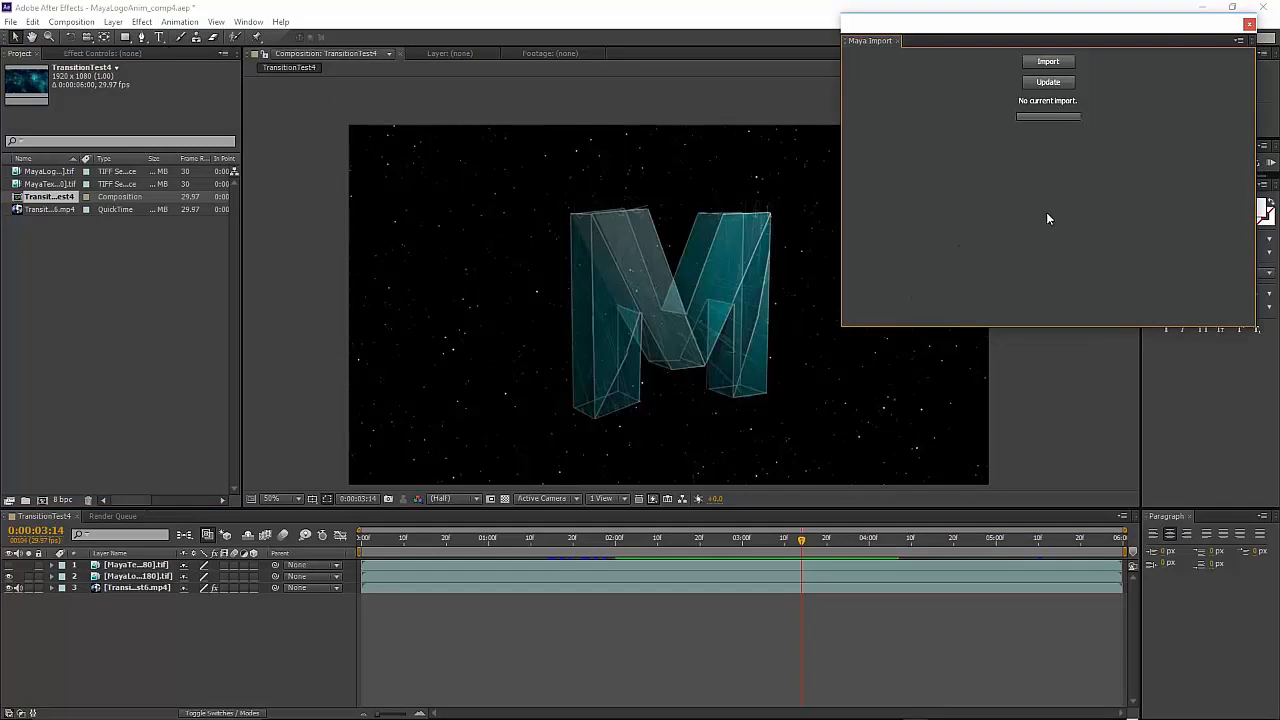
Step: Import MayaLocatorTrack.json from the Desktop
{"action": "left_click", "coordinate": [1048, 60]}
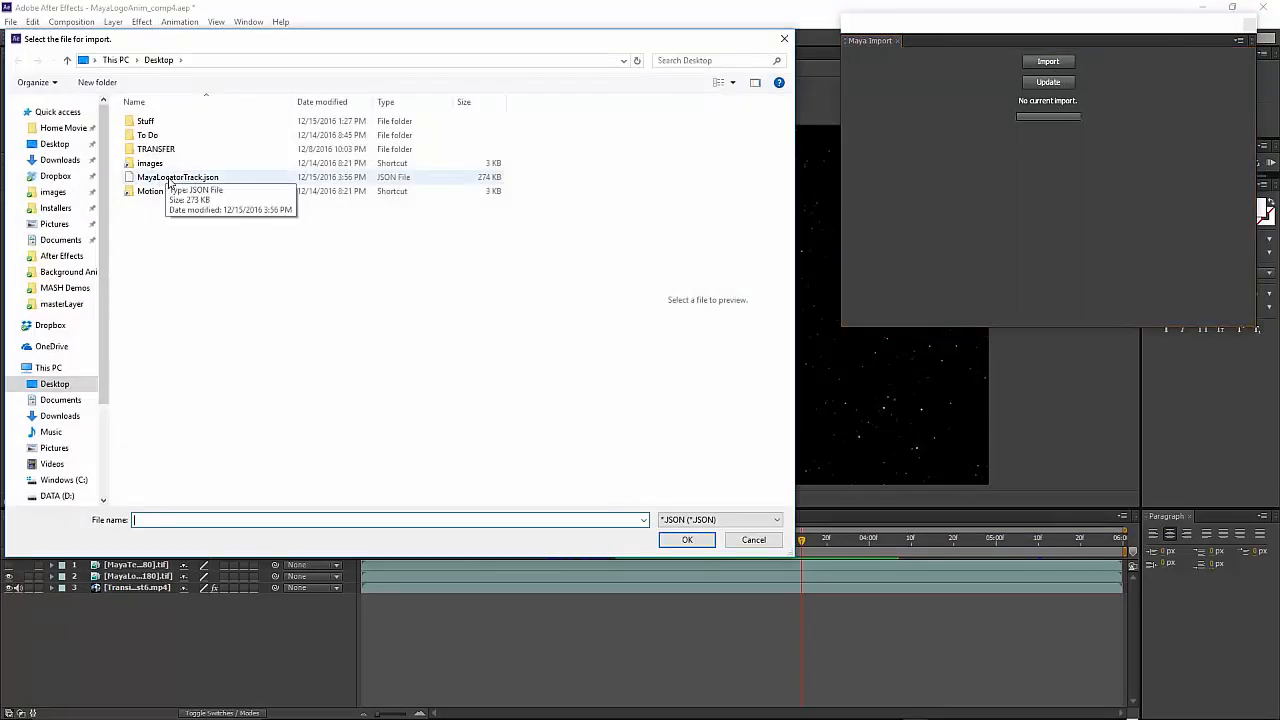
{"action": "left_click", "coordinate": [176, 176]}
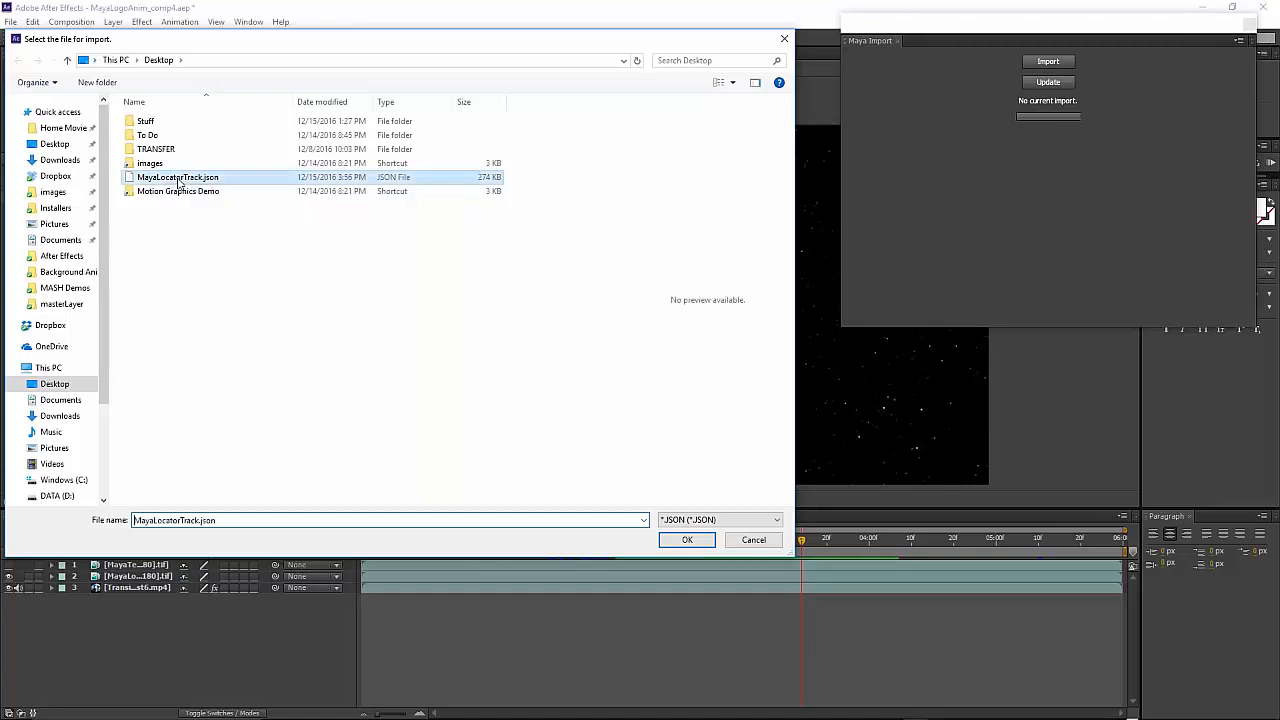
{"action": "left_click", "coordinate": [688, 540]}
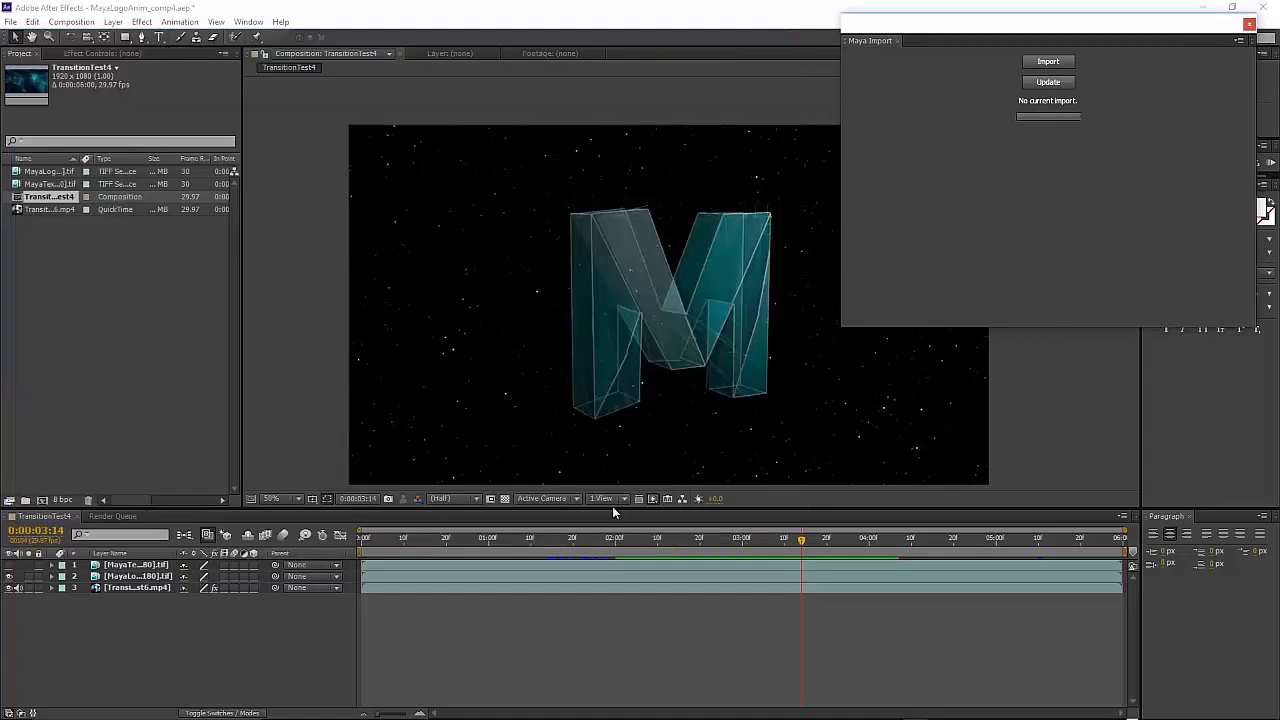
Step: Scrub the M logo animation after importing the track
{"action": "left_click", "coordinate": [1048, 60]}
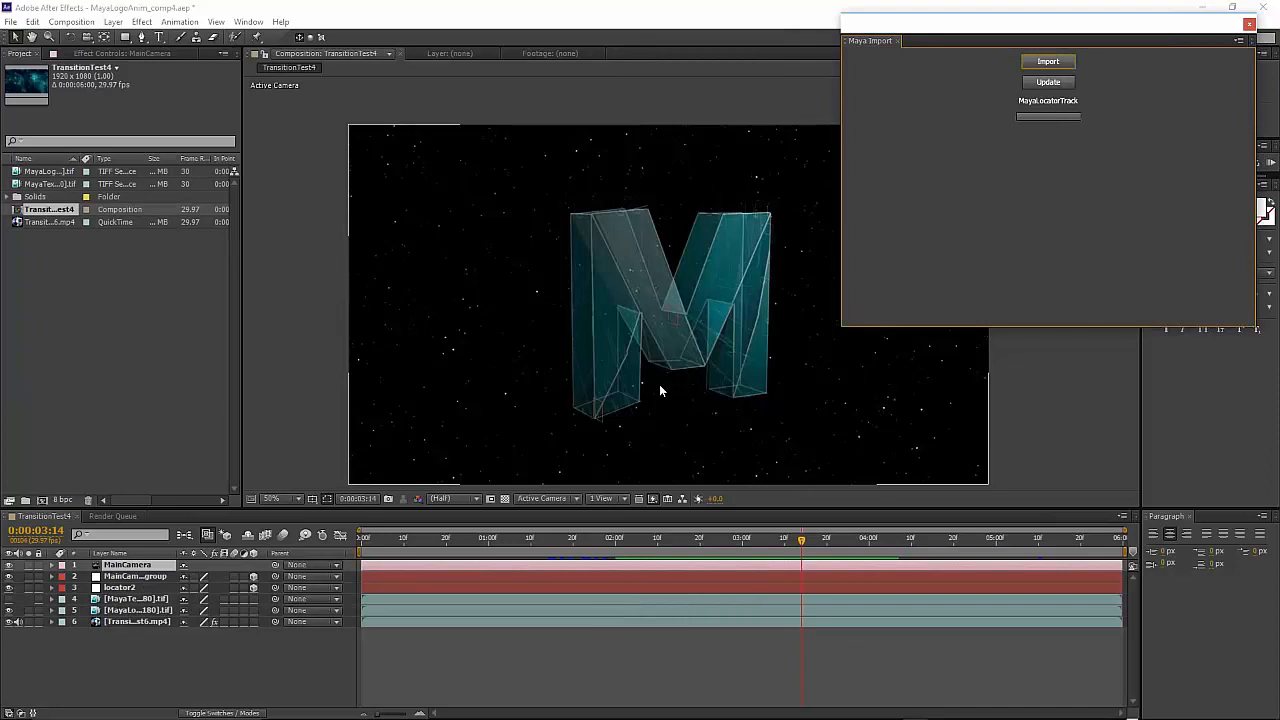
{"action": "left_click", "coordinate": [678, 536]}
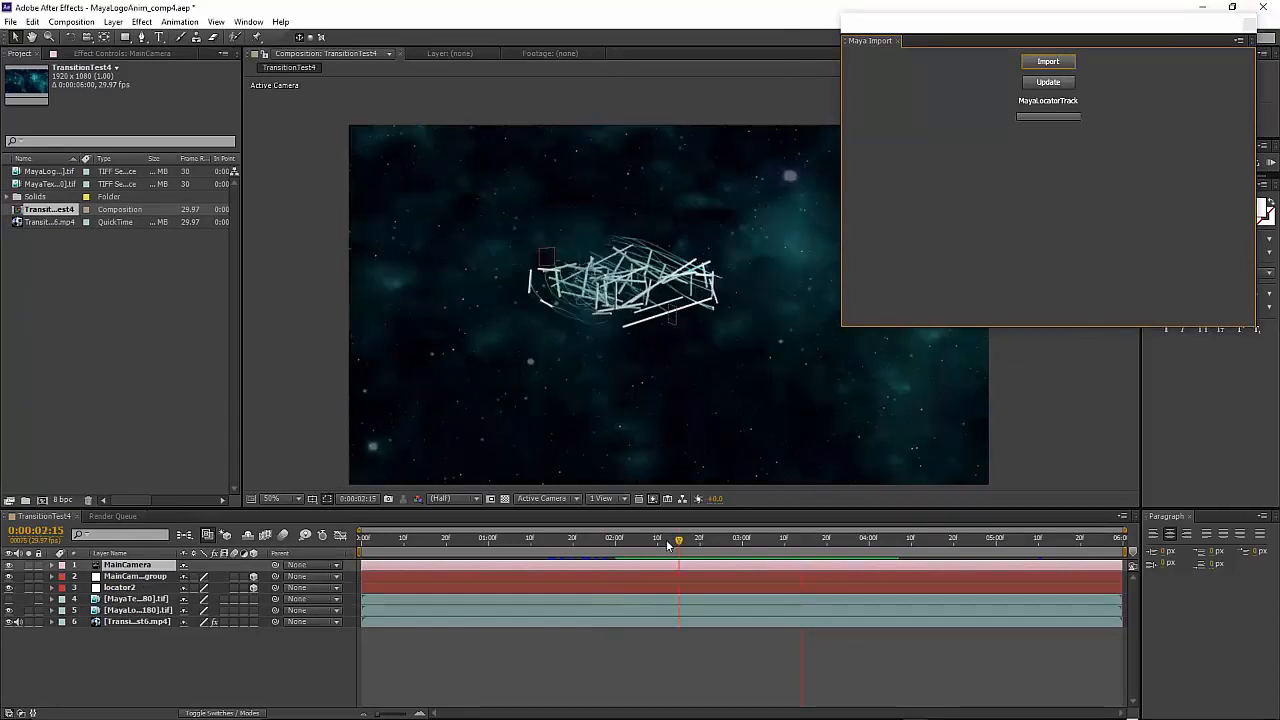
{"action": "left_click", "coordinate": [488, 536]}
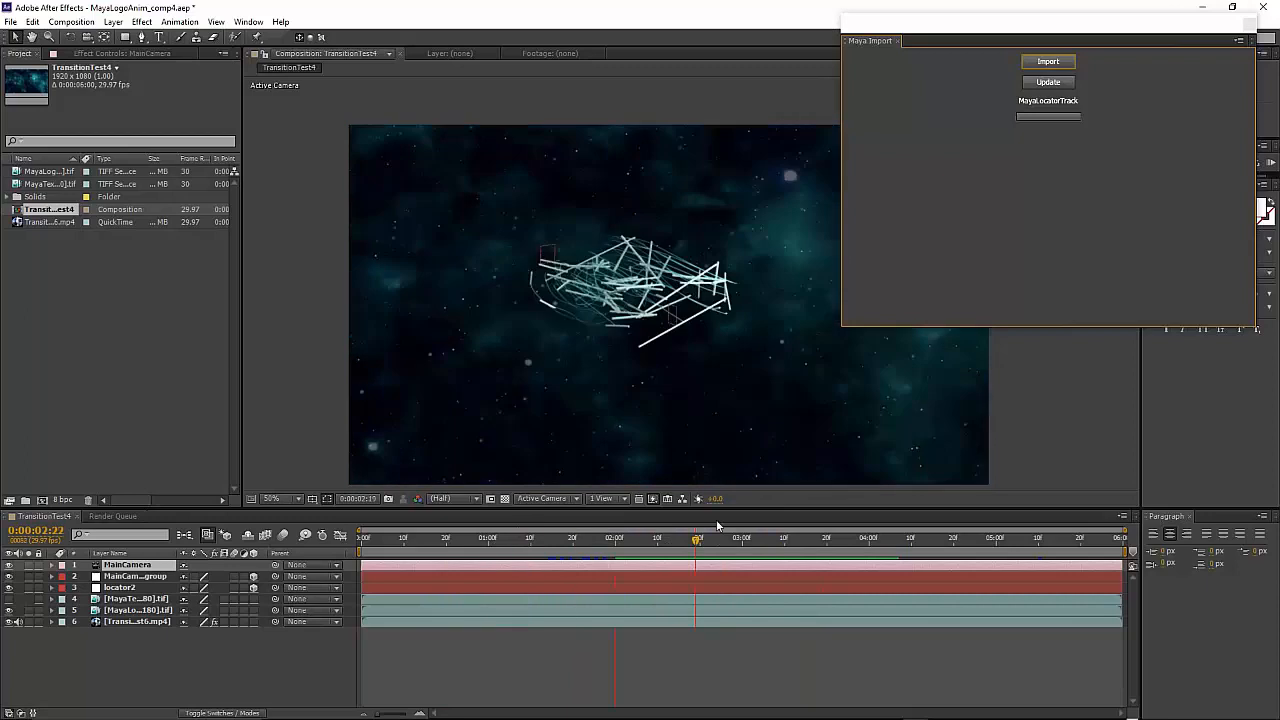
{"action": "left_click_drag", "start_coordinate": [696, 538], "coordinate": [784, 538]}
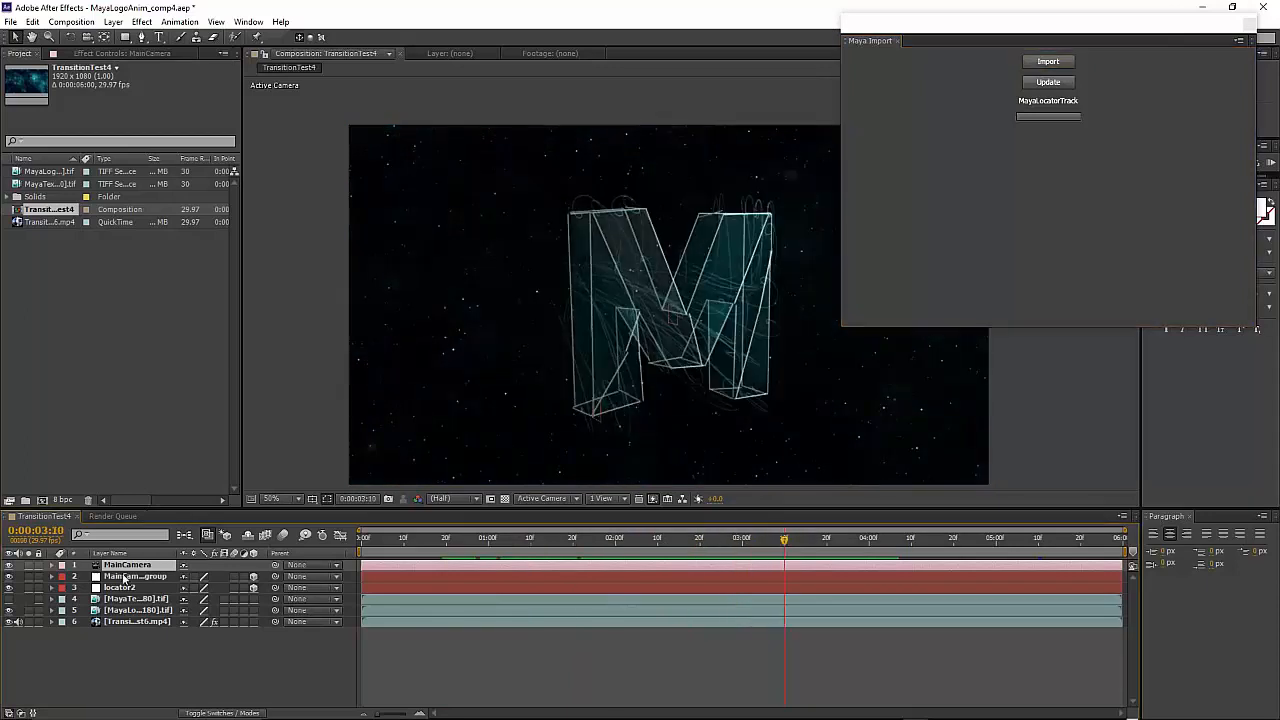
Step: Select the Locator2 layer to show its motion path across frames, then close the import panel
{"action": "left_click", "coordinate": [118, 588]}
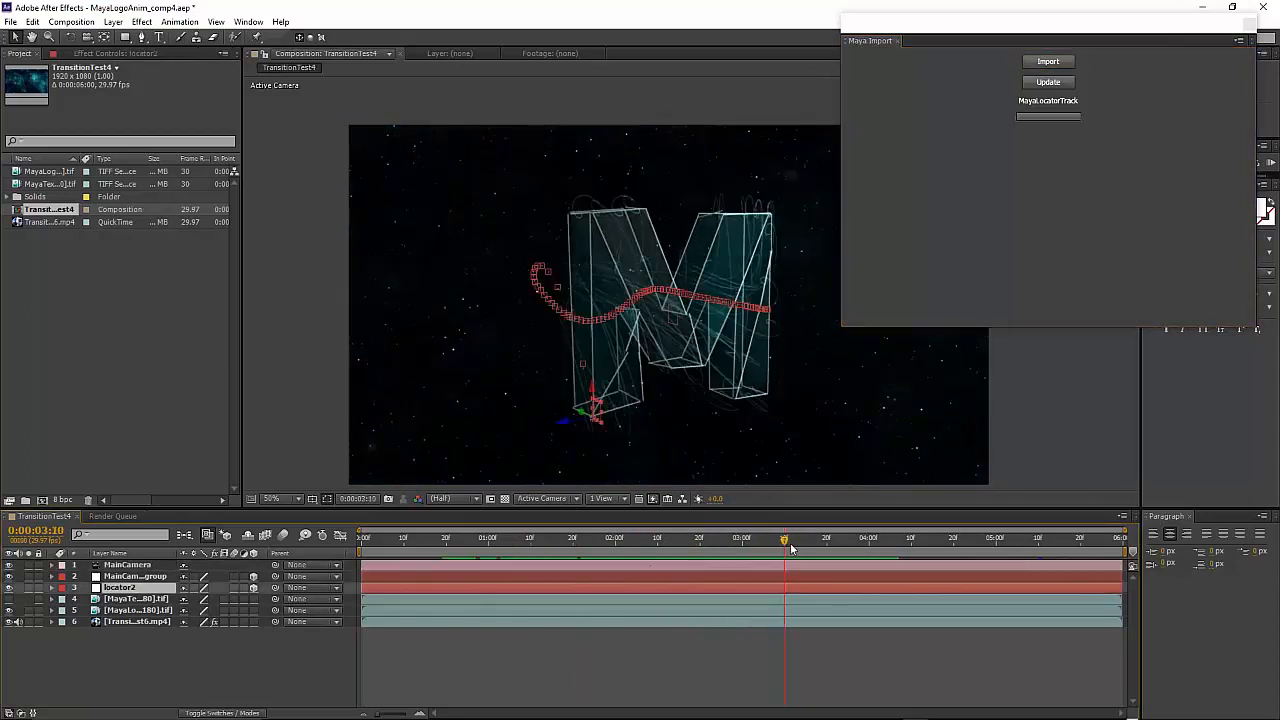
{"action": "left_click", "coordinate": [416, 538]}
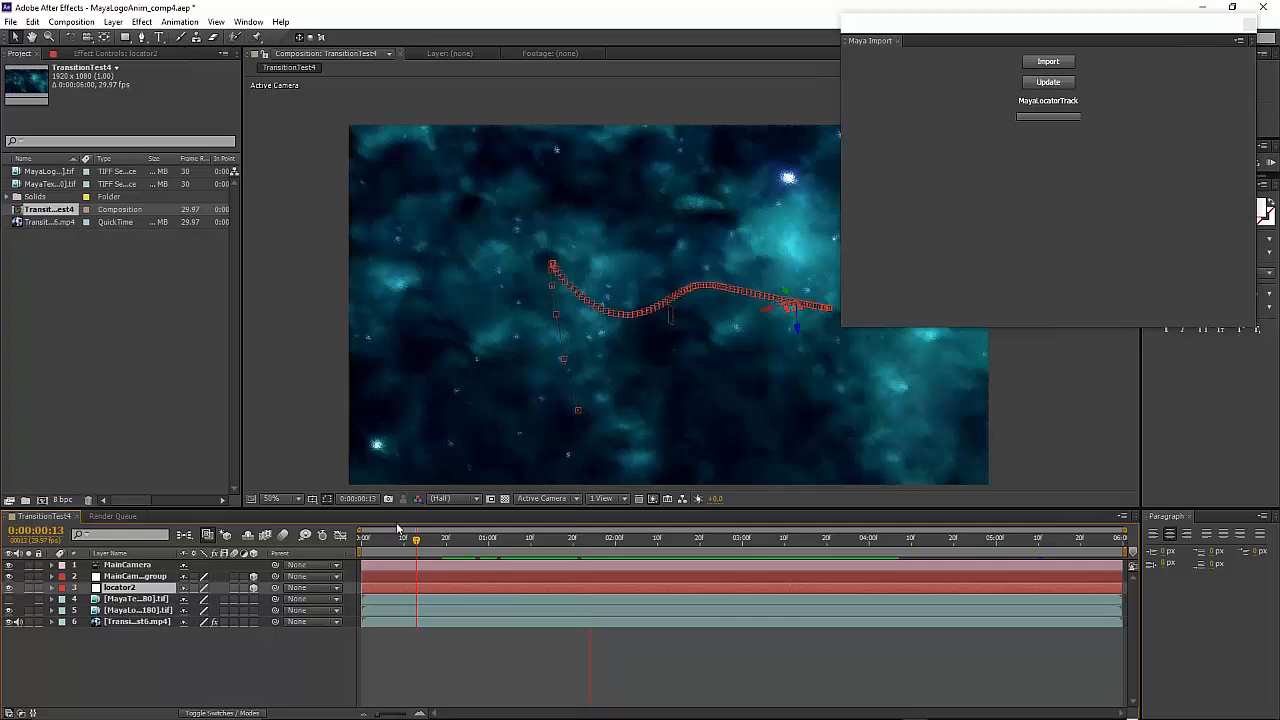
{"action": "left_click", "coordinate": [876, 538]}
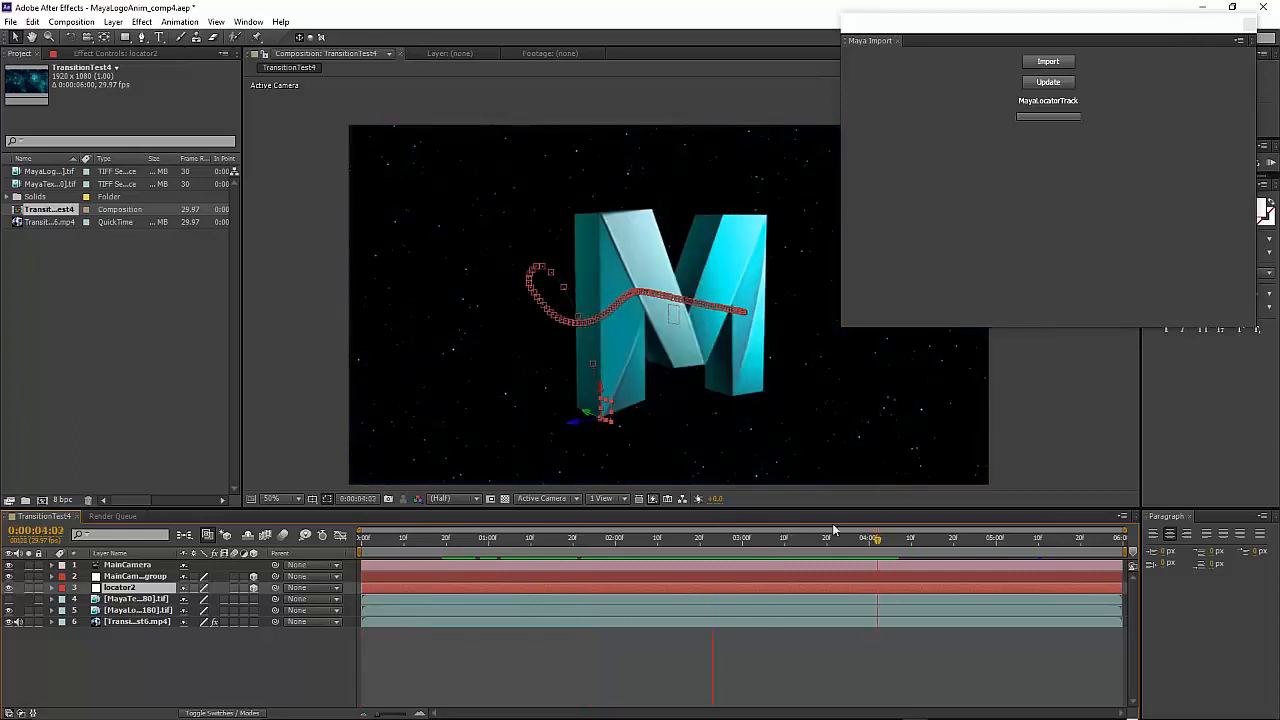
{"action": "left_click", "coordinate": [750, 538]}
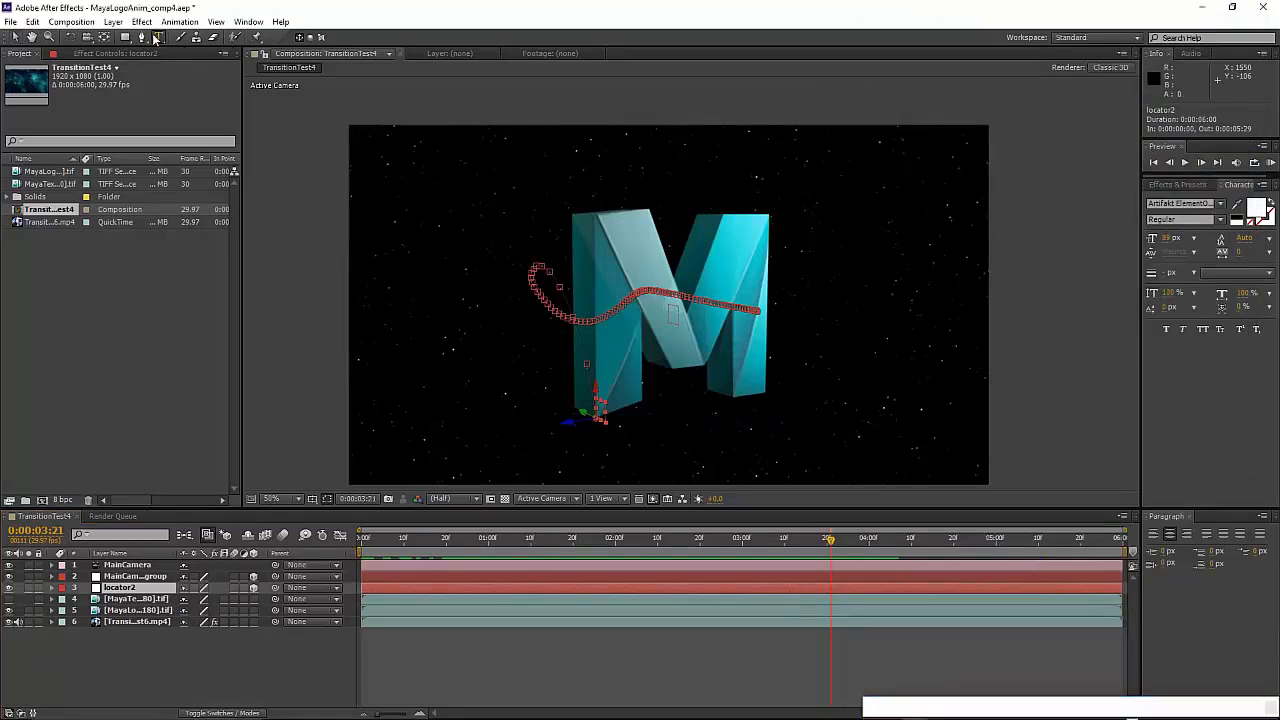
Step: Create a text layer reading MAYA 2017 over the M logo with the Horizontal Type tool
{"action": "left_click", "coordinate": [158, 36]}
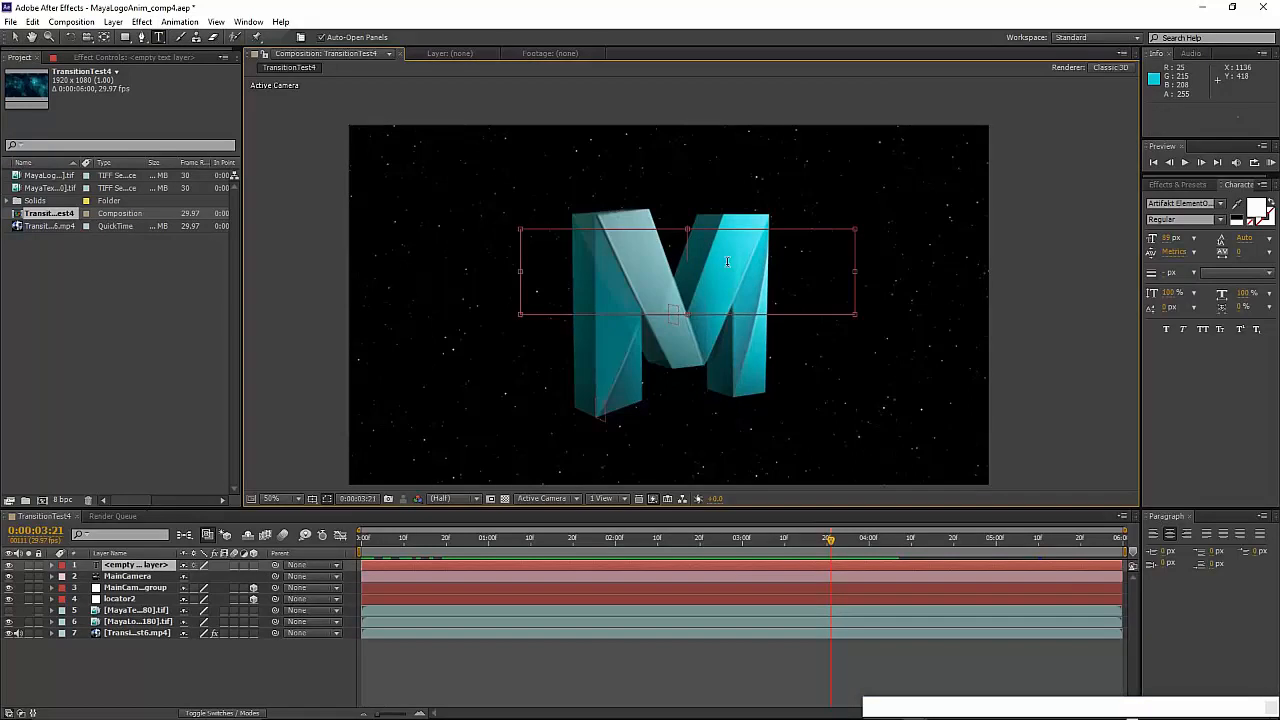
{"action": "type", "text": "M"}
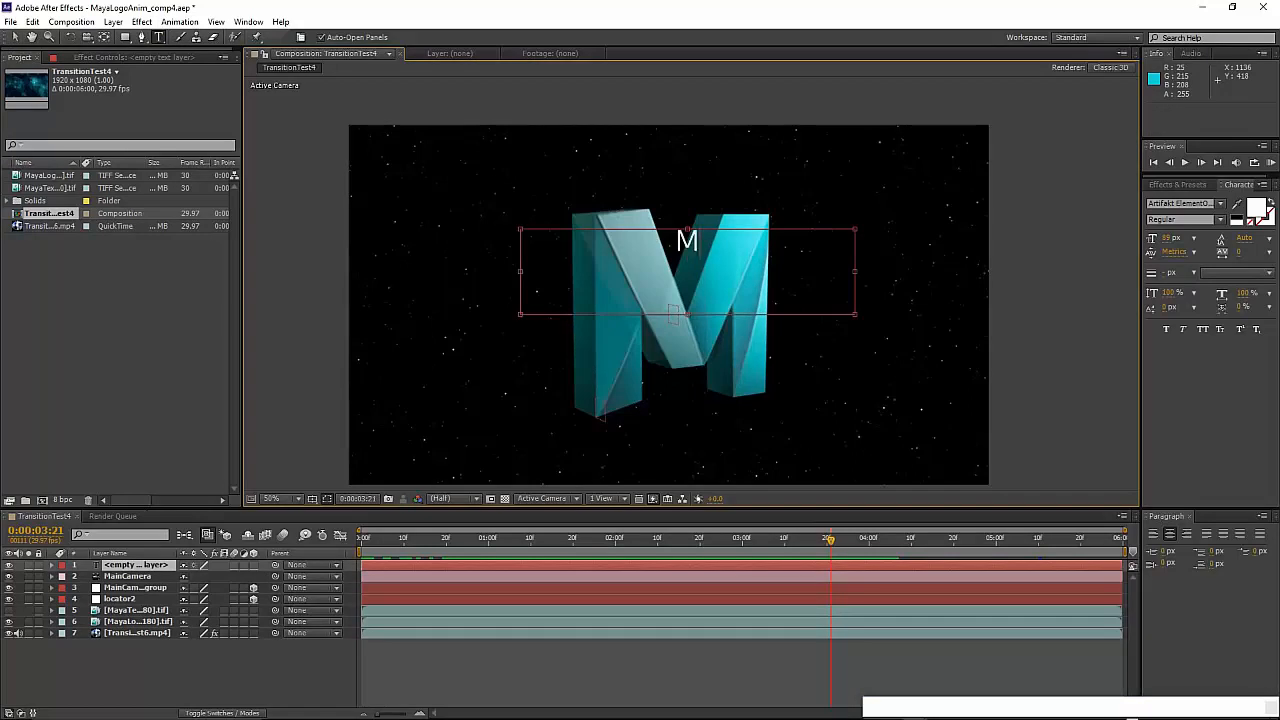
{"action": "type", "text": "WS"}
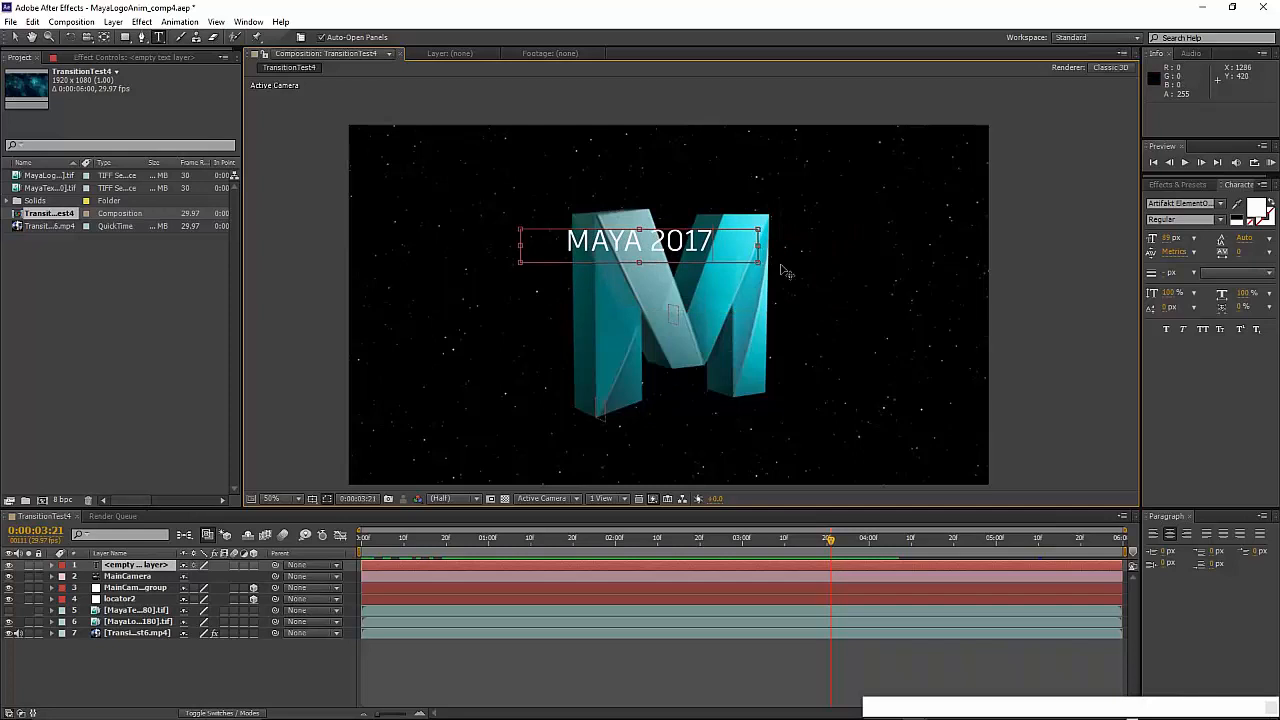
{"action": "mouse_move", "coordinate": [430, 552]}
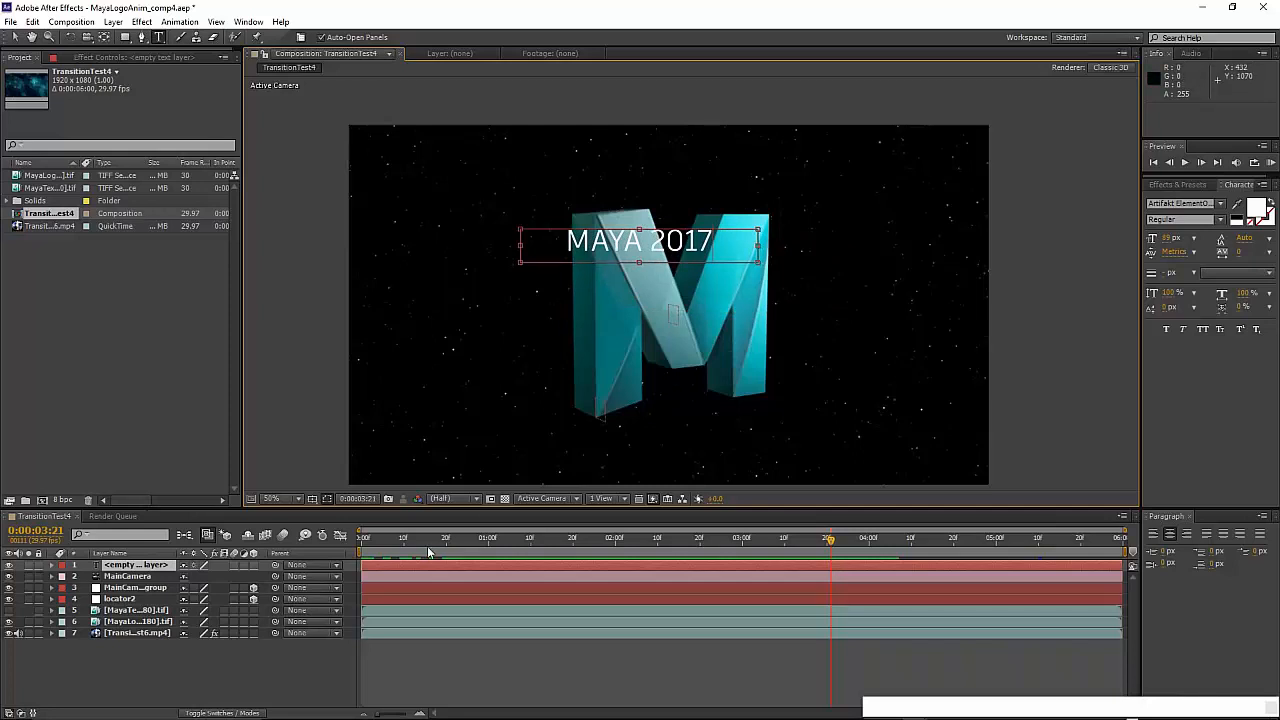
{"action": "mouse_move", "coordinate": [256, 568]}
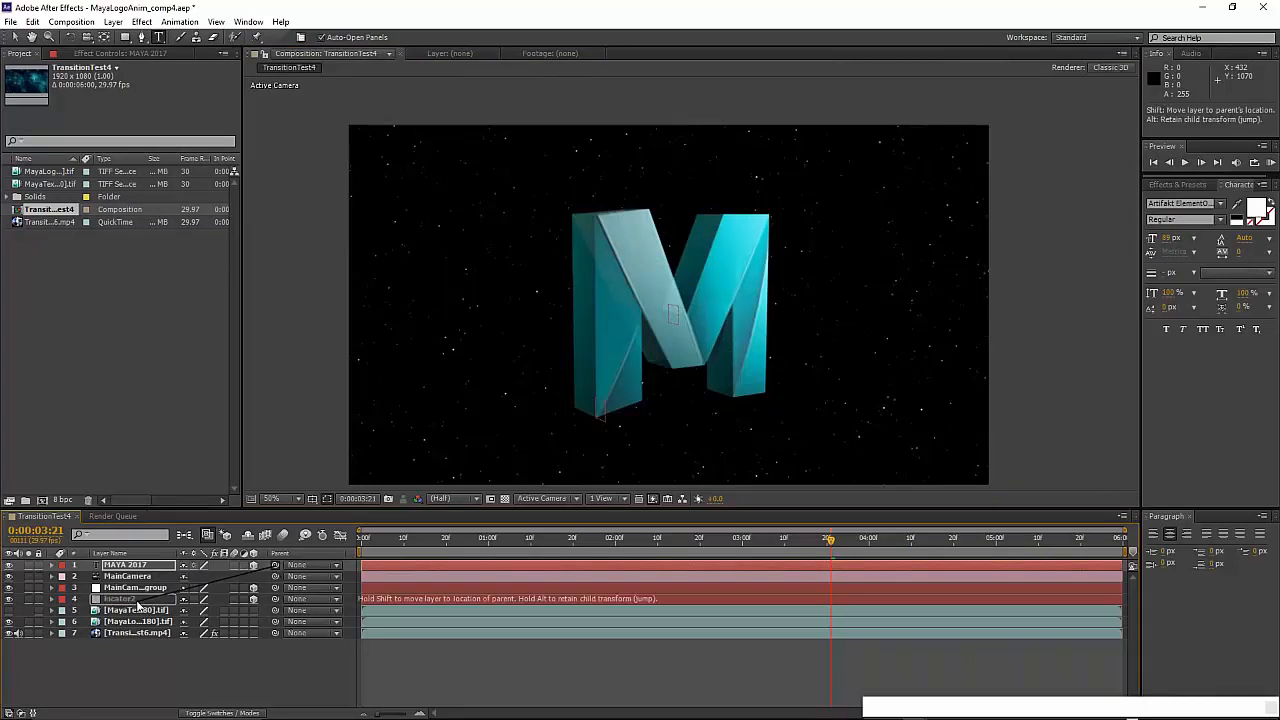
Step: Parent the MAYA 2017 text layer to Locator2 and expose its Transform orientation and rotation values
{"action": "left_click", "coordinate": [118, 598]}
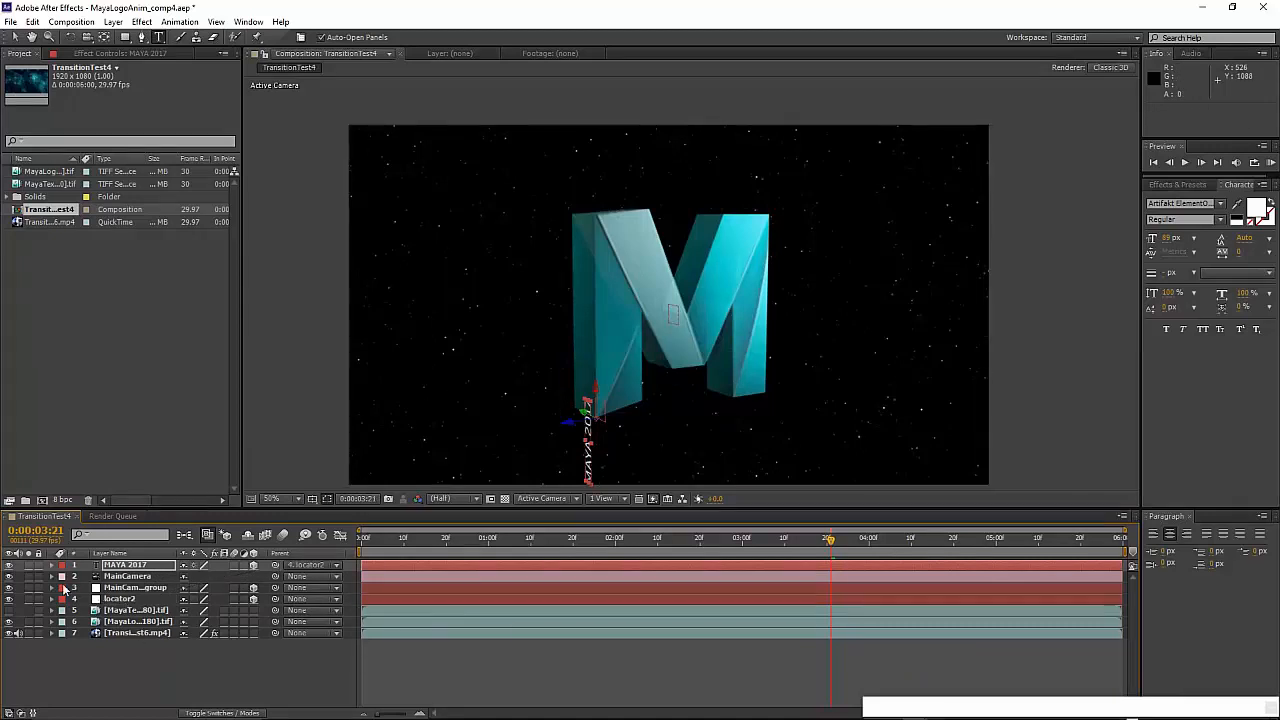
{"action": "left_click", "coordinate": [52, 564]}
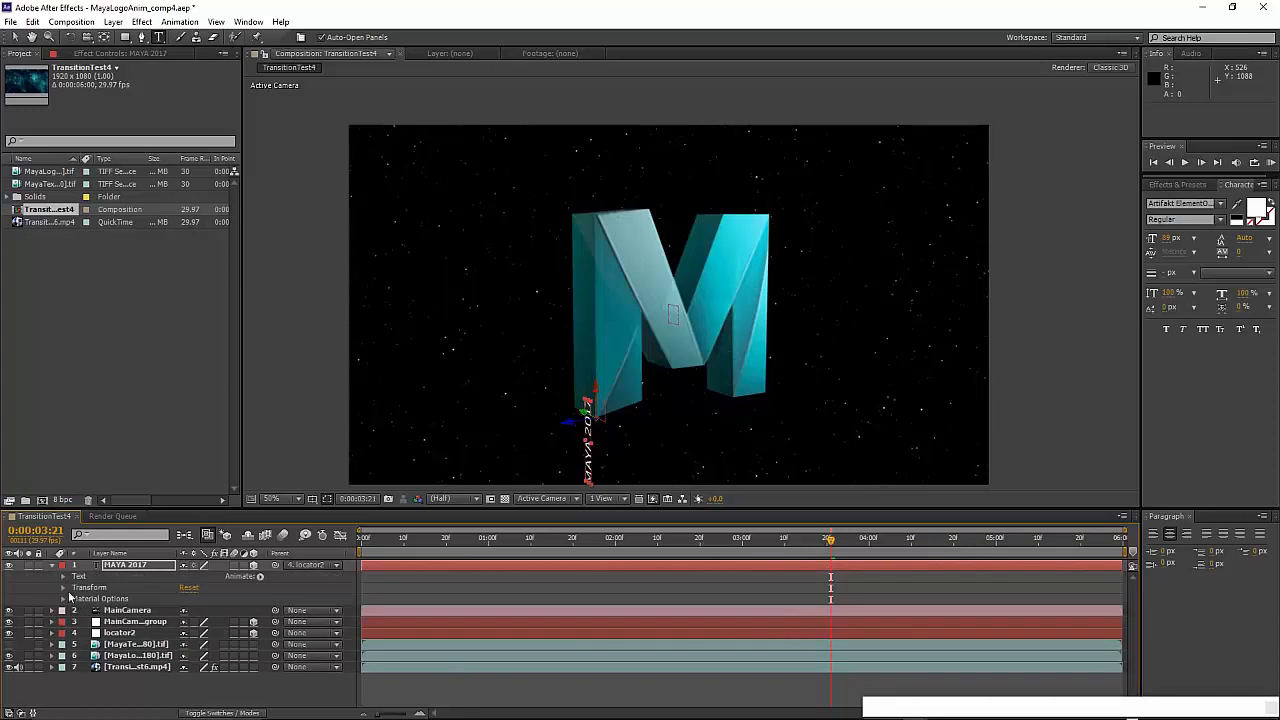
{"action": "left_click", "coordinate": [64, 588]}
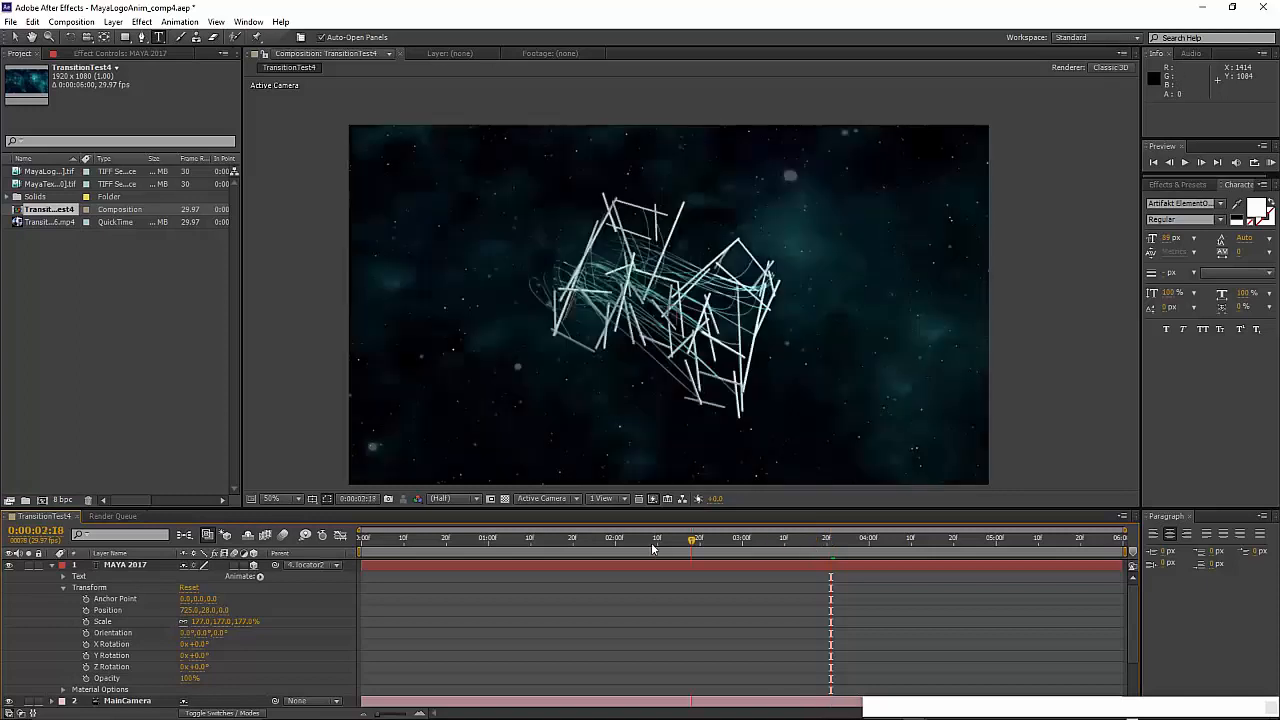
Step: Scrub through early, middle and finished frames to confirm the text stands upright along the M's left side
{"action": "left_click", "coordinate": [848, 538]}
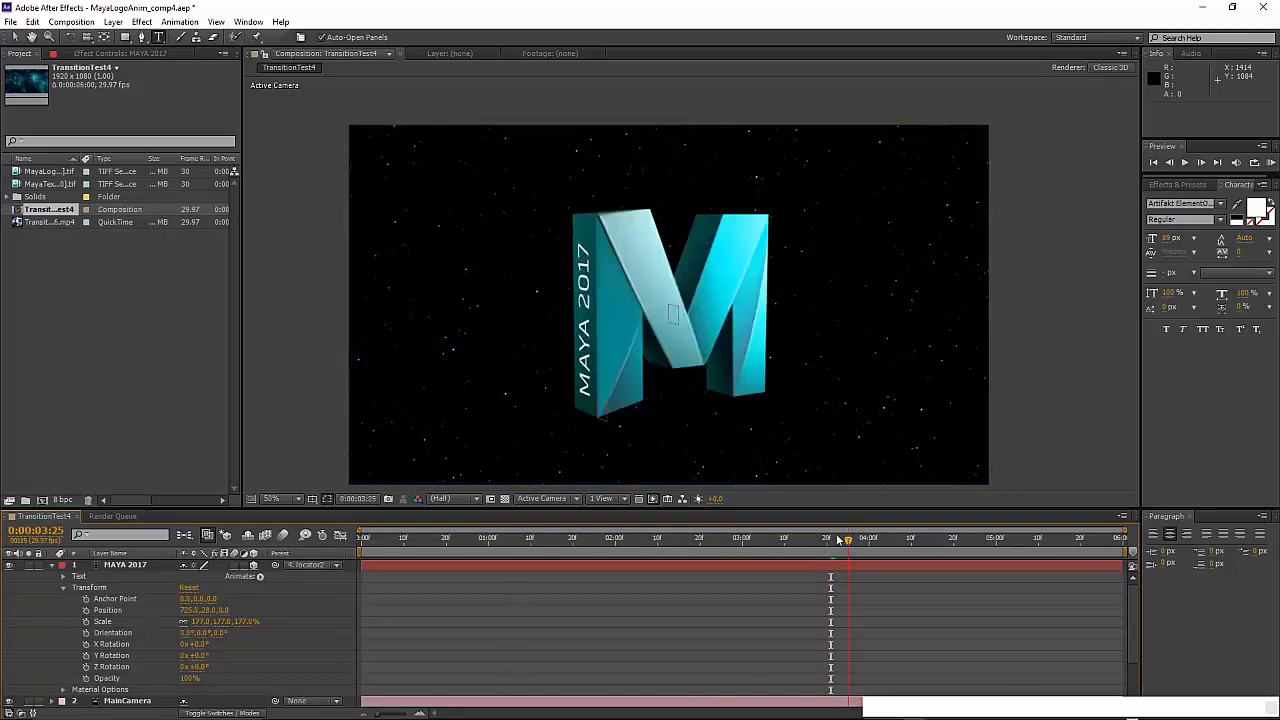
{"action": "left_click", "coordinate": [632, 538]}
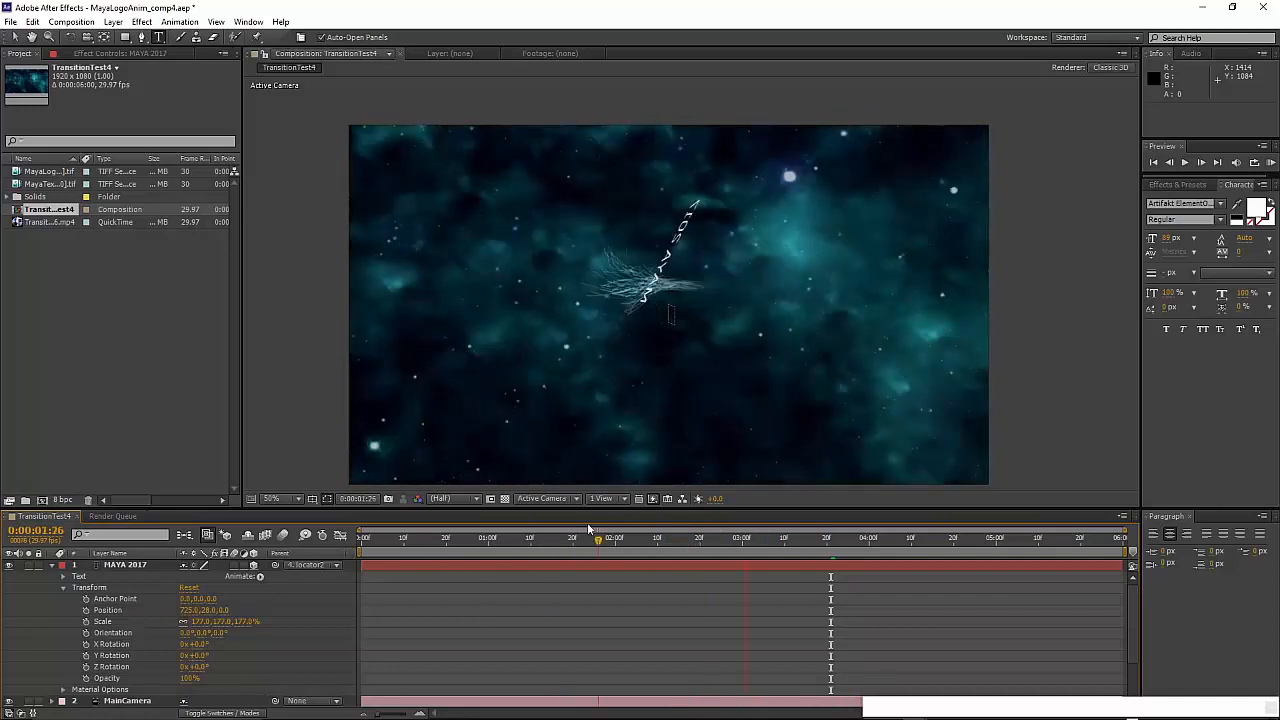
{"action": "left_click", "coordinate": [458, 538]}
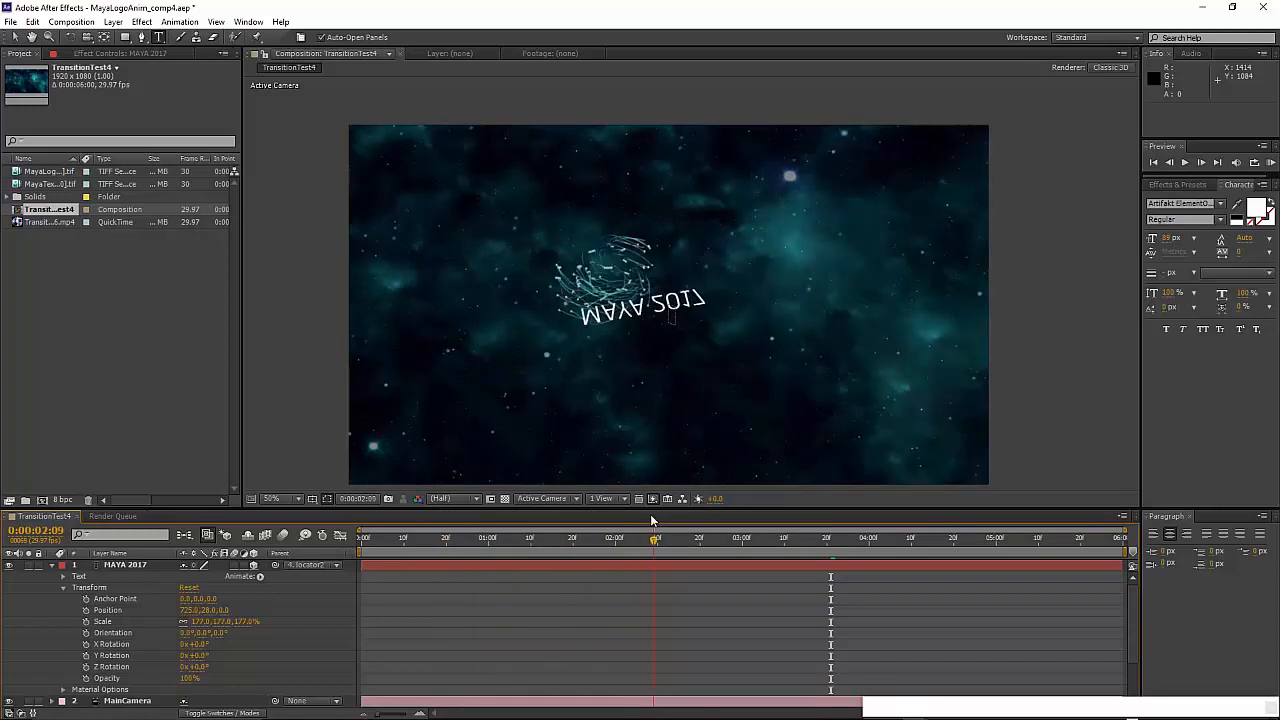
{"action": "left_click", "coordinate": [660, 538]}
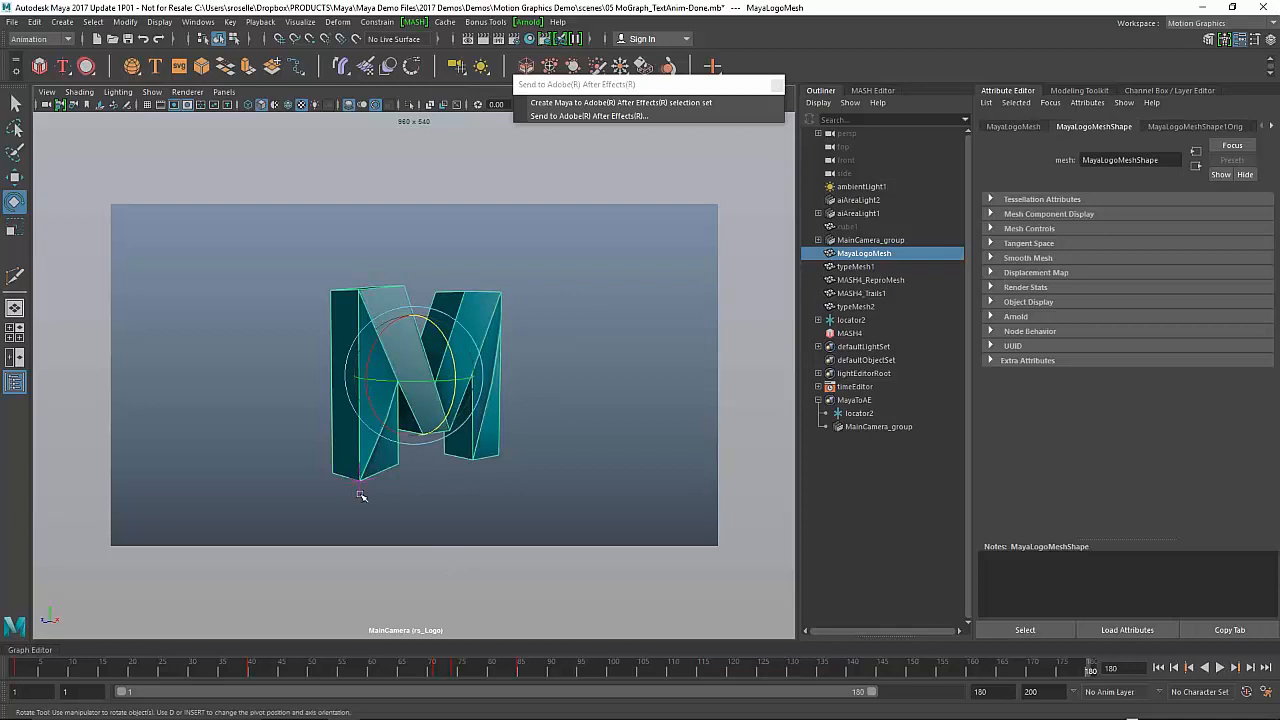
Step: Select locator2 in the Outliner and step through the logo animation
{"action": "left_click", "coordinate": [852, 320]}
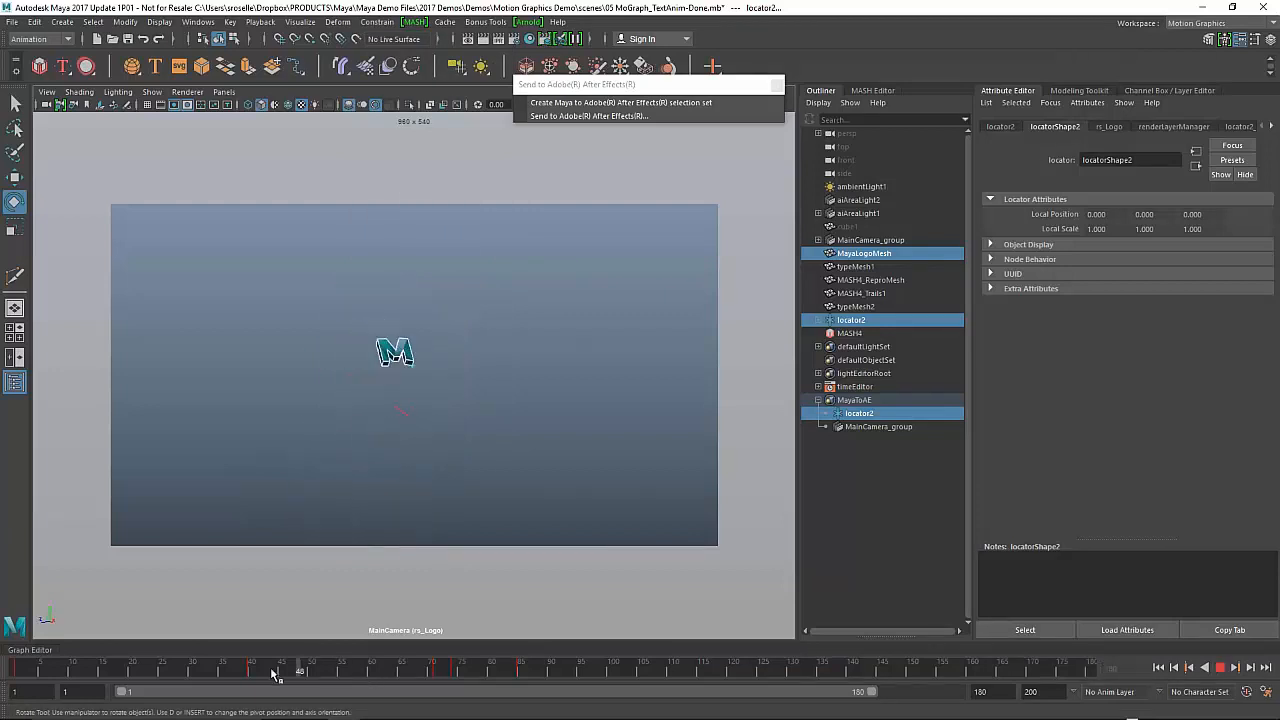
{"action": "left_click_drag", "start_coordinate": [300, 670], "coordinate": [360, 670]}
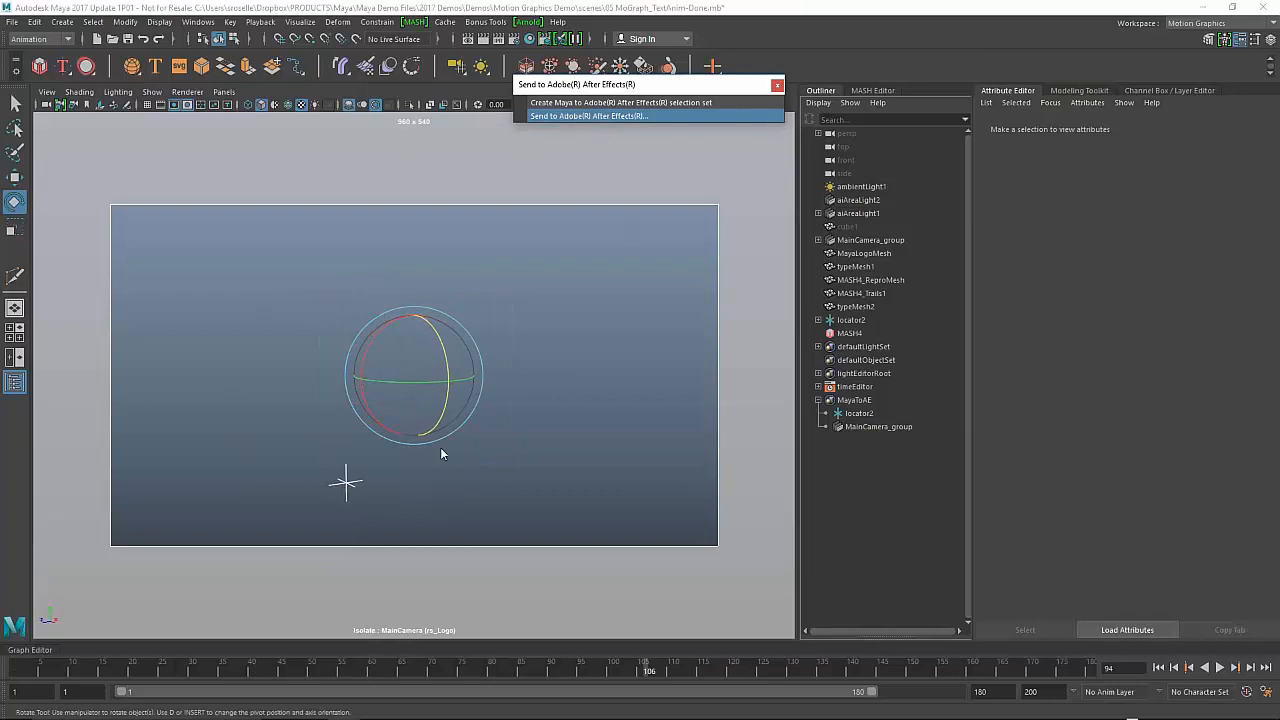
Step: Send the locator track to After Effects as MayaLocatorTrack.json, overwriting the existing file
{"action": "left_click", "coordinate": [588, 116]}
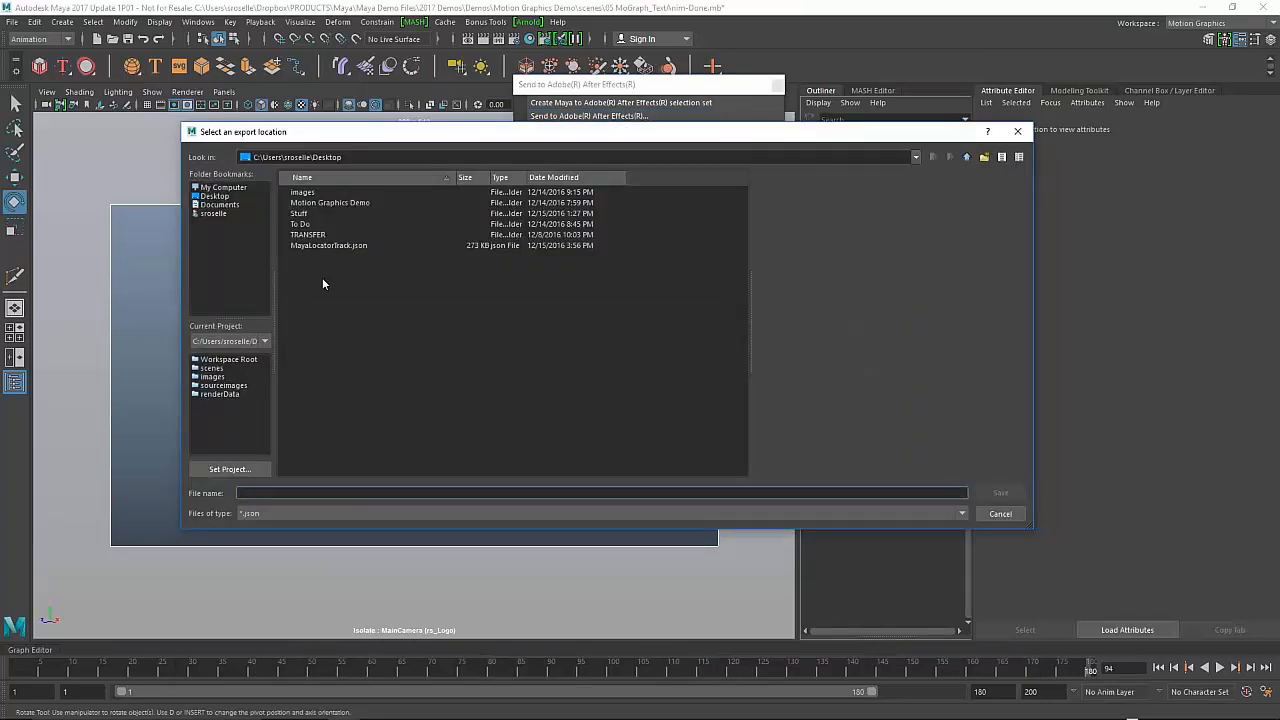
{"action": "left_click", "coordinate": [1000, 492]}
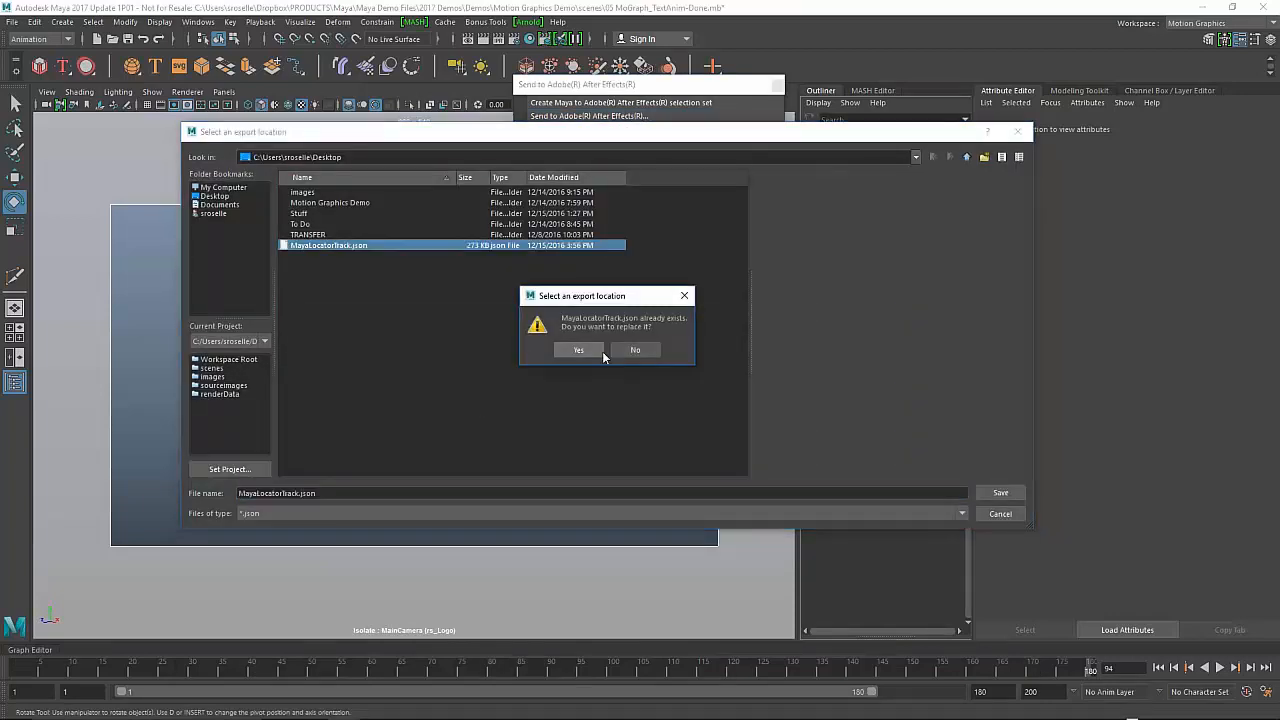
{"action": "left_click", "coordinate": [578, 350]}
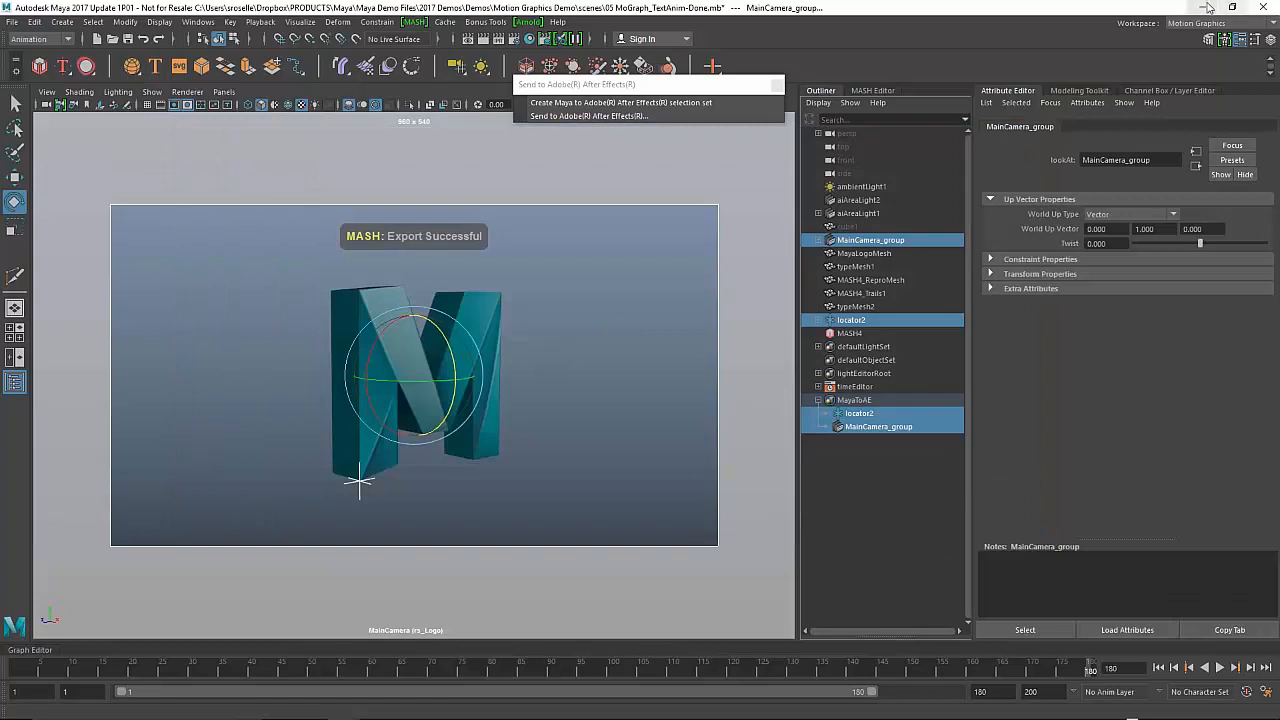
{"action": "left_click", "coordinate": [588, 116]}
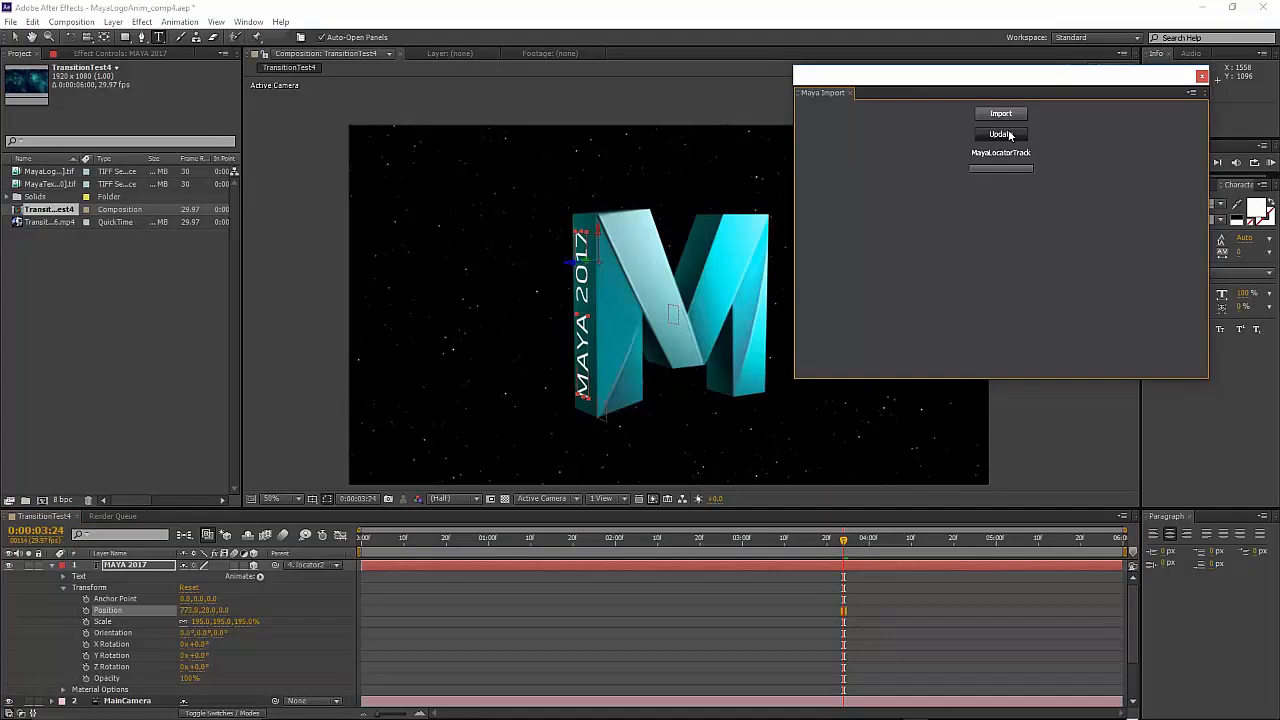
Step: Update the imported locator track, verify the text rides the M logo across frames, and minimize After Effects
{"action": "left_click", "coordinate": [1000, 134]}
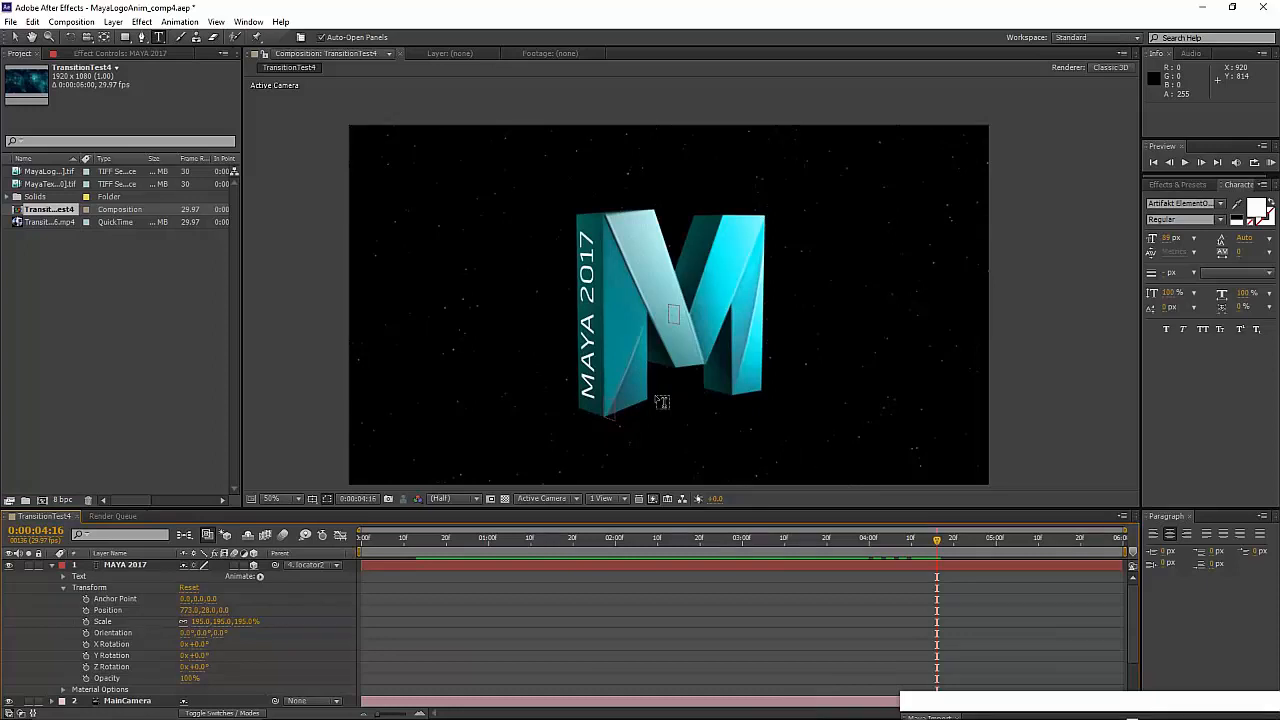
{"action": "left_click", "coordinate": [736, 538]}
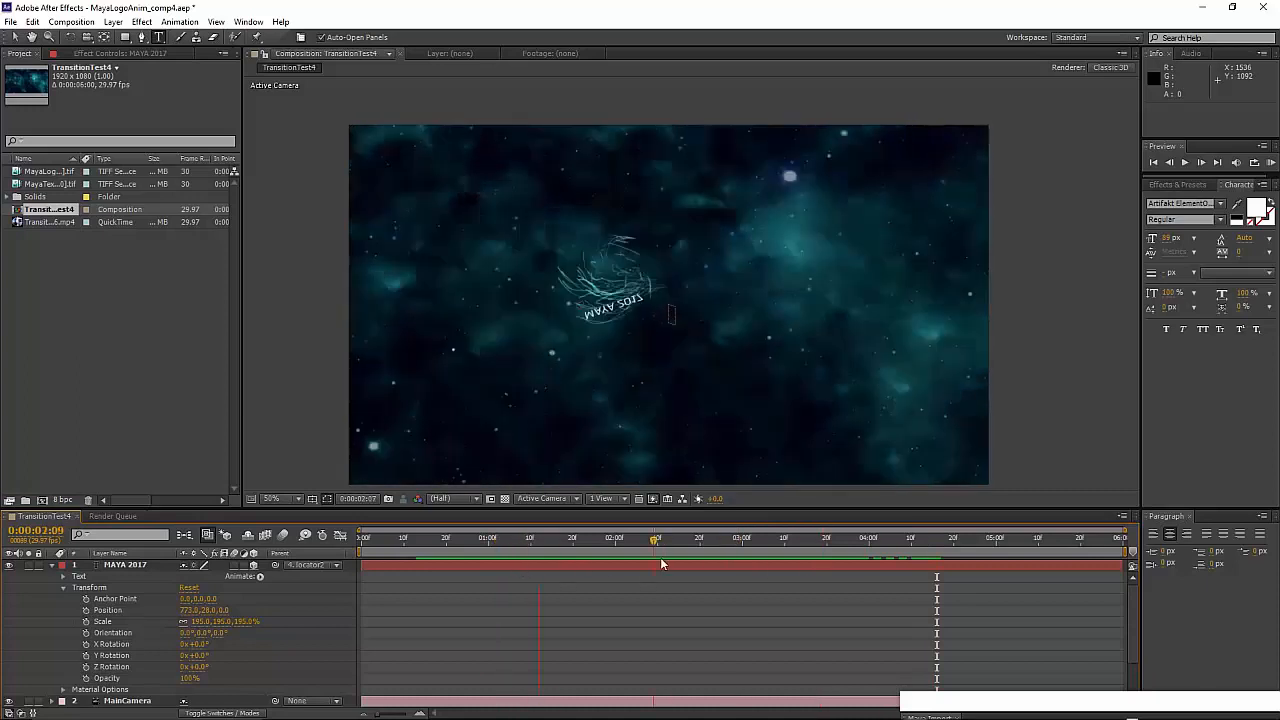
{"action": "left_click_drag", "start_coordinate": [656, 538], "coordinate": [816, 538]}
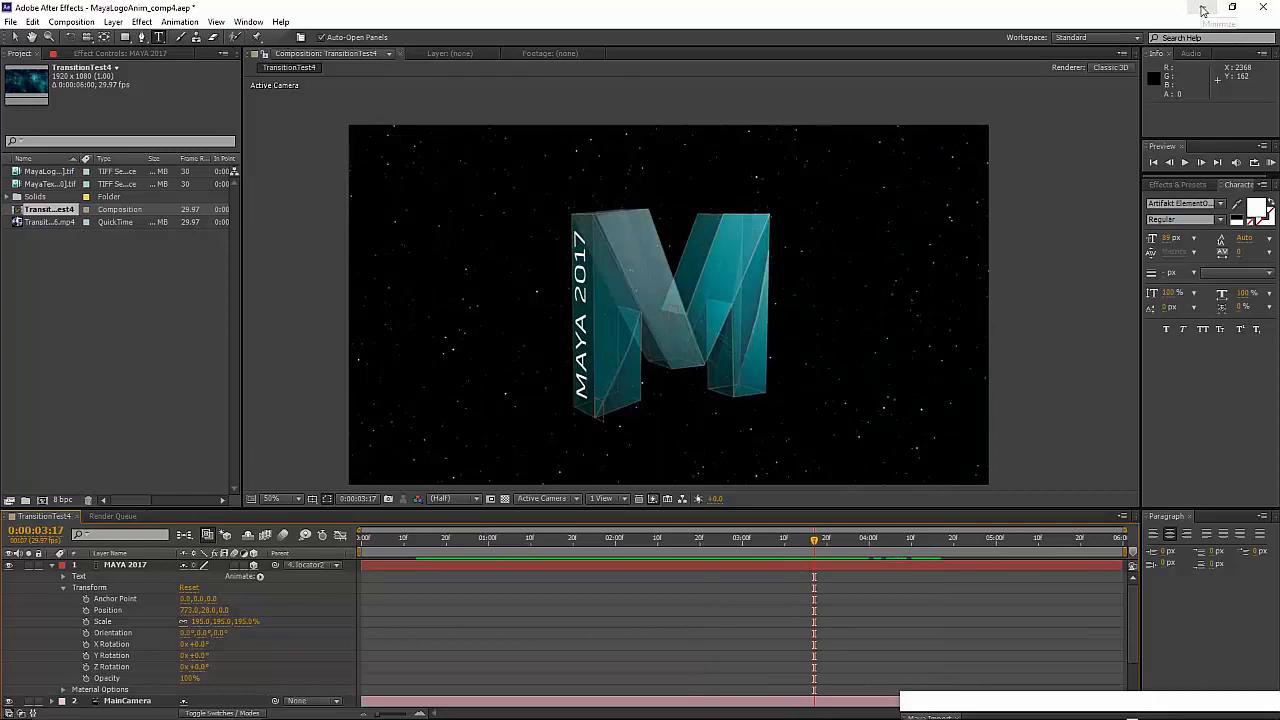
{"action": "left_click", "coordinate": [1204, 12]}
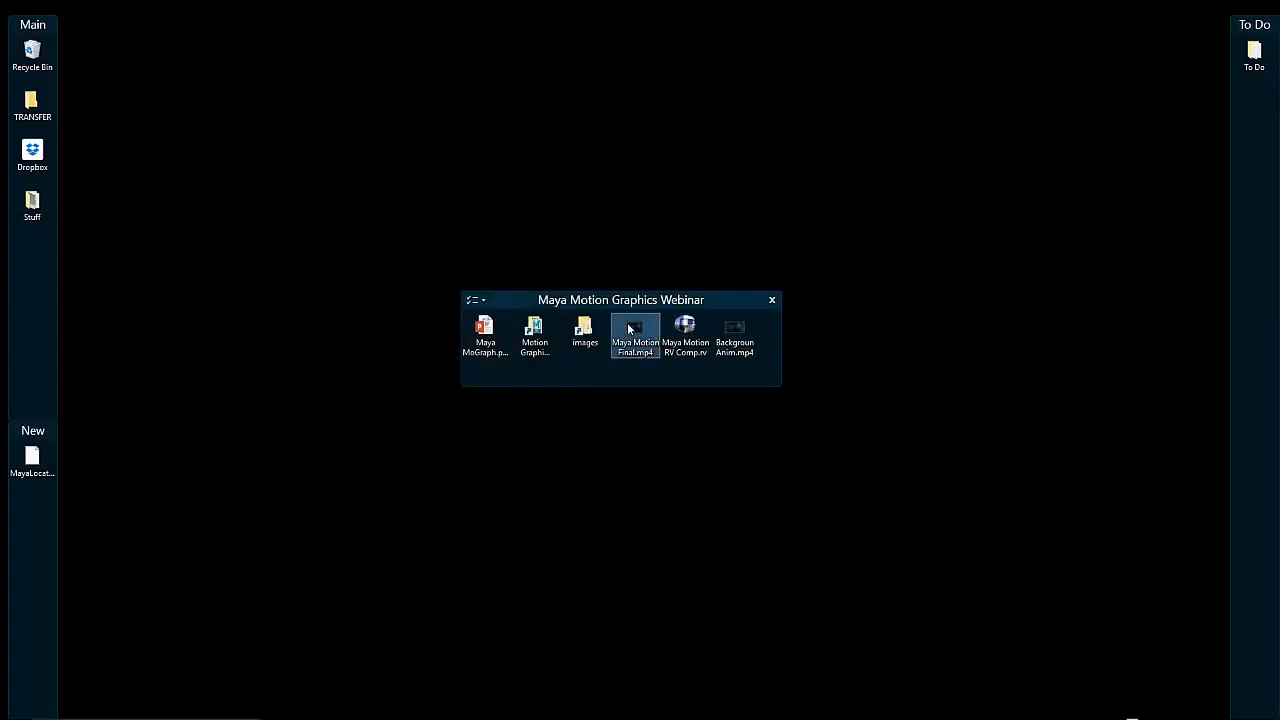
Step: Open Maya Motion Final.mp4 from the webinar folder for playback in RV
{"action": "double_click", "coordinate": [636, 336]}
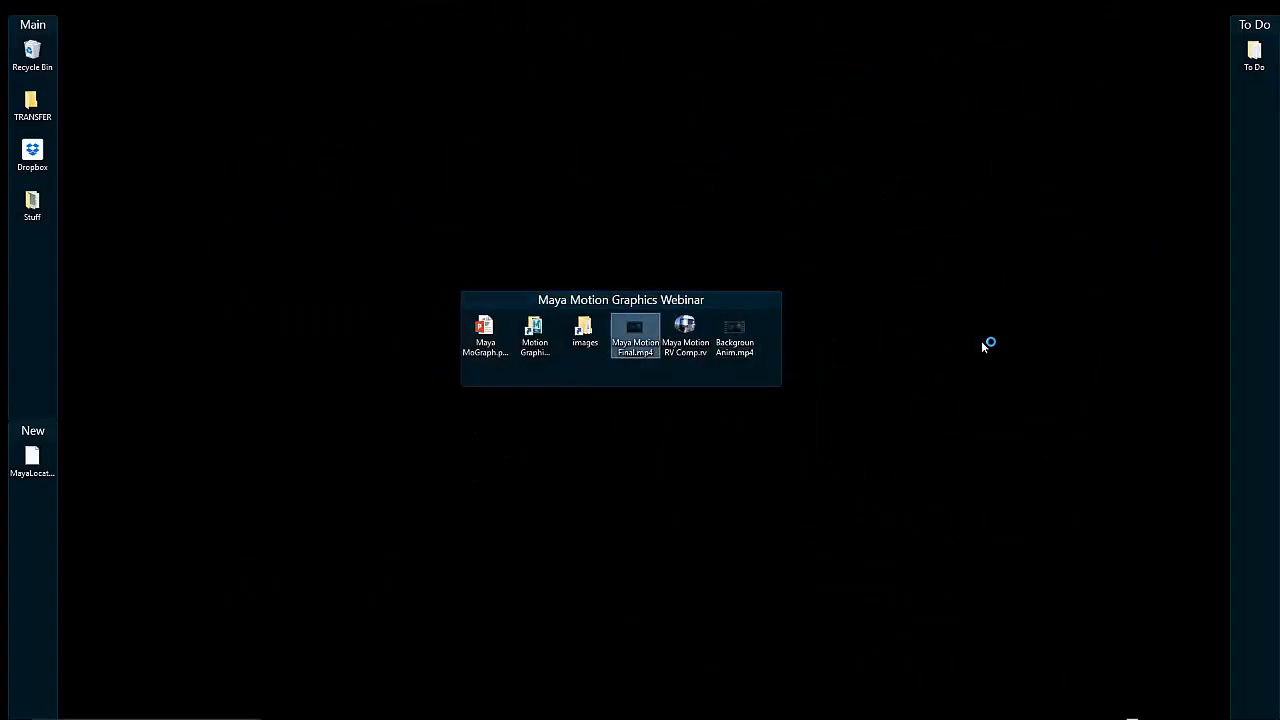
{"action": "double_click", "coordinate": [634, 338]}
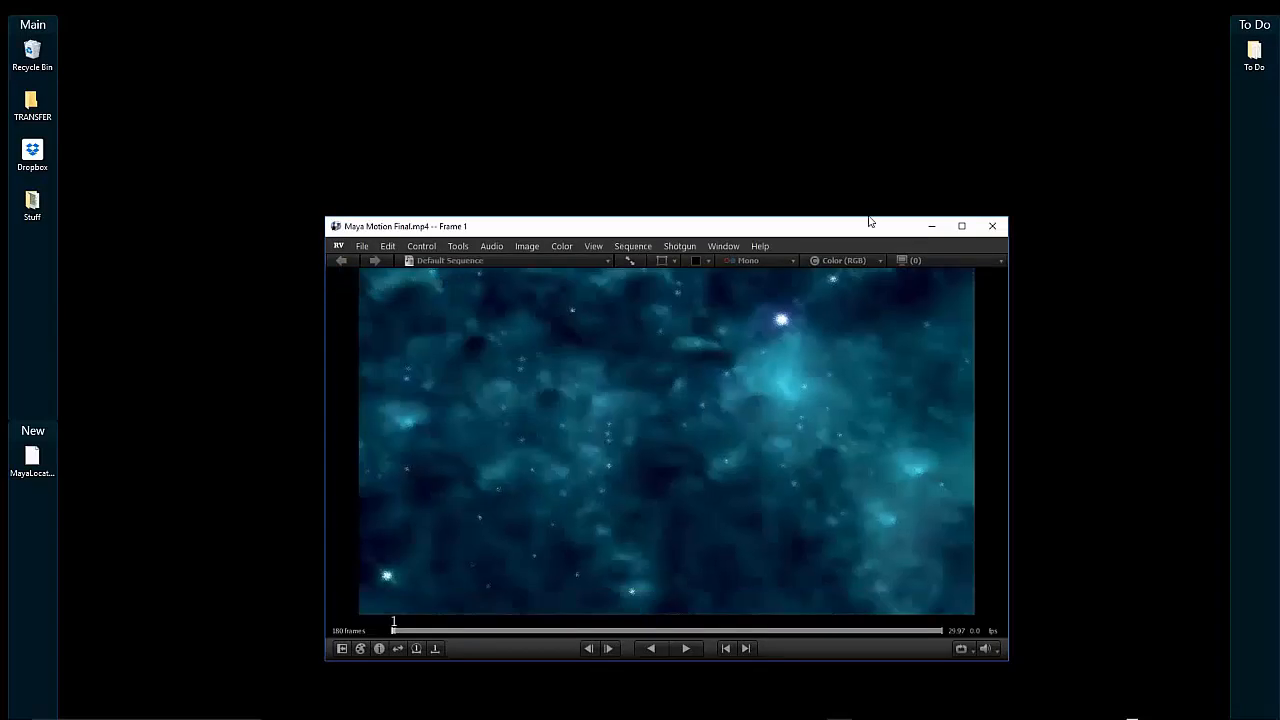